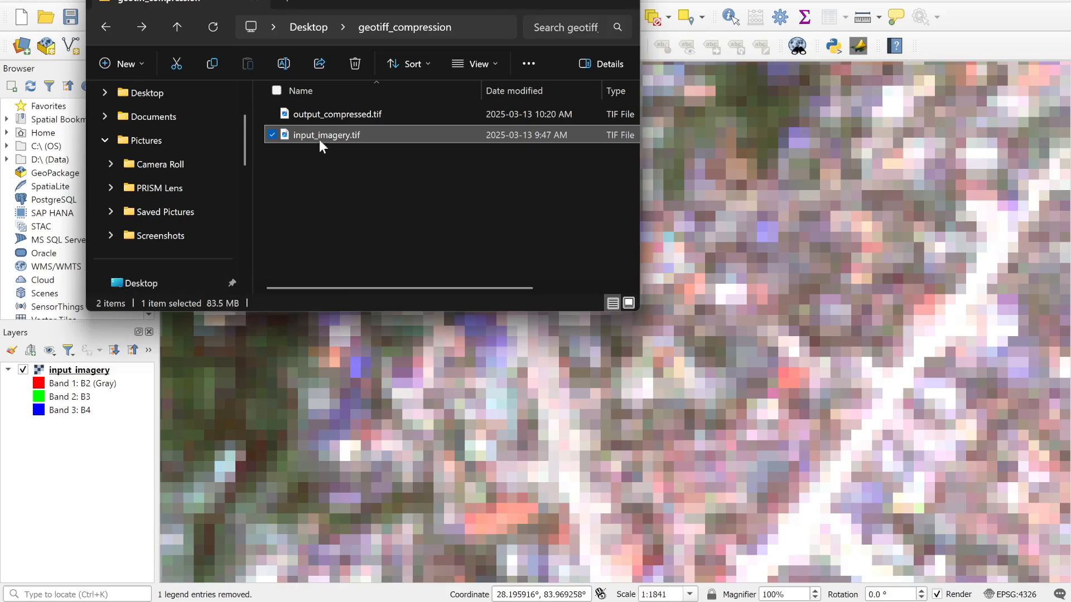
Select input_imagery.tif and output_compressed.tif to compare their 83.5 MB and 539 KB sizes.
click(337, 114)
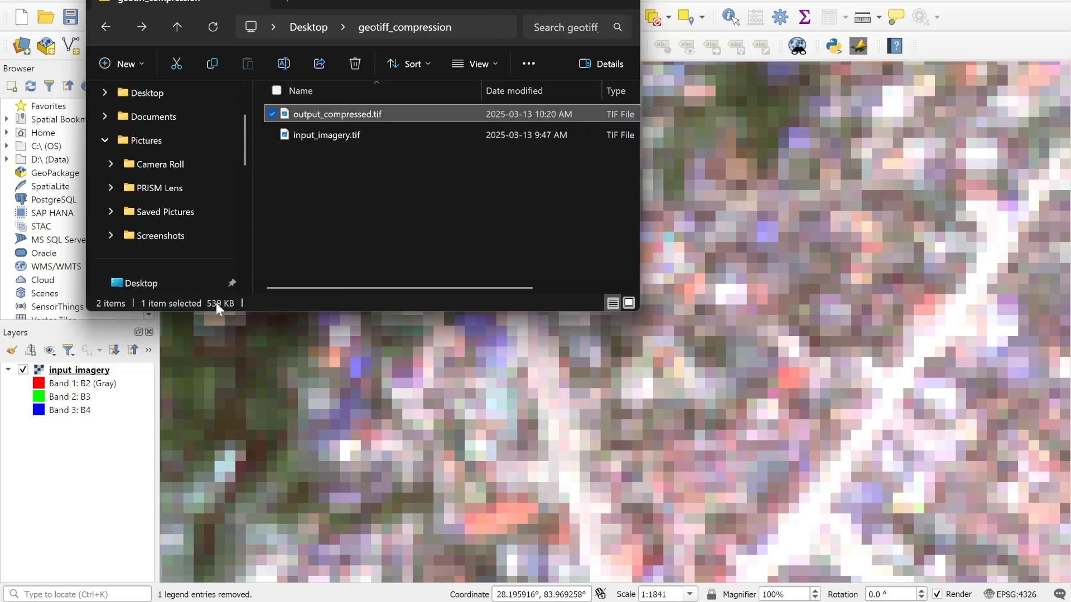
mouse_move(221, 303)
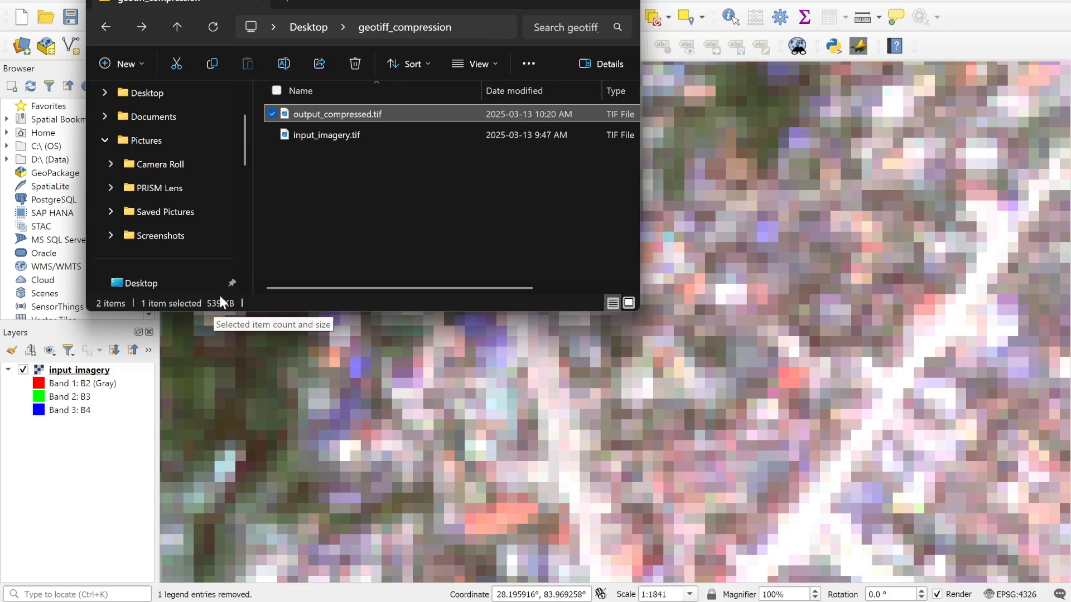
click(372, 246)
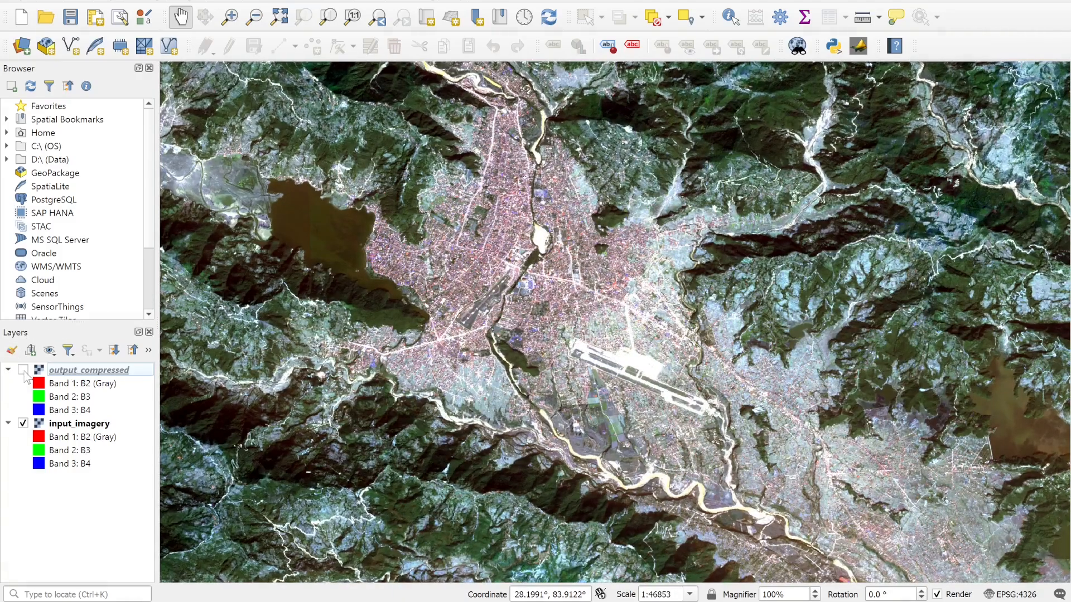
click(23, 370)
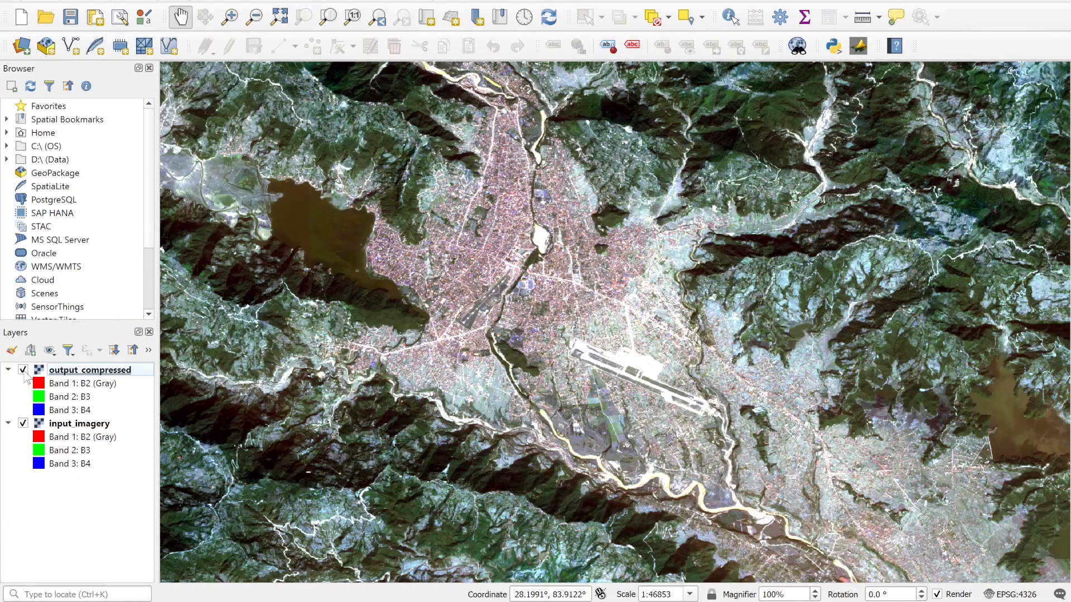
click(22, 369)
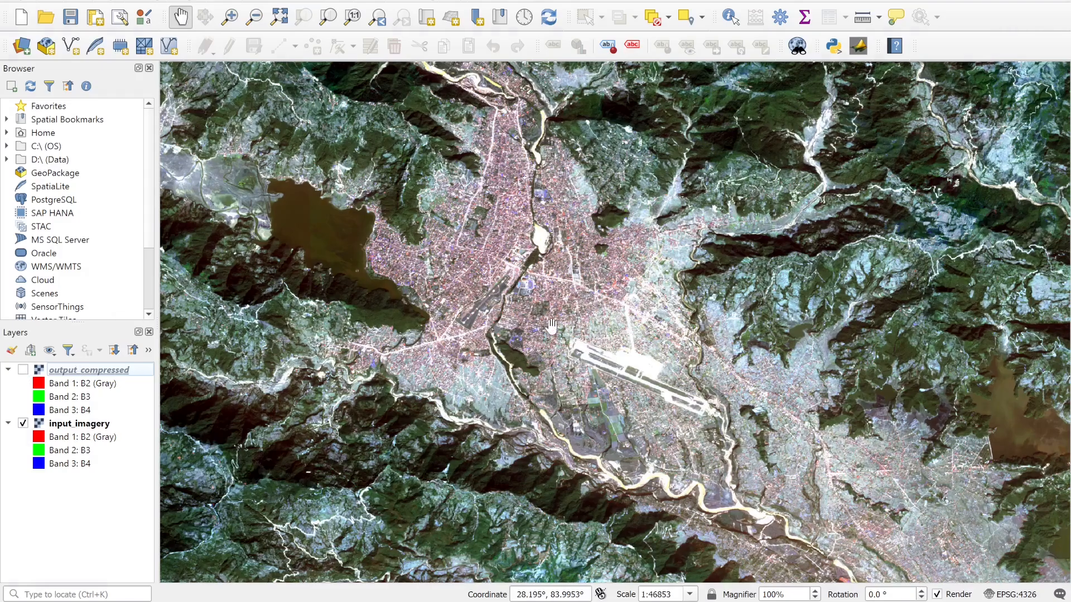
mouse_move(94, 379)
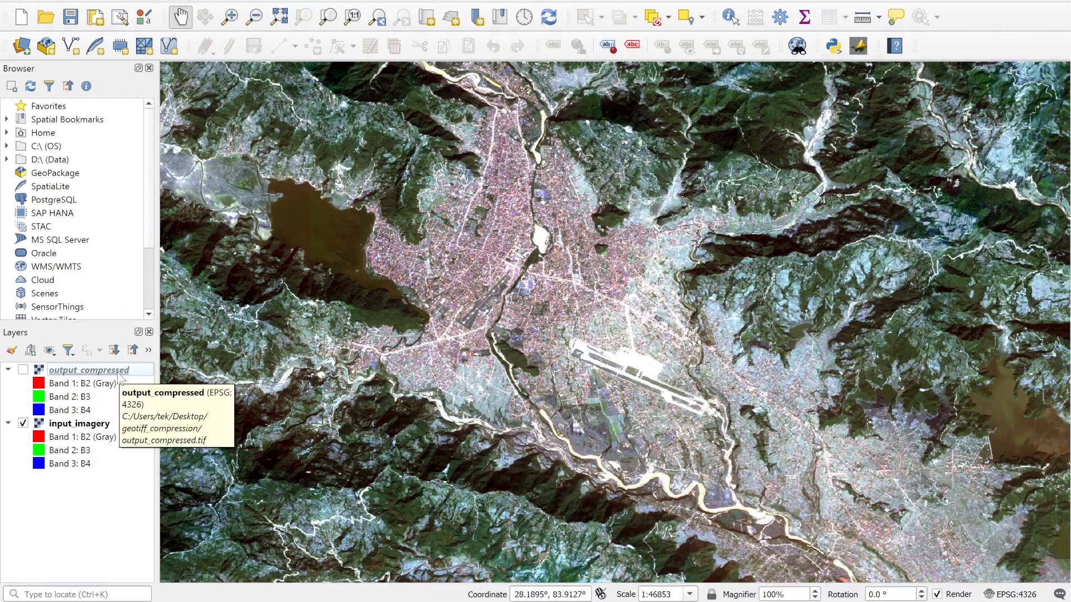
mouse_move(79, 536)
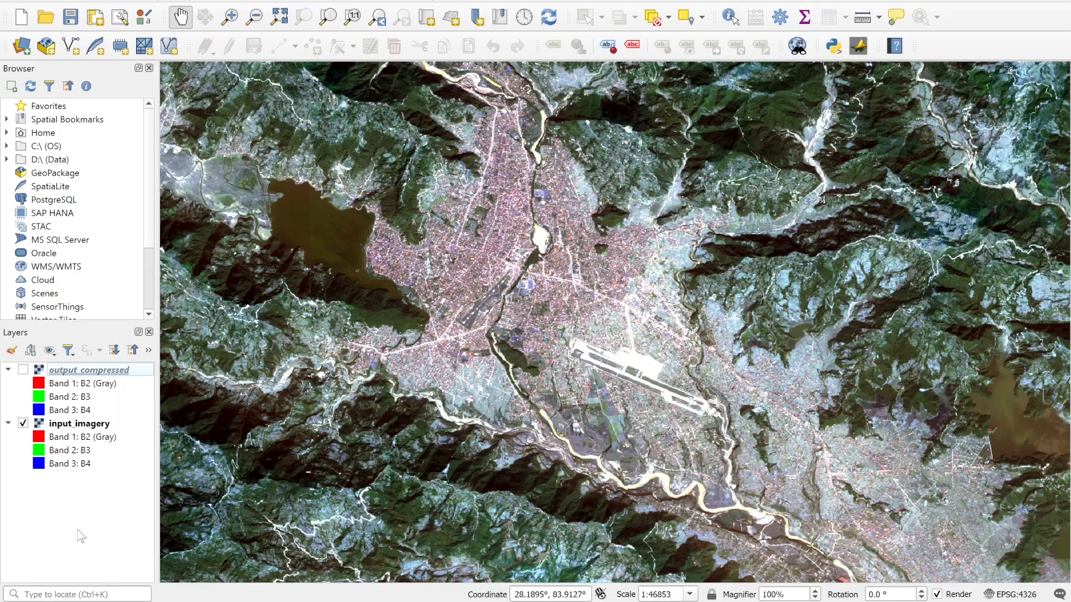
click(23, 370)
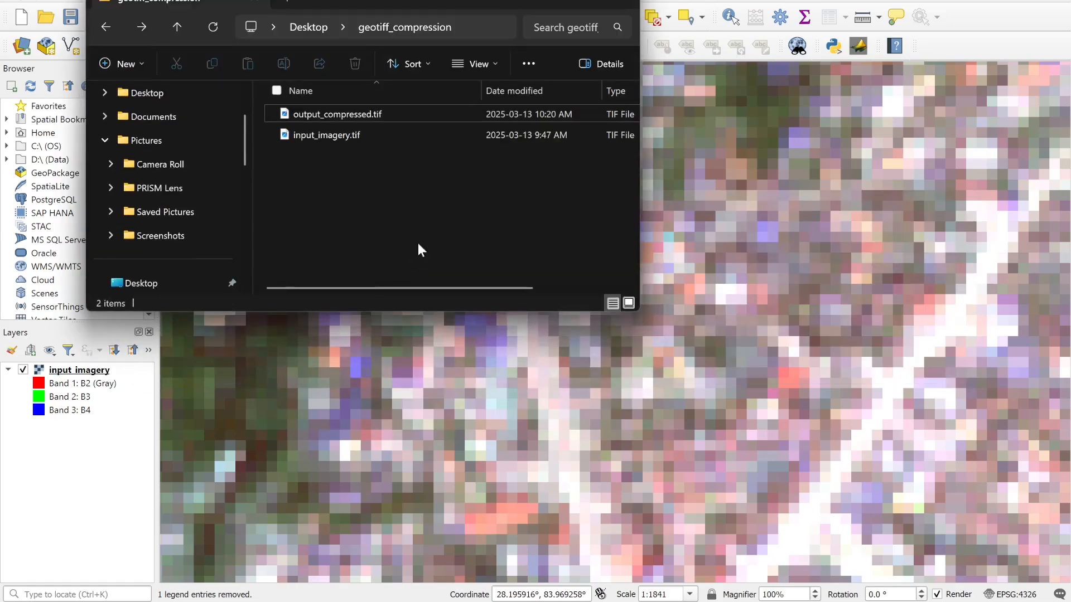
Select input_imagery.tif (83.5 MB), then output_compressed.tif (539 KB), to compare sizes.
click(326, 135)
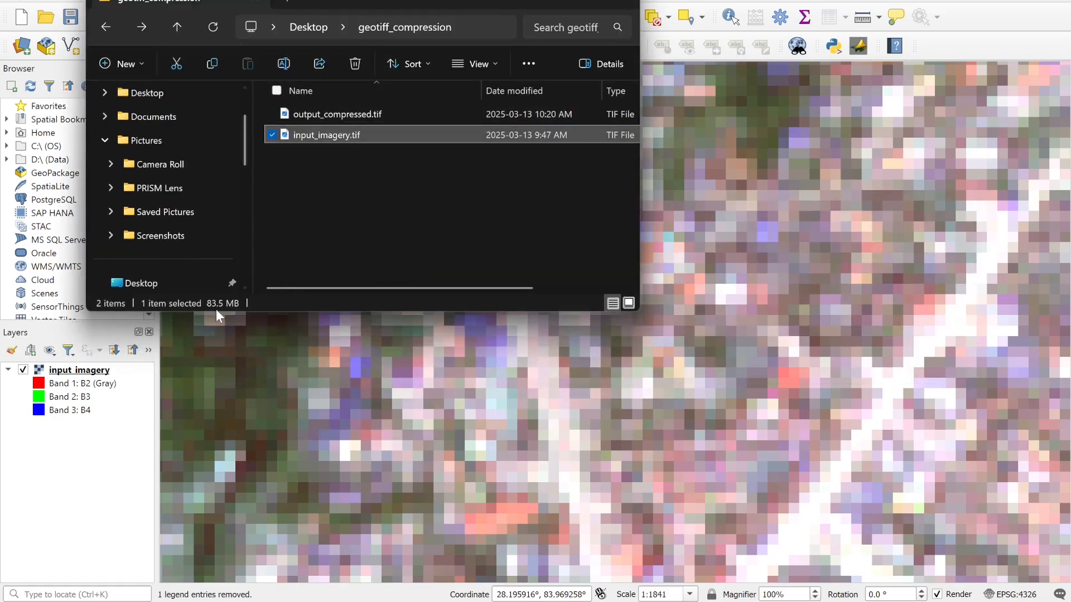
mouse_move(228, 304)
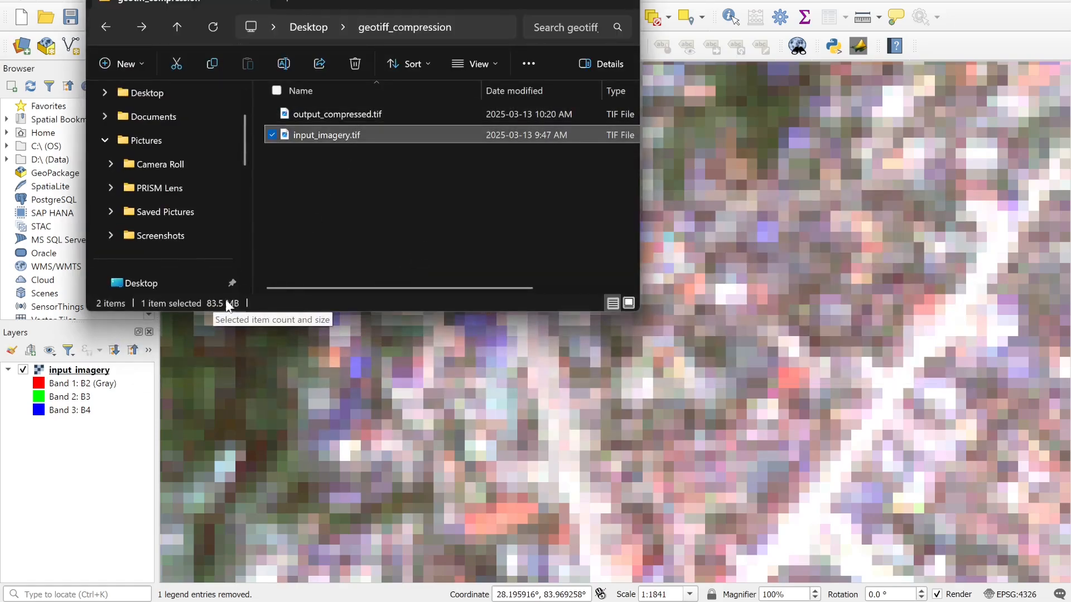
click(337, 114)
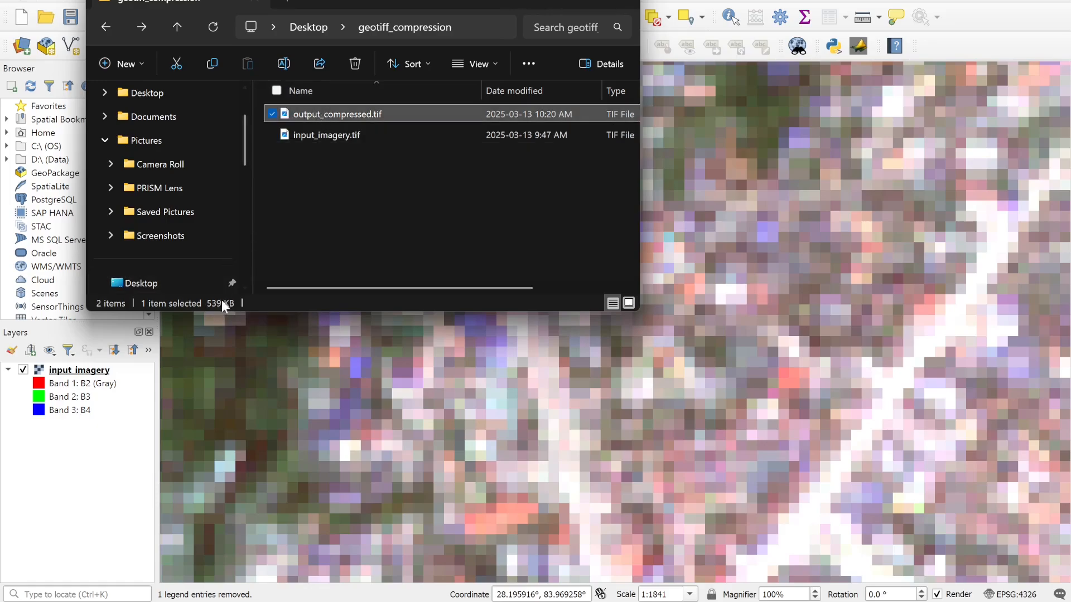
mouse_move(222, 303)
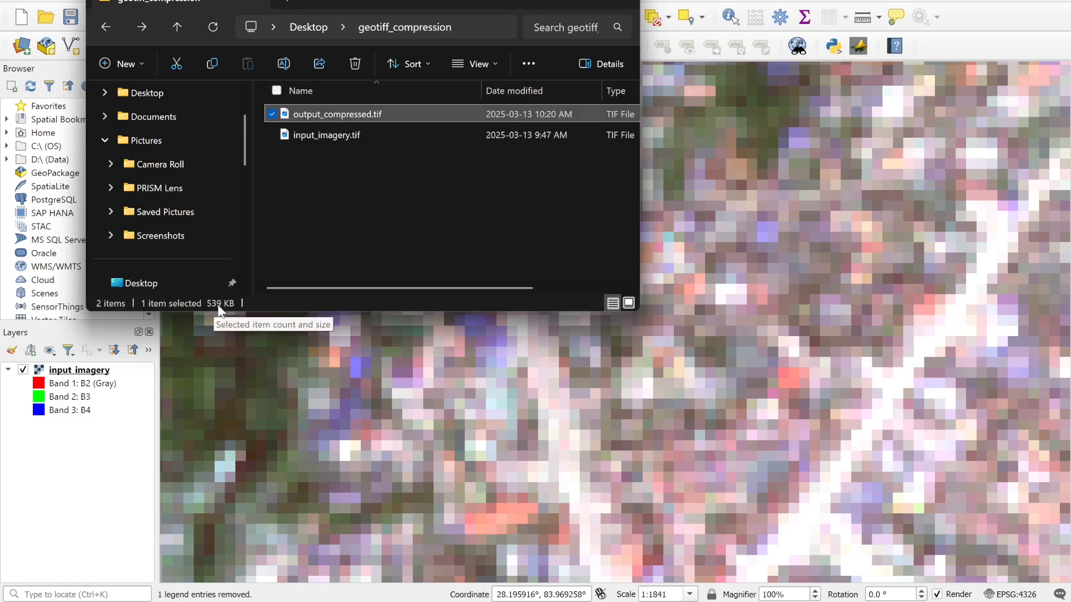
mouse_move(372, 250)
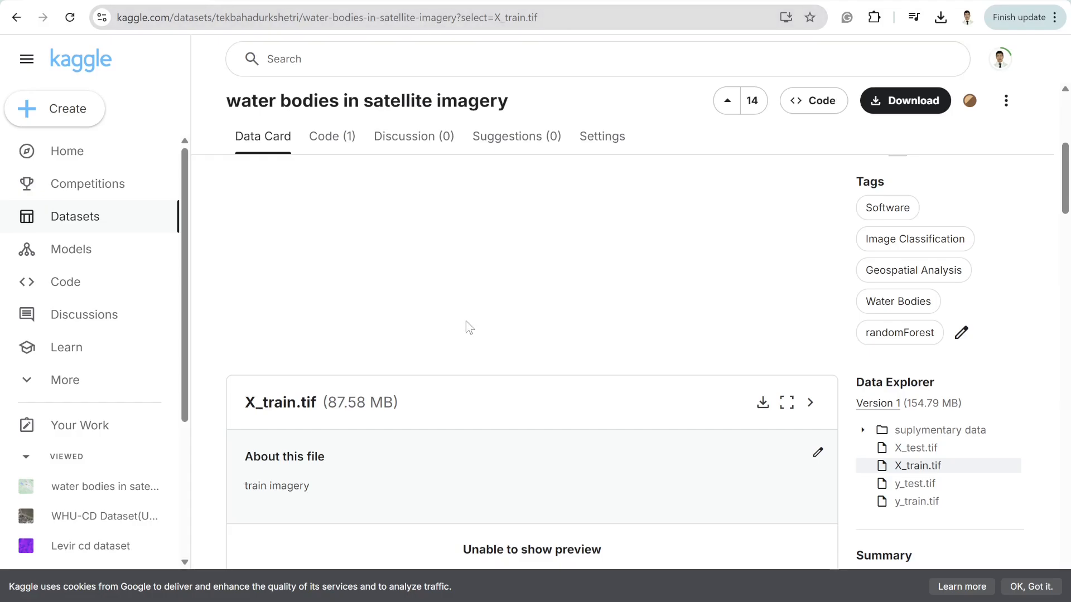
Scroll the Kaggle water bodies dataset page down to the 87.58 MB X_train.tif file.
scroll(down, 3)
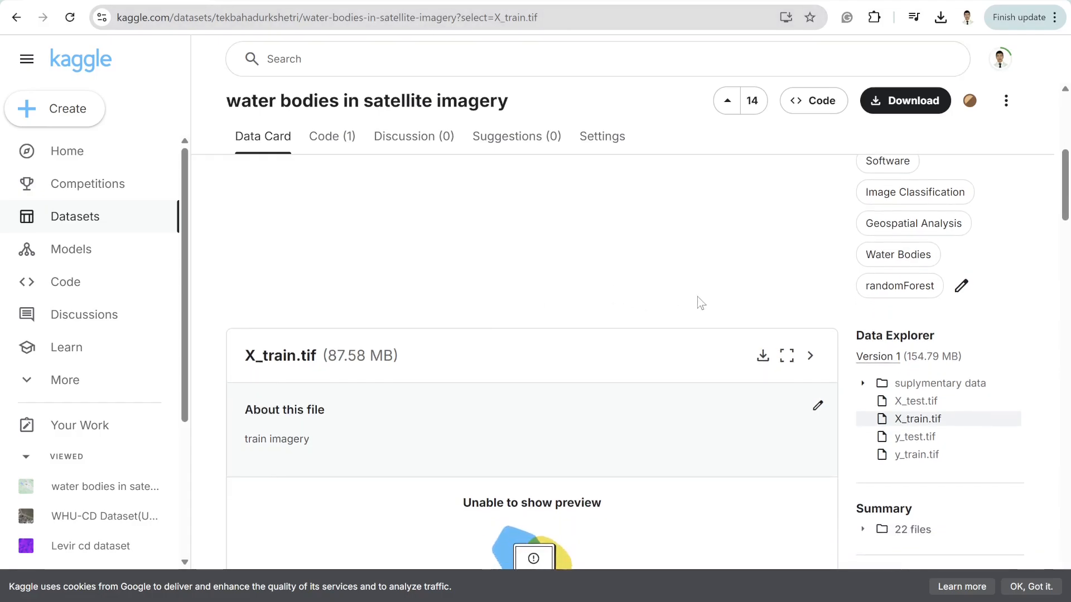
mouse_move(761, 356)
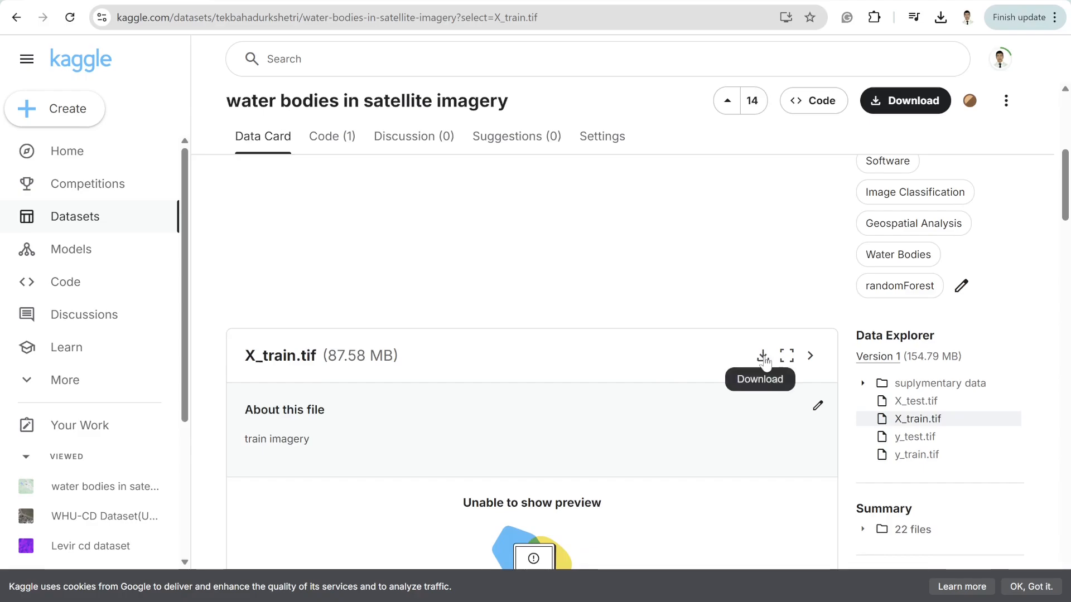
mouse_move(615, 532)
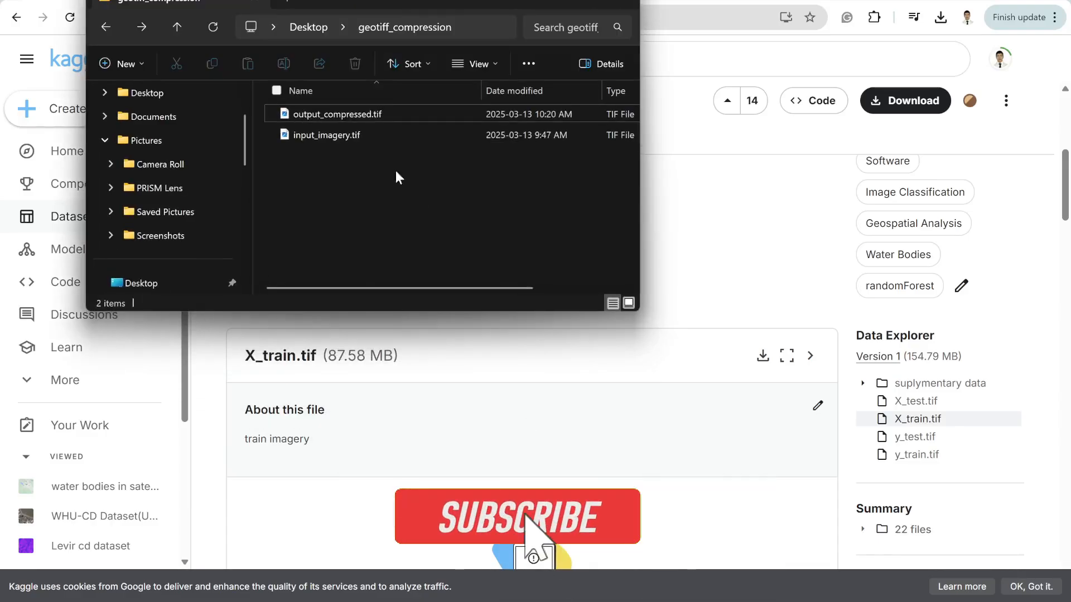
click(335, 114)
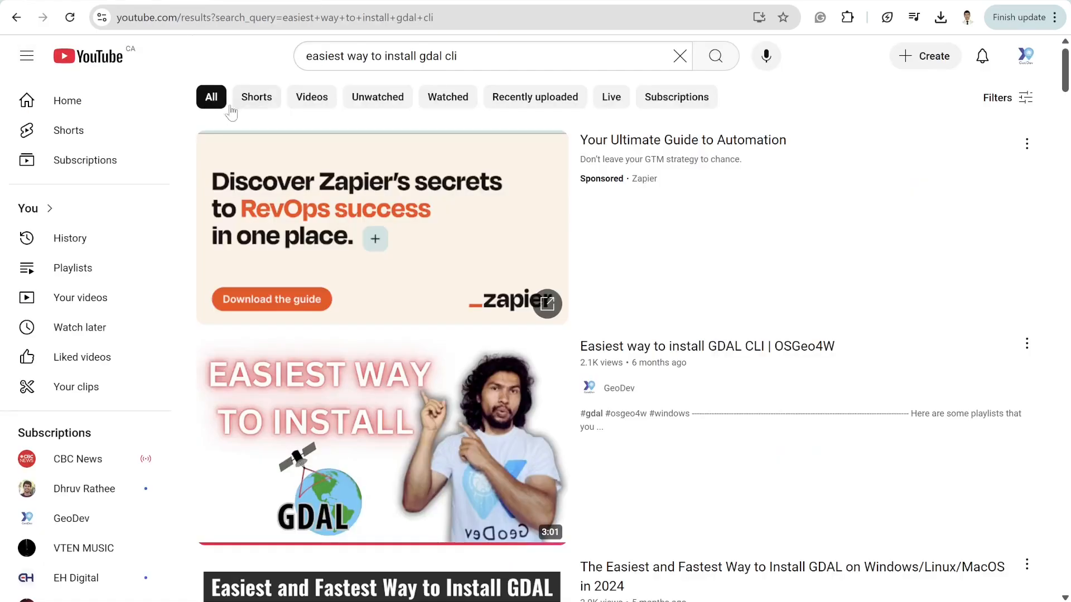
Browse the 'easiest way to install gdal cli' video results, then launch OSGeo4W Shell.
scroll(down, 3)
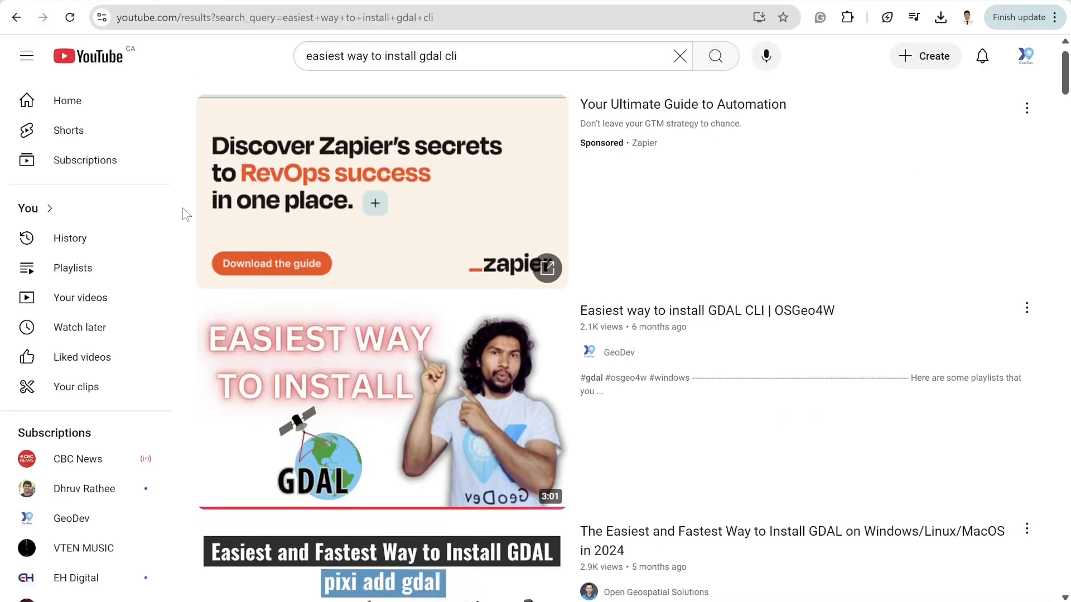
scroll(down, 3)
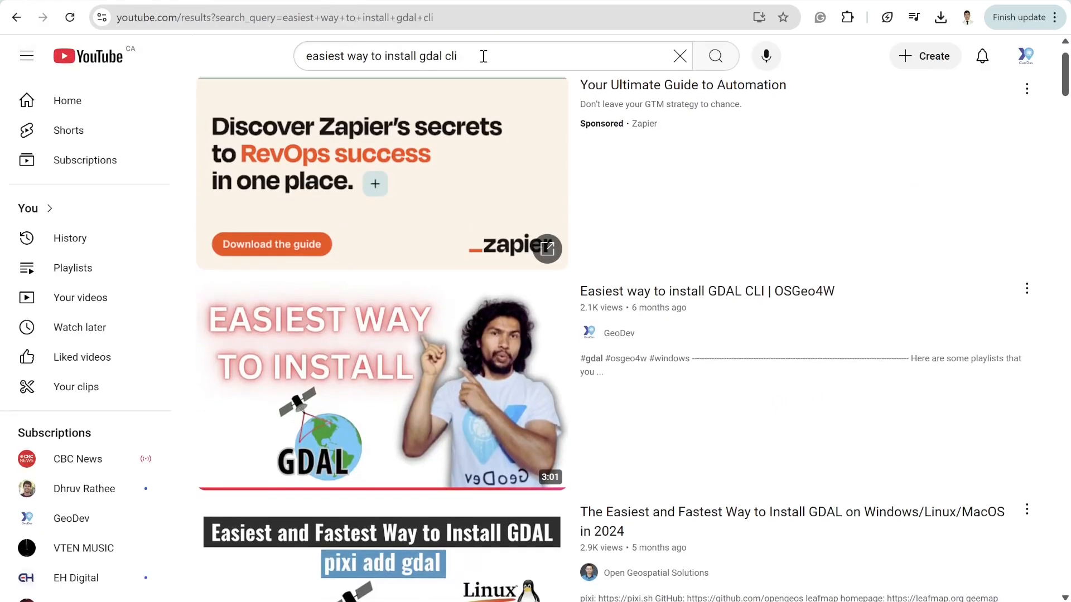
scroll(down, 3)
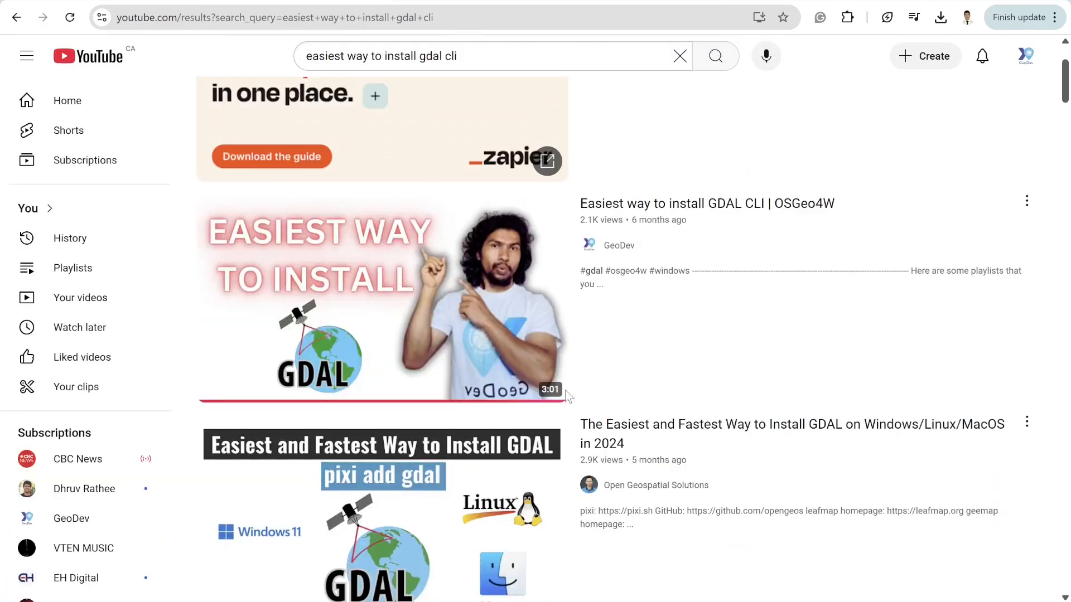
mouse_move(185, 378)
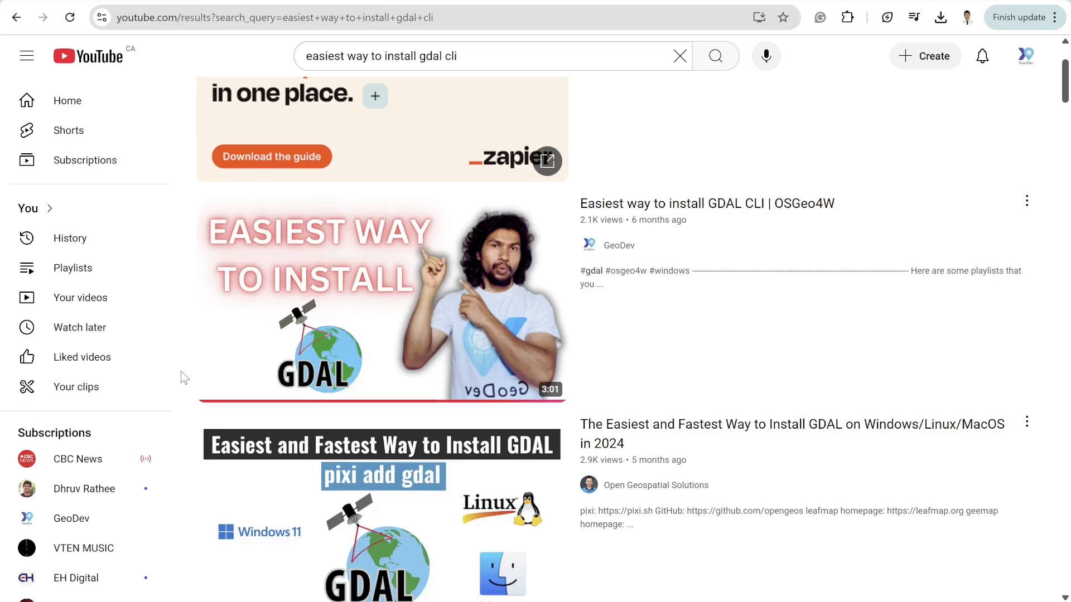
mouse_move(367, 398)
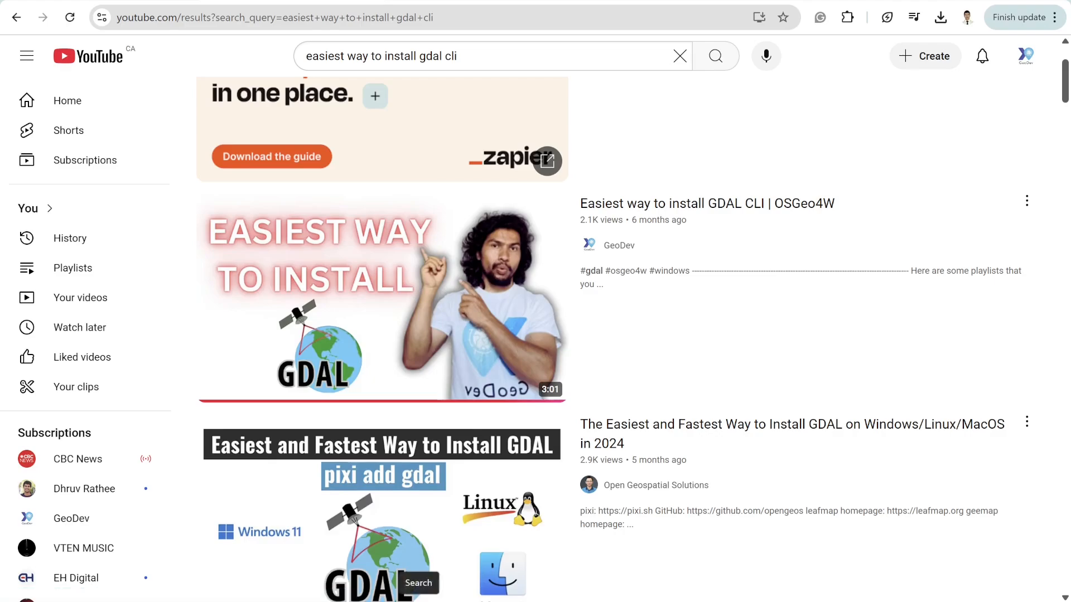
key(Super)
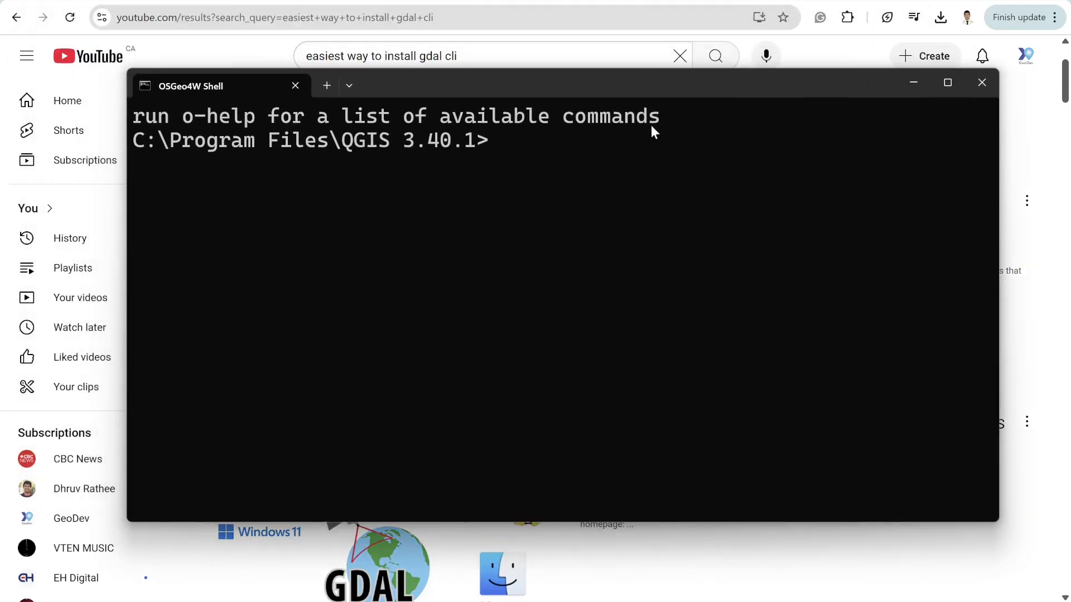
cd into the Desktop geotiff_compression folder using the path copied from File Explorer.
click(488, 140)
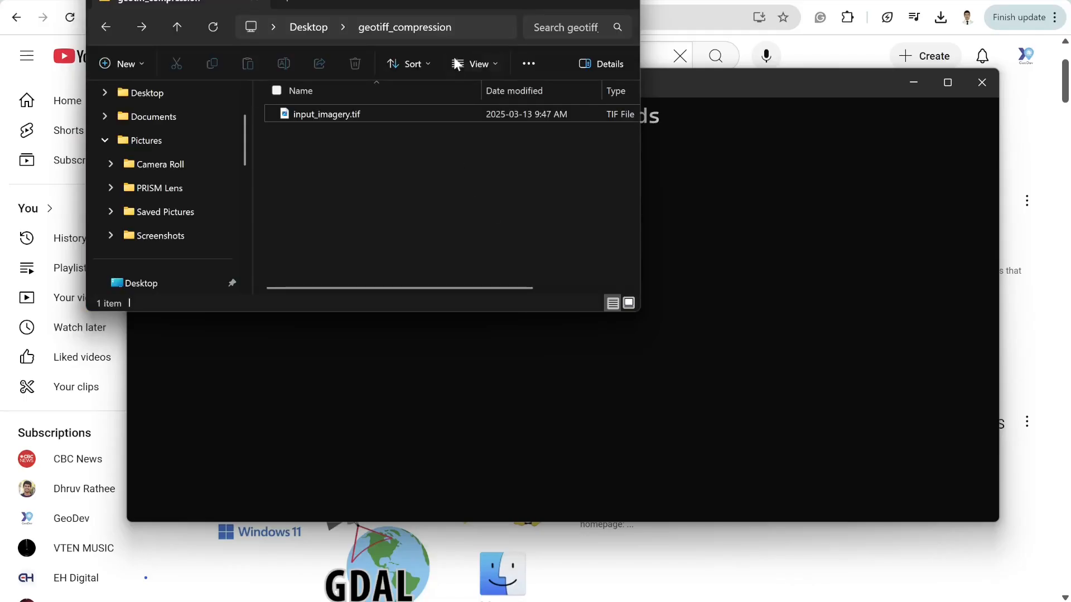
click(405, 28)
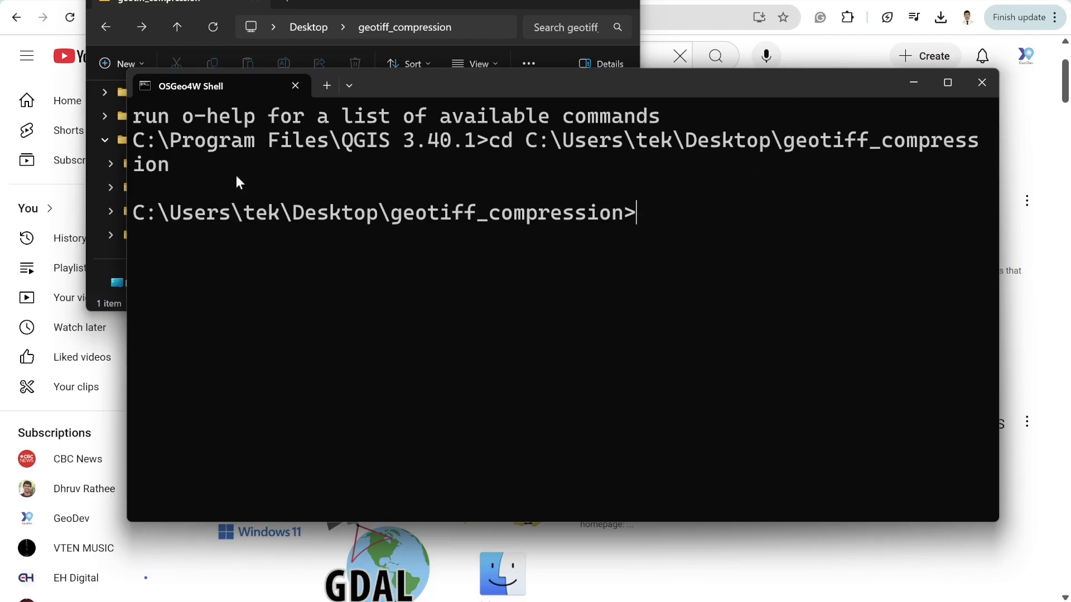
click(341, 27)
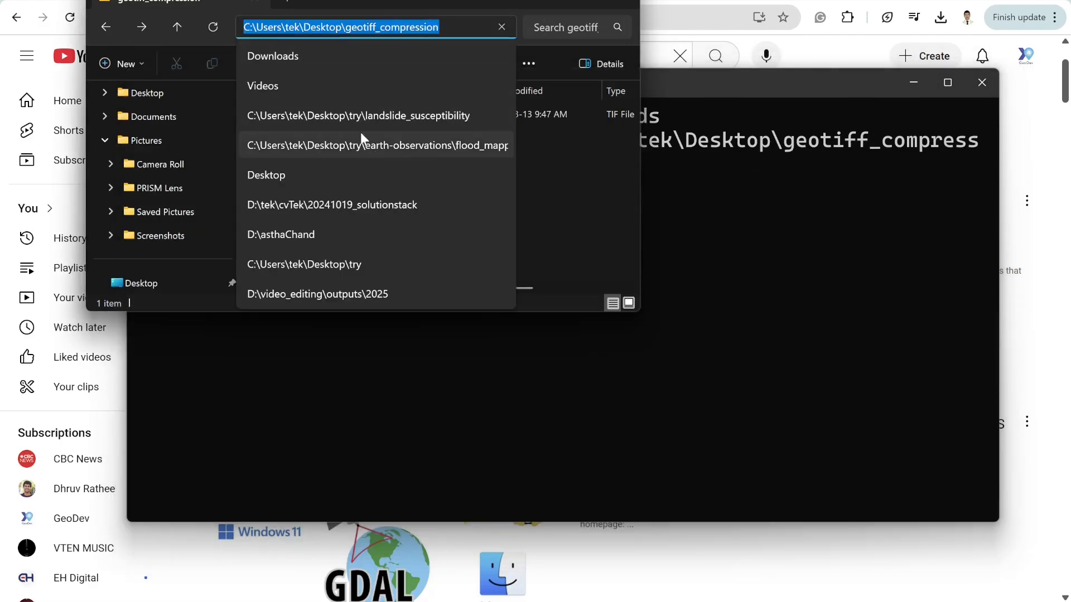
key(Enter)
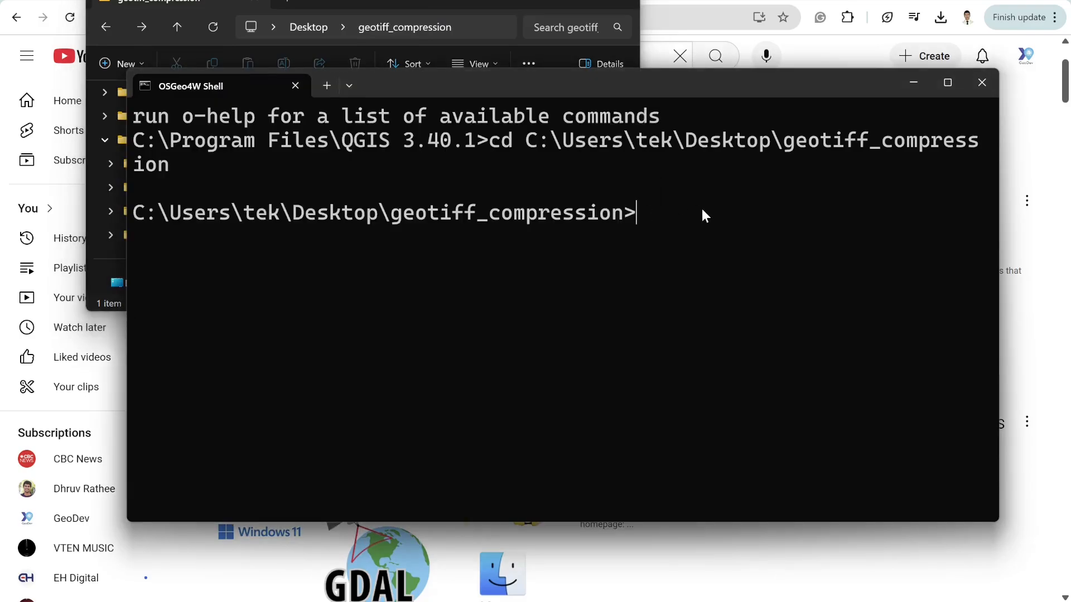
text(gdalinfo)
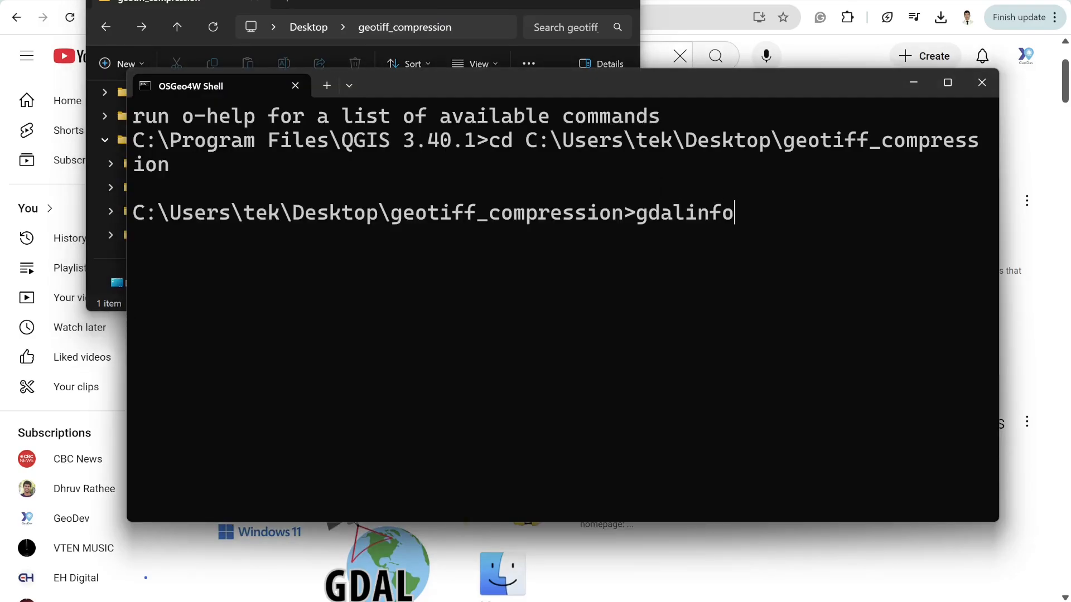
text(i)
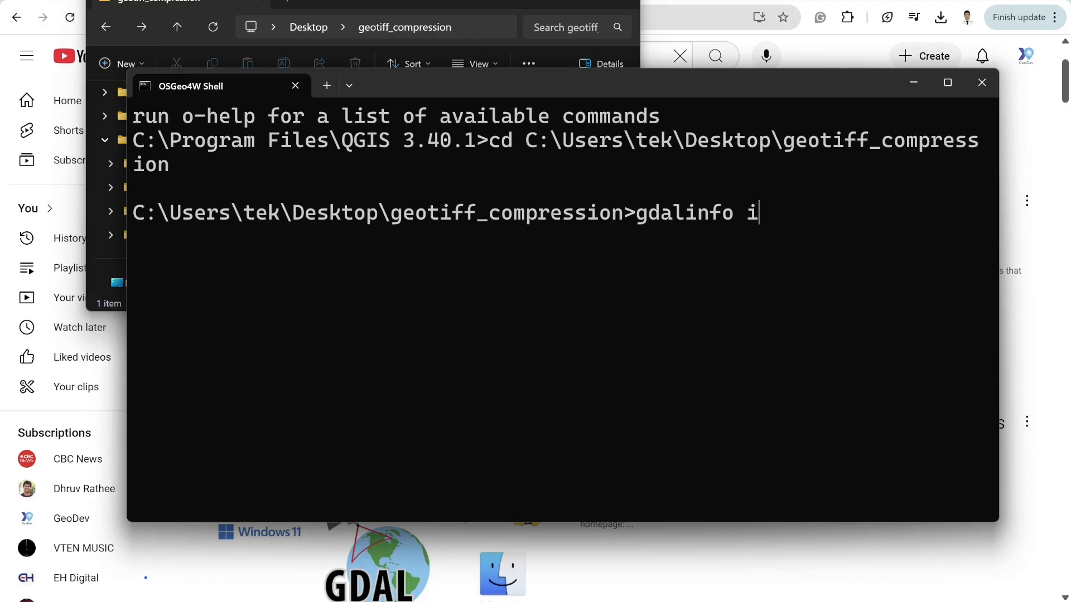
text(nput_imagery.tif)
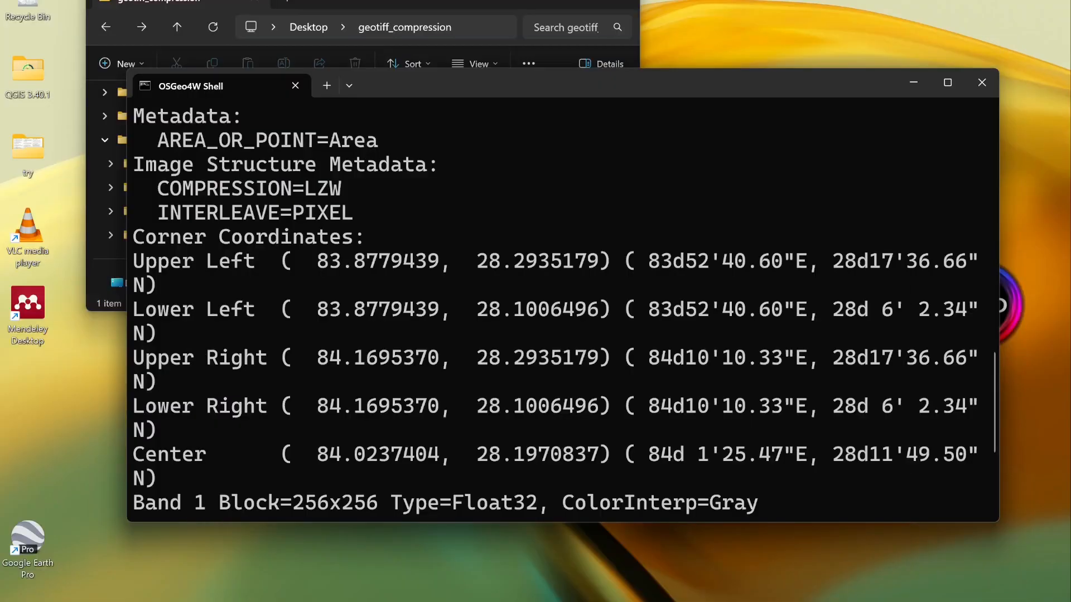
click(947, 83)
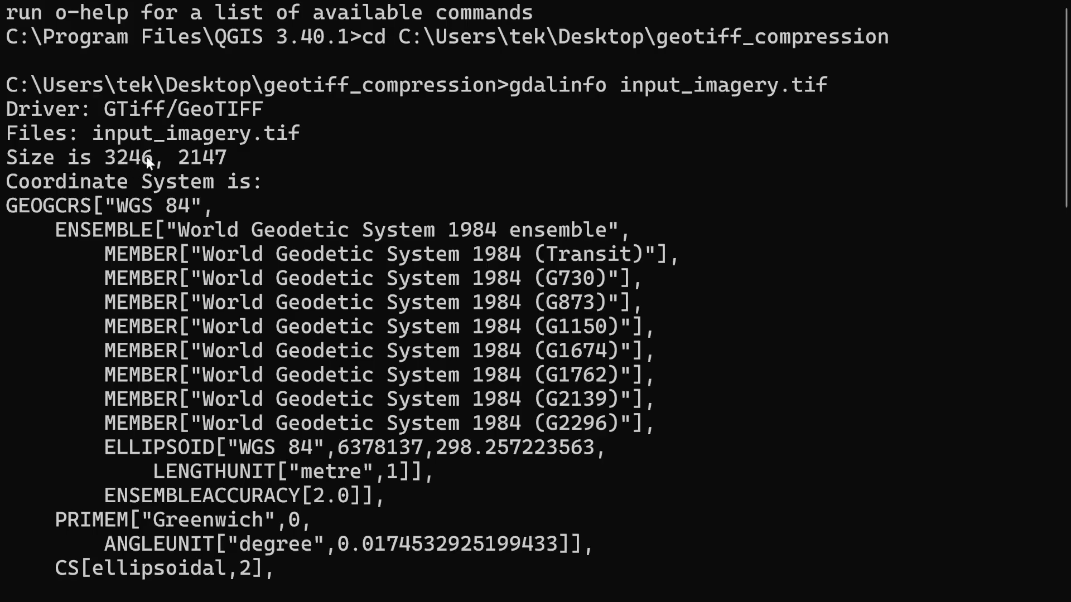
mouse_move(215, 169)
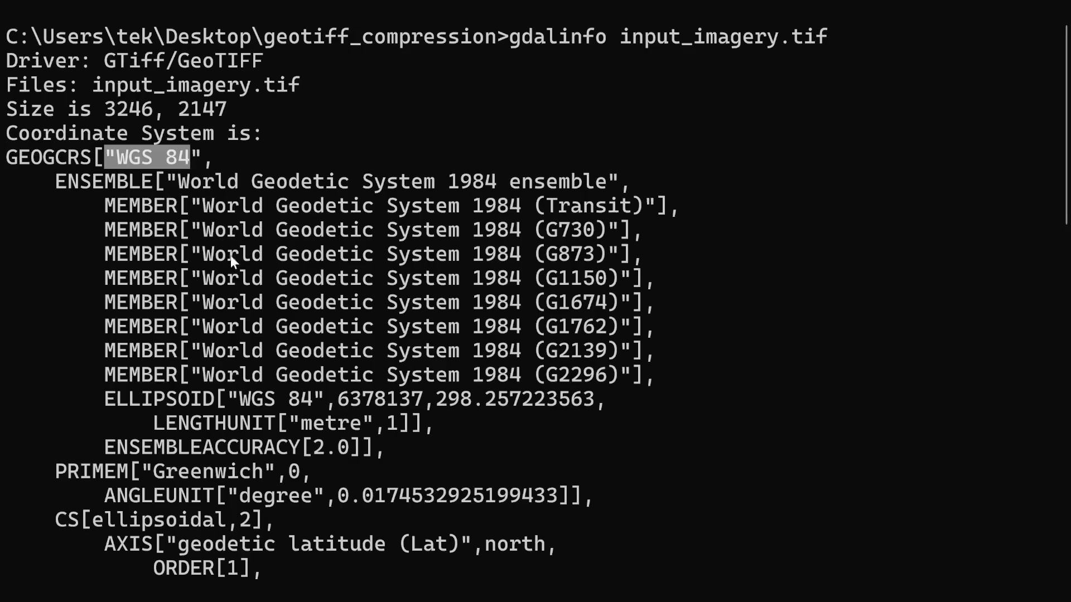
scroll(down, 3)
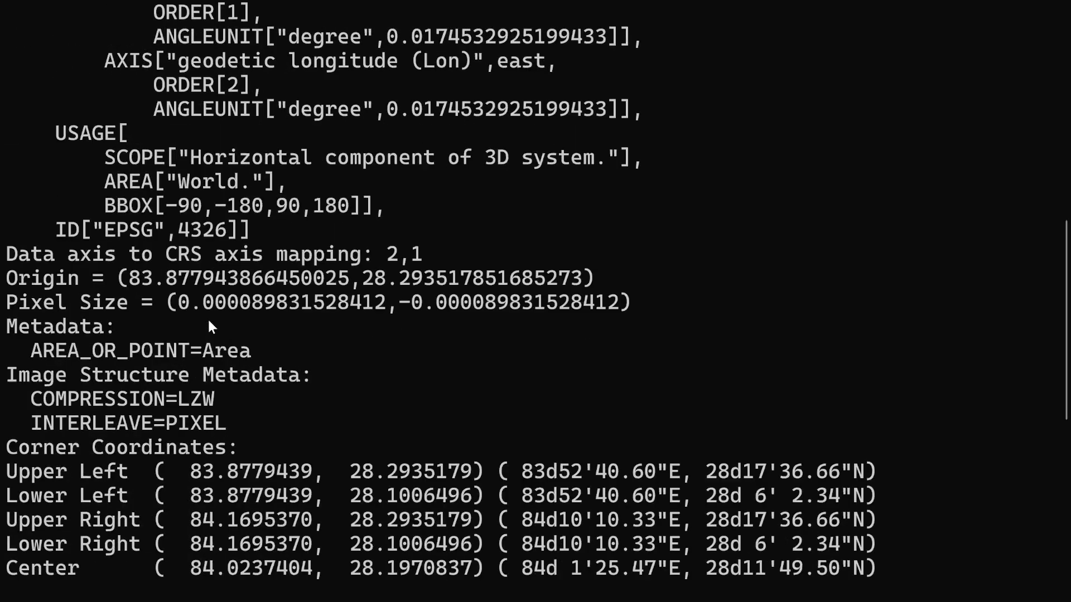
mouse_move(276, 317)
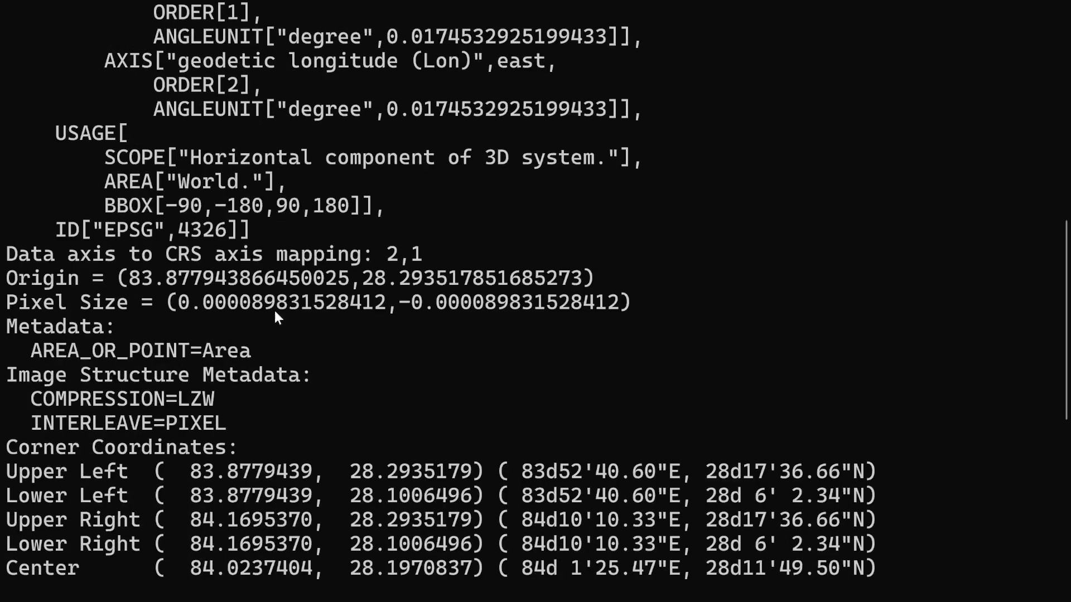
scroll(down, 3)
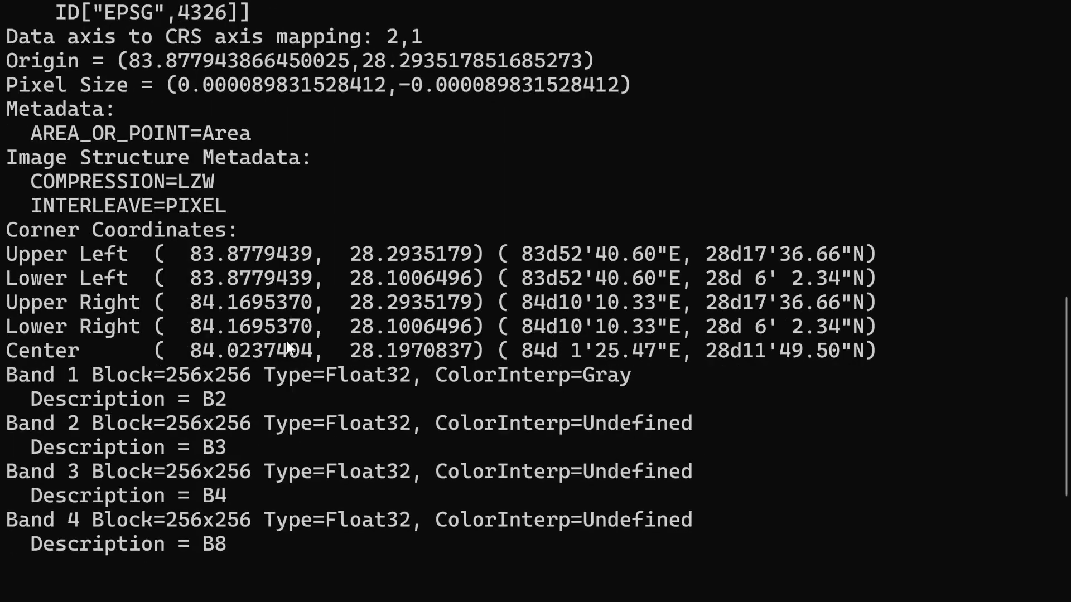
double_click(88, 182)
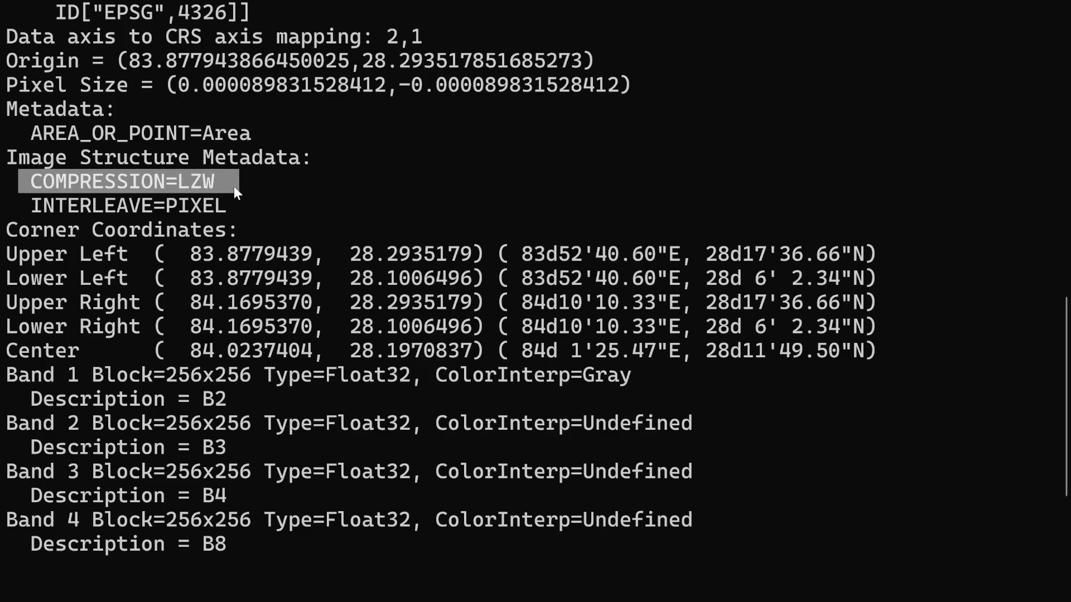
mouse_move(250, 195)
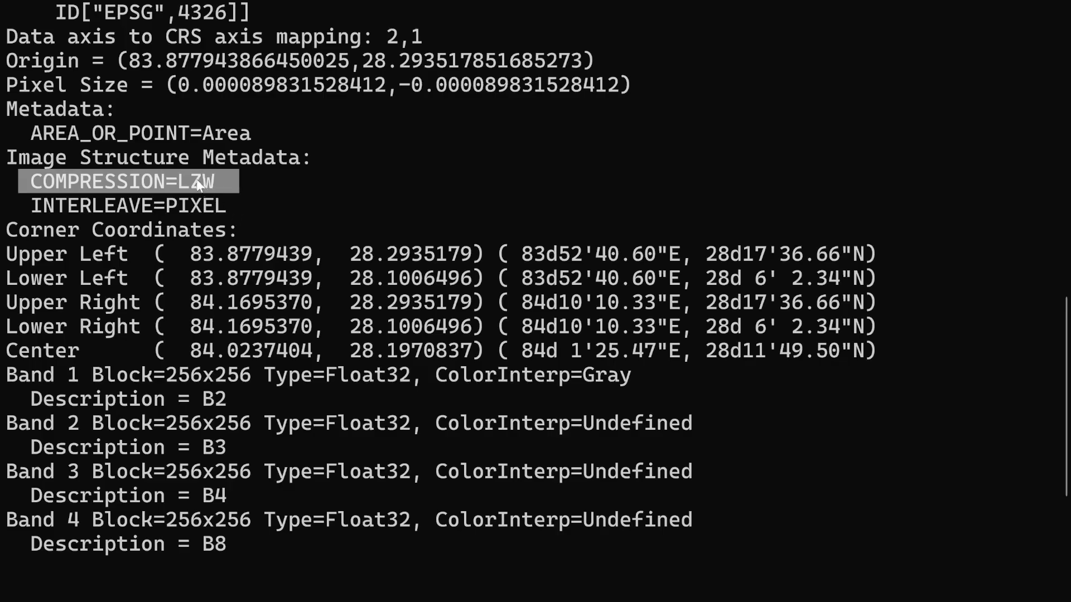
mouse_move(244, 227)
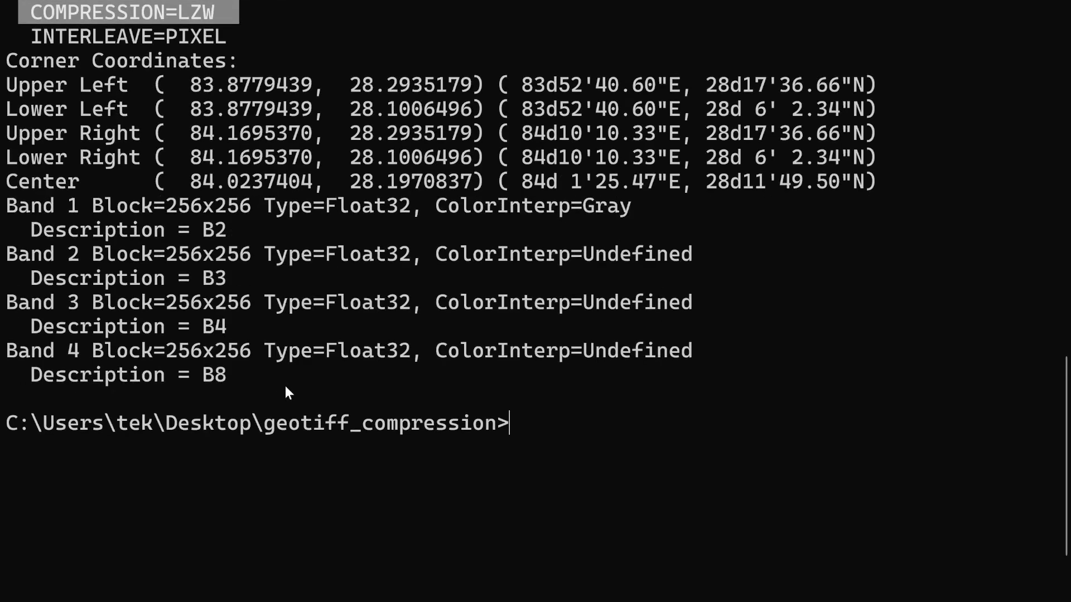
mouse_move(330, 211)
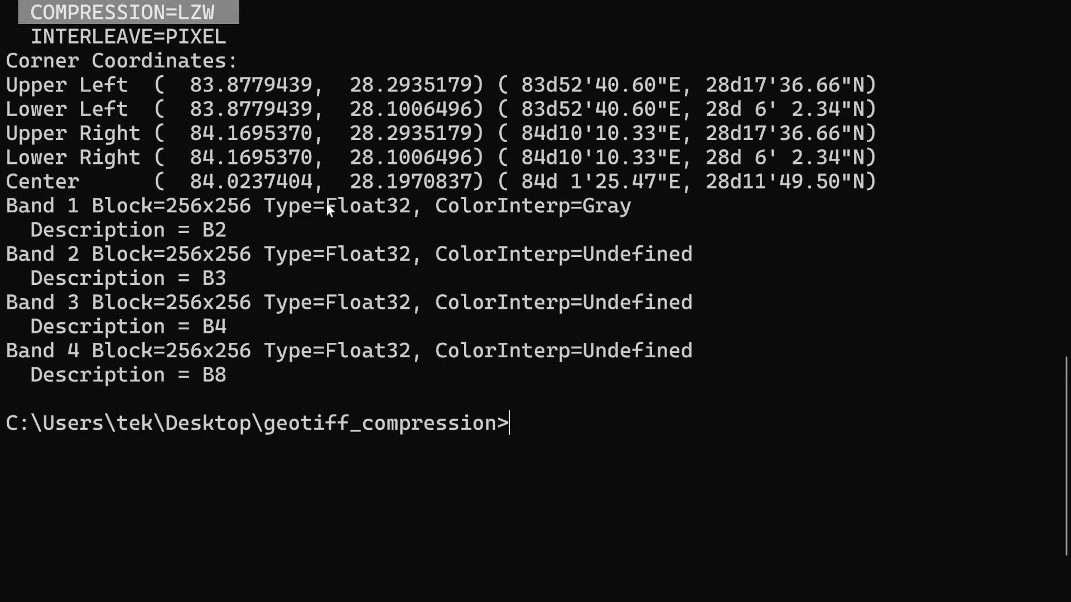
double_click(367, 206)
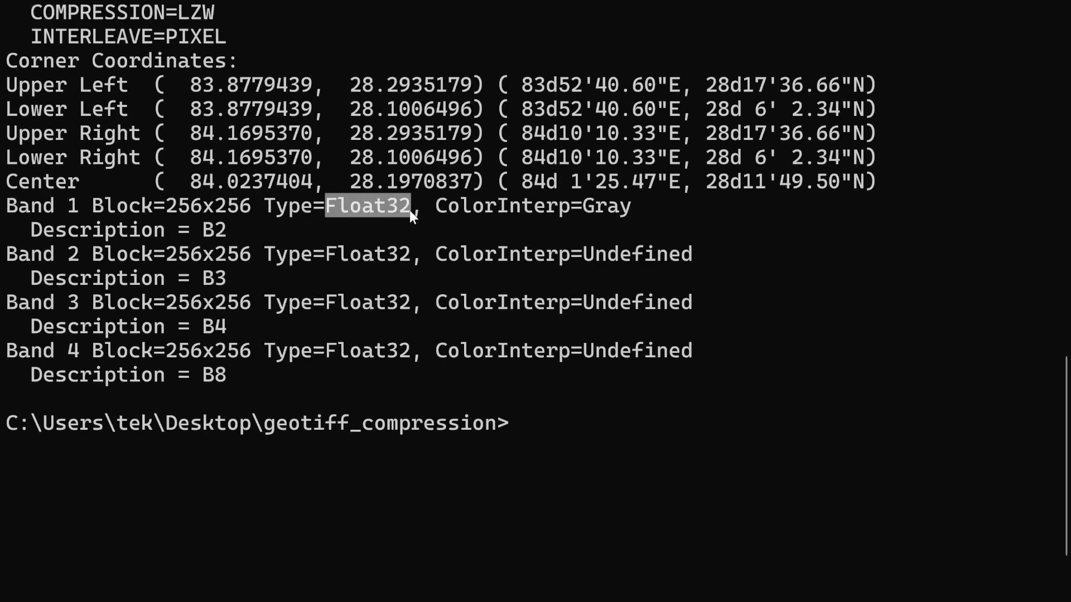
mouse_move(422, 221)
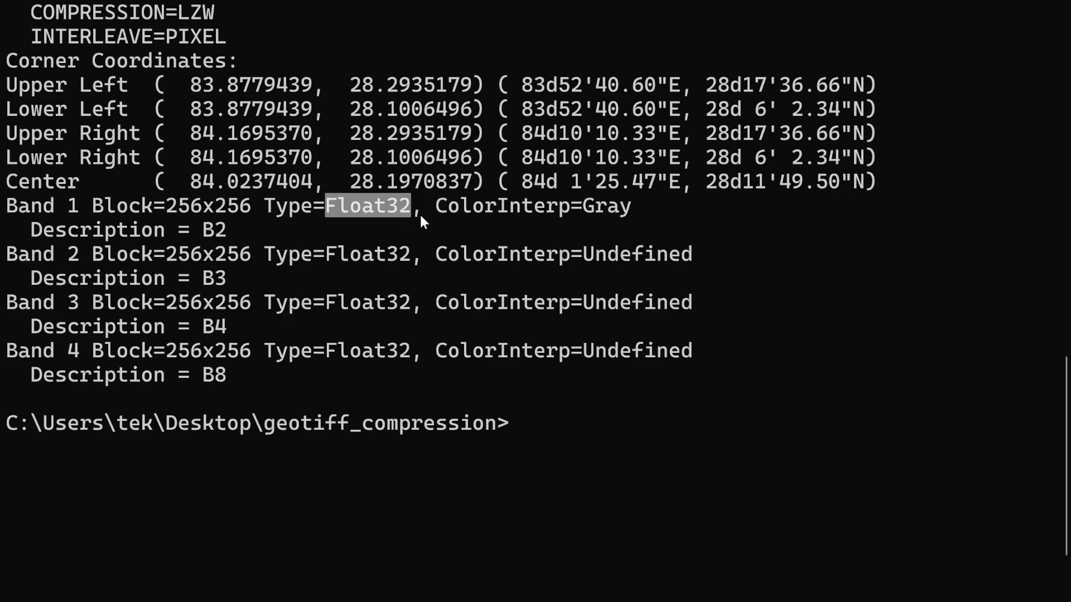
mouse_move(404, 225)
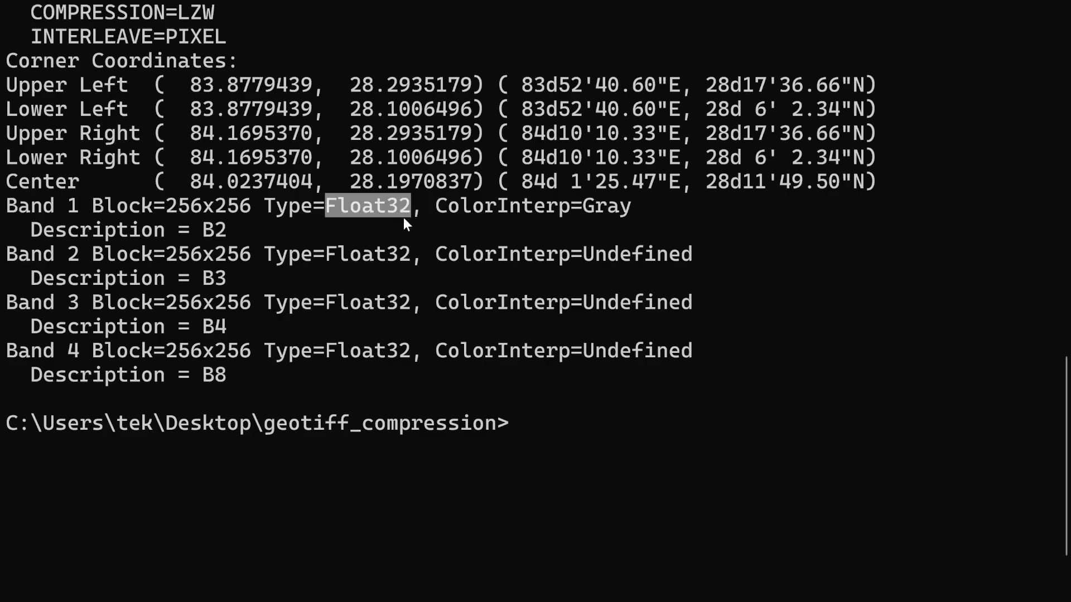
mouse_move(260, 355)
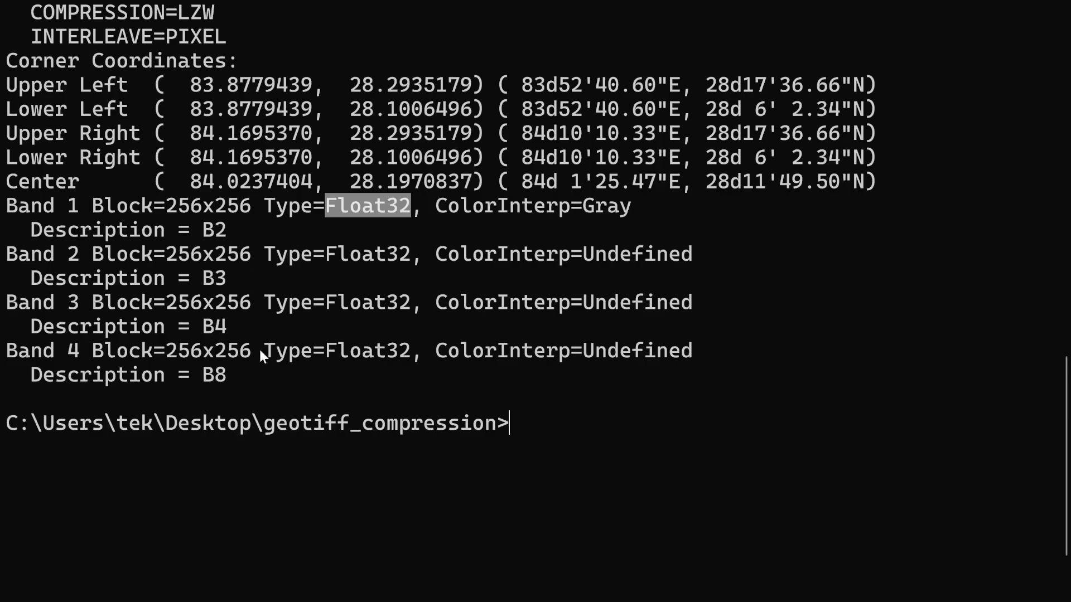
mouse_move(237, 256)
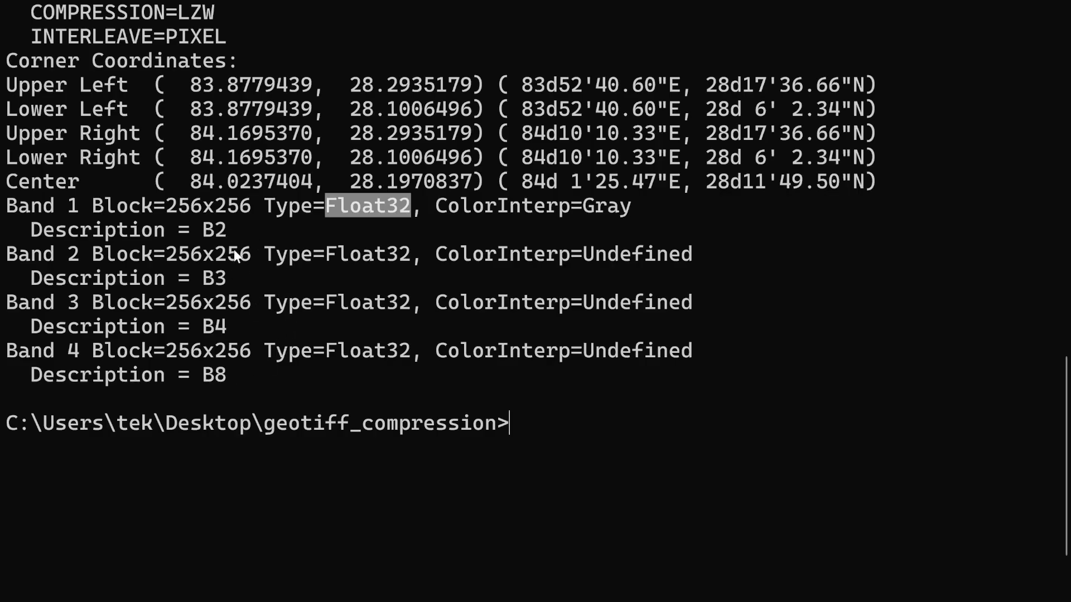
mouse_move(238, 261)
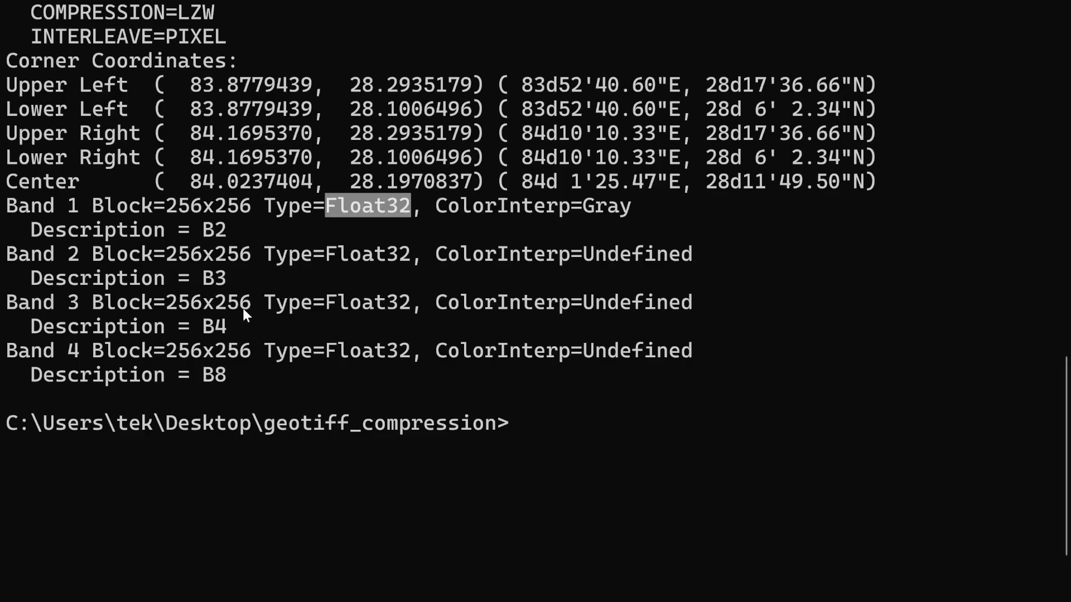
mouse_move(237, 240)
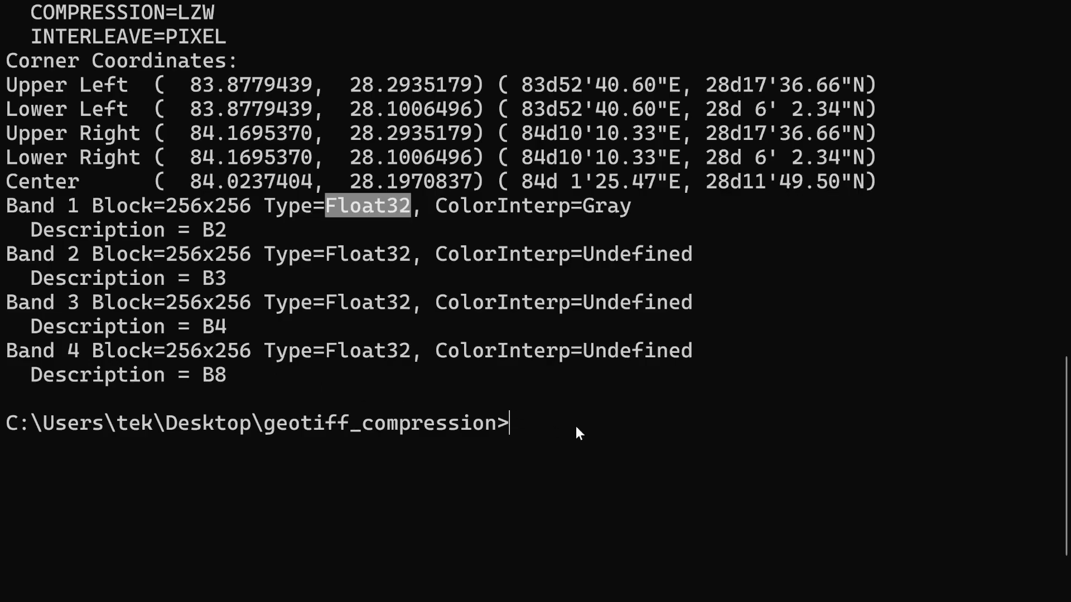
mouse_move(245, 364)
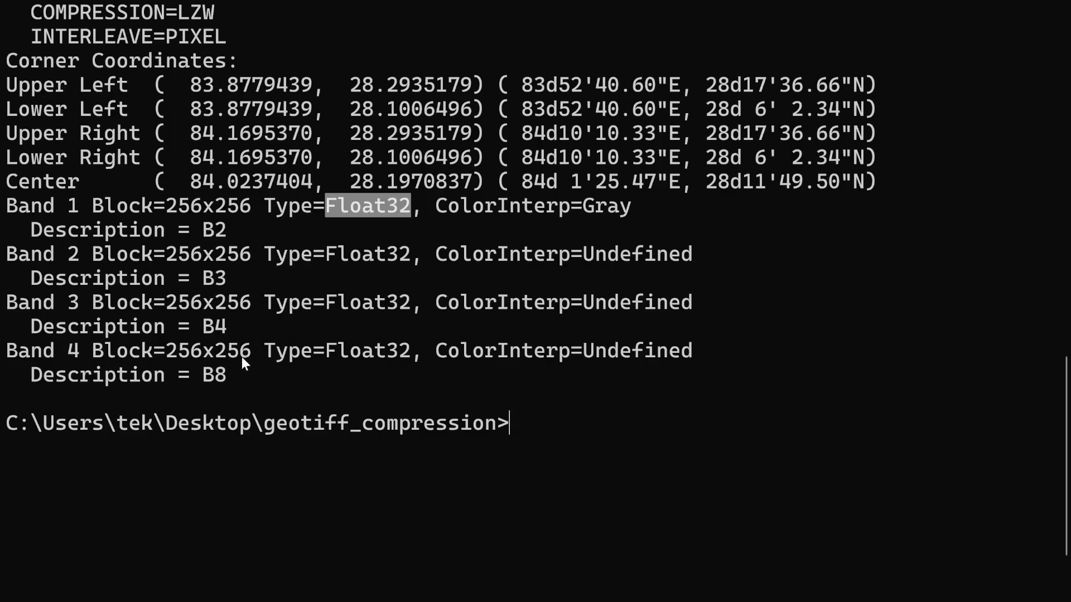
mouse_move(560, 435)
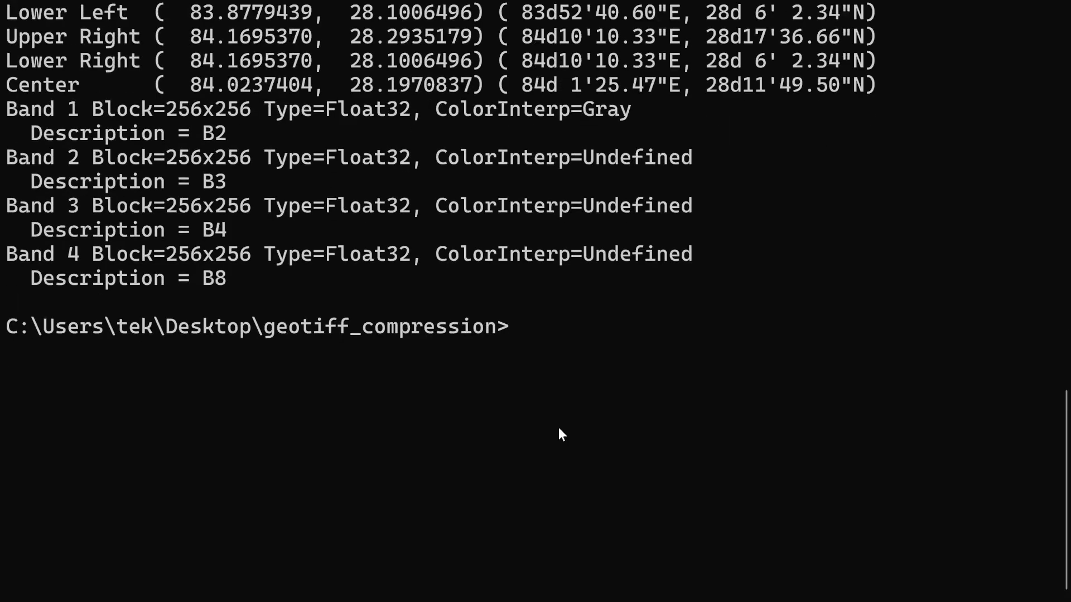
mouse_move(603, 329)
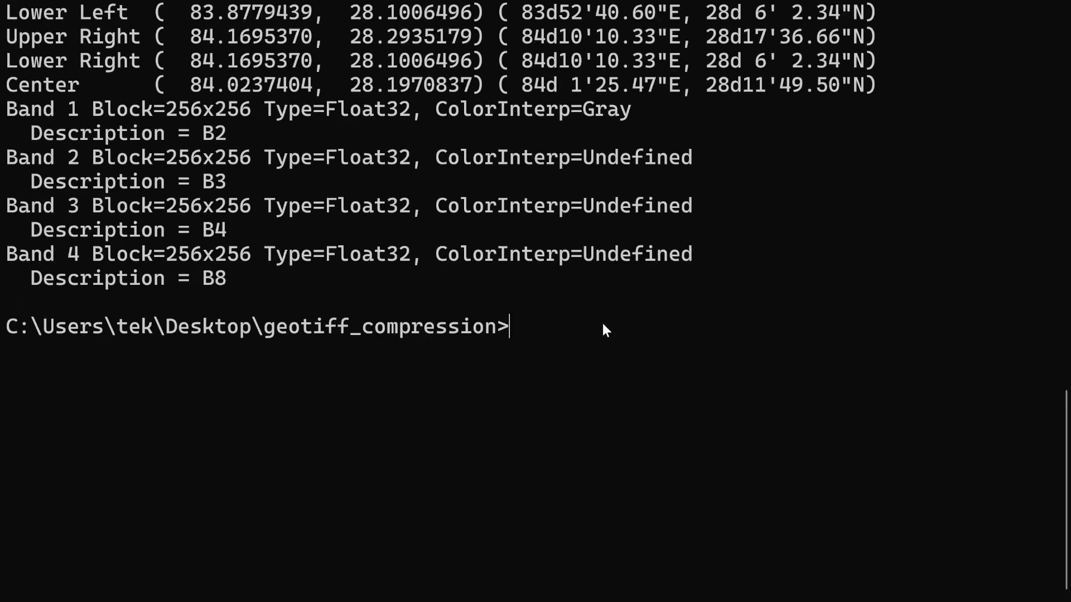
Run gdal_translate -co compress=deflate to convert input_imagery.tif into output_deflate.tif.
text(g)
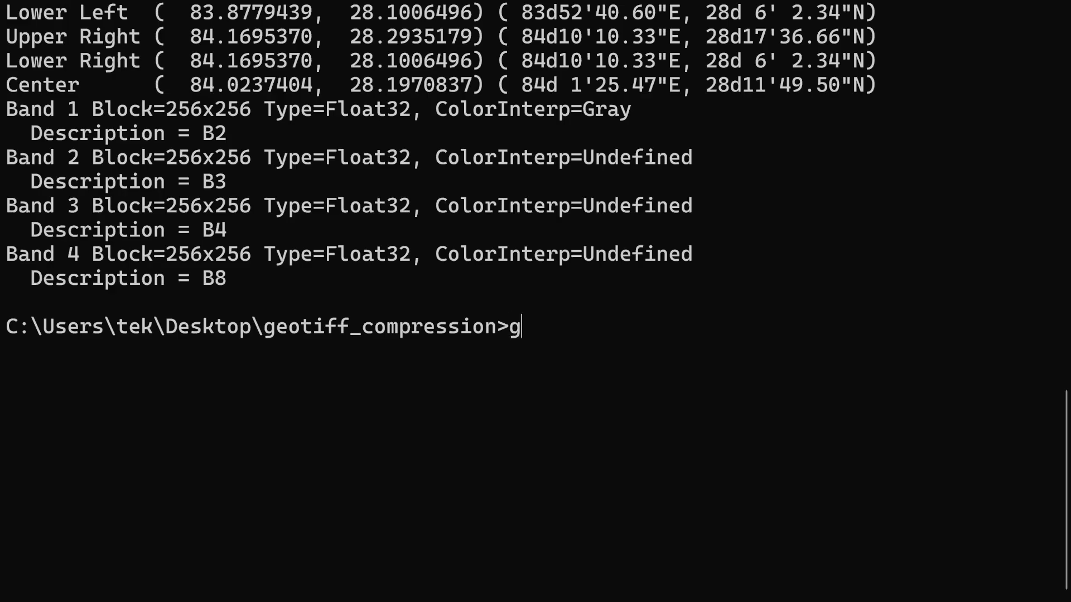
text(dal_tra)
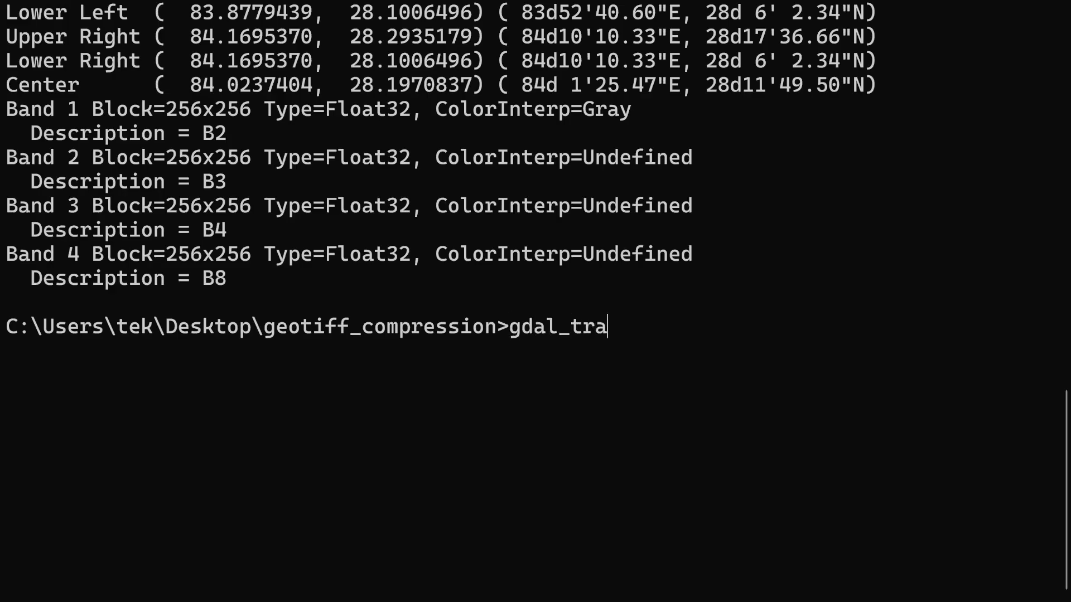
text(nslate)
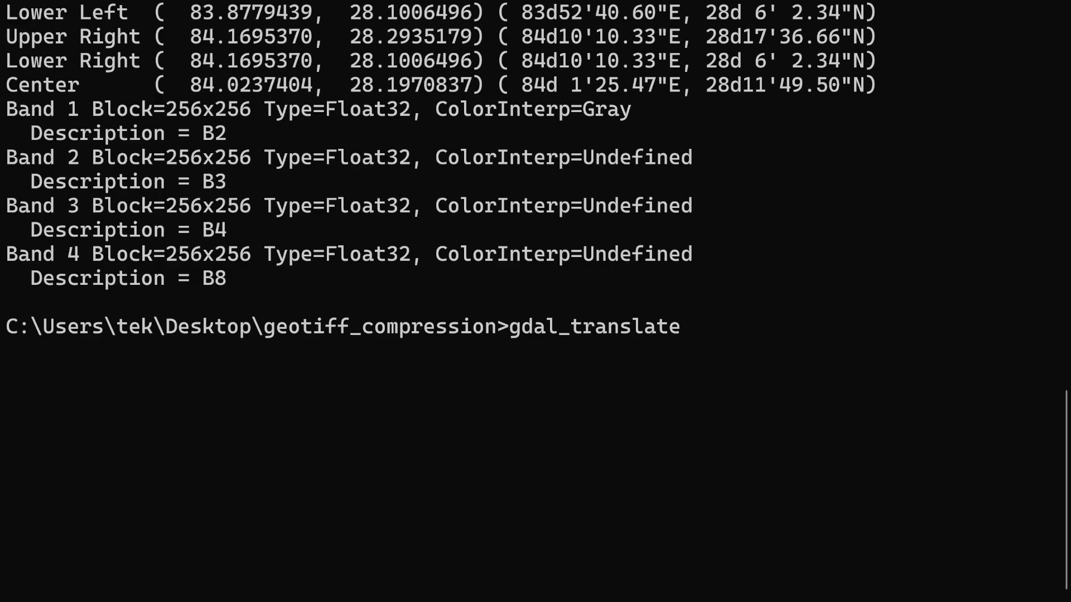
text(-co com)
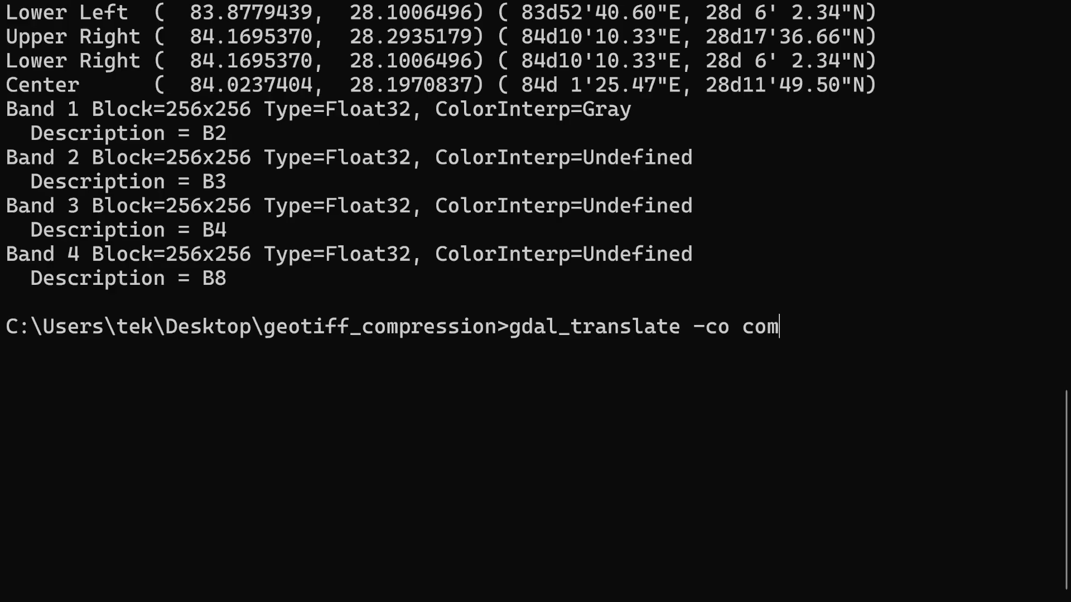
text(press=de)
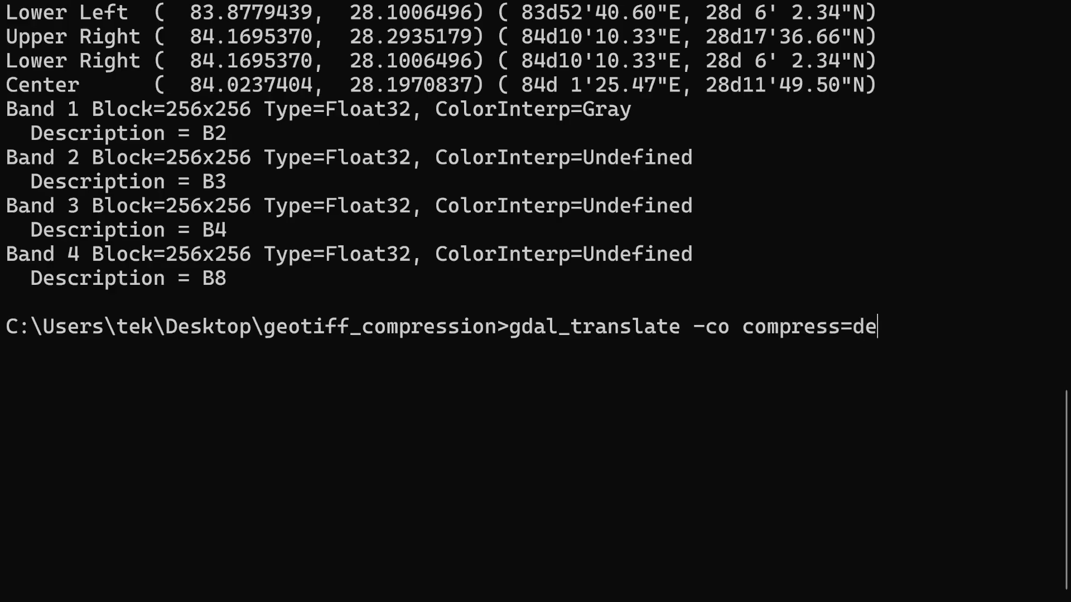
text(flate)
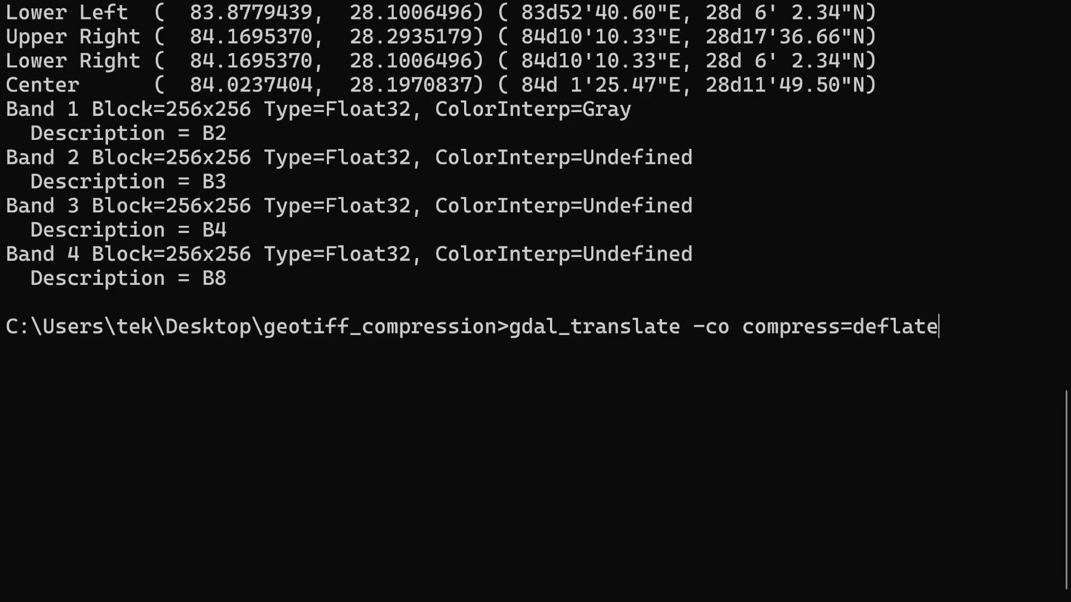
text(input_imagery.tif)
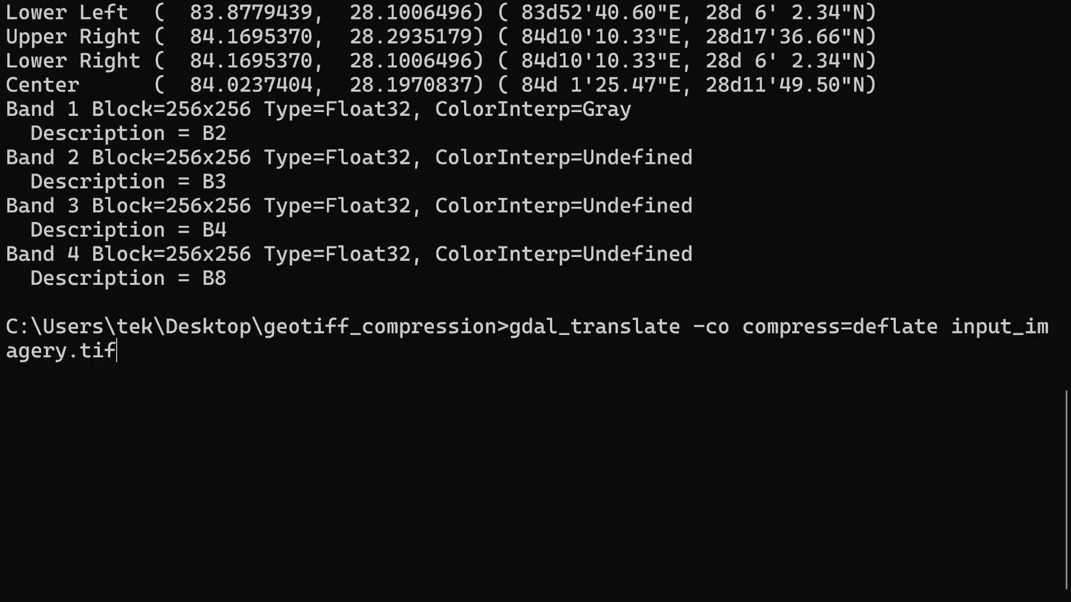
text(outpu)
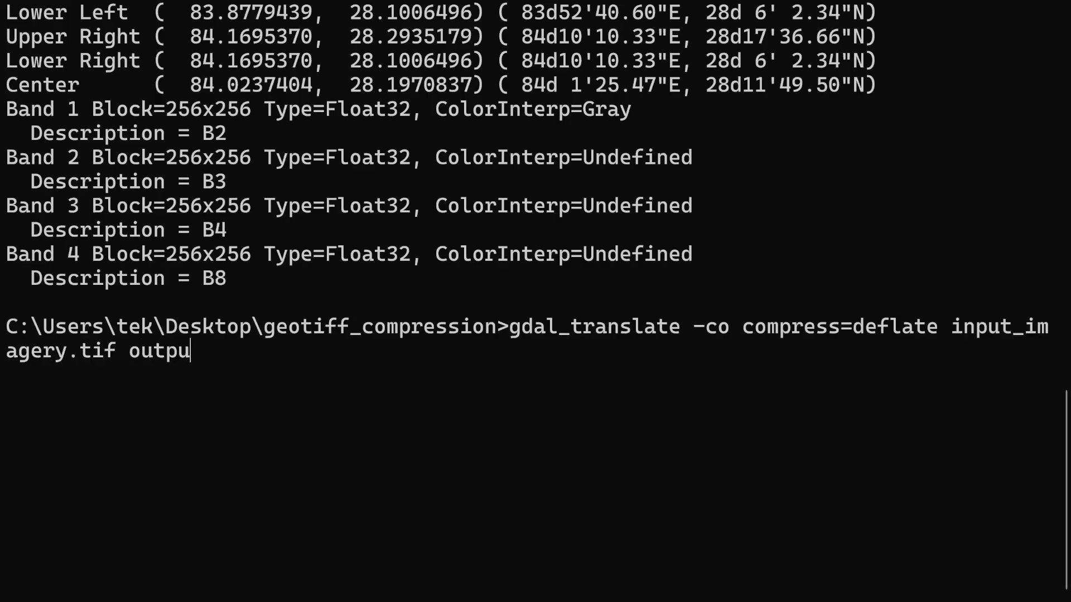
text(t_defal)
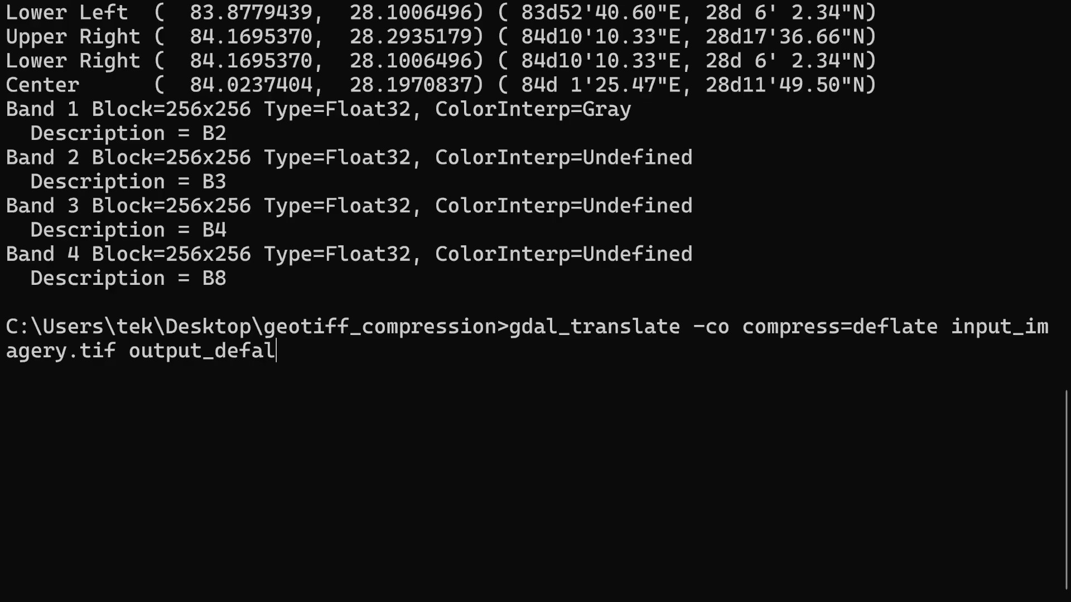
key(Backspace)
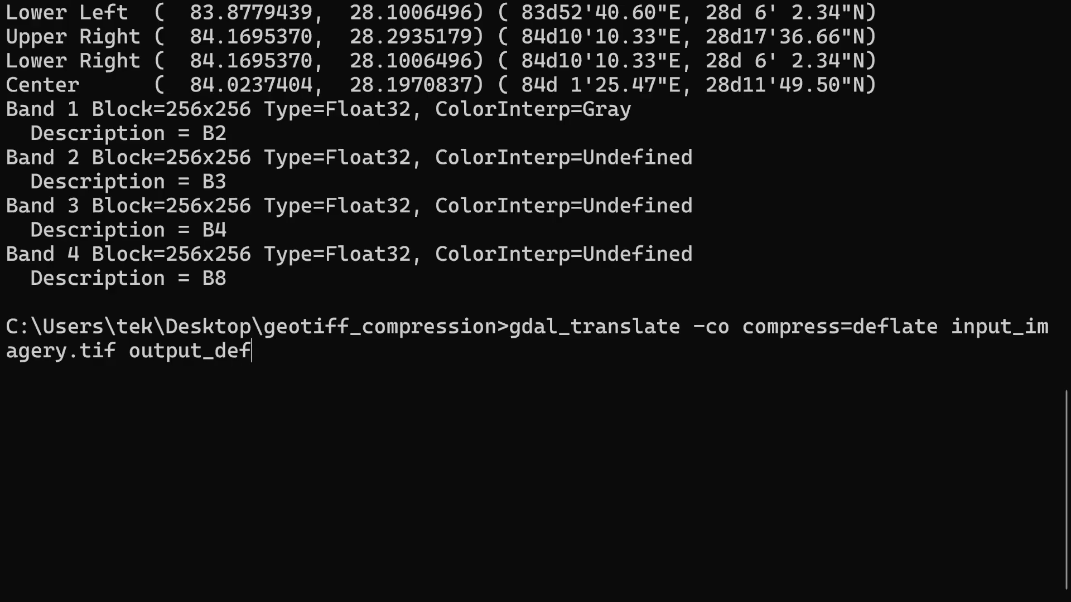
text(late.tif)
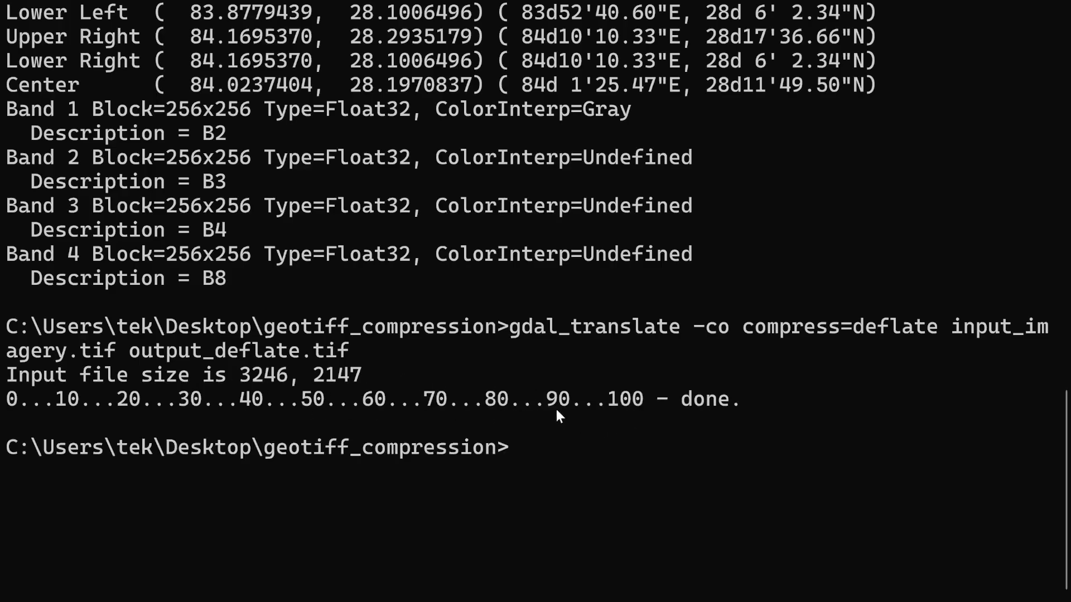
mouse_move(618, 591)
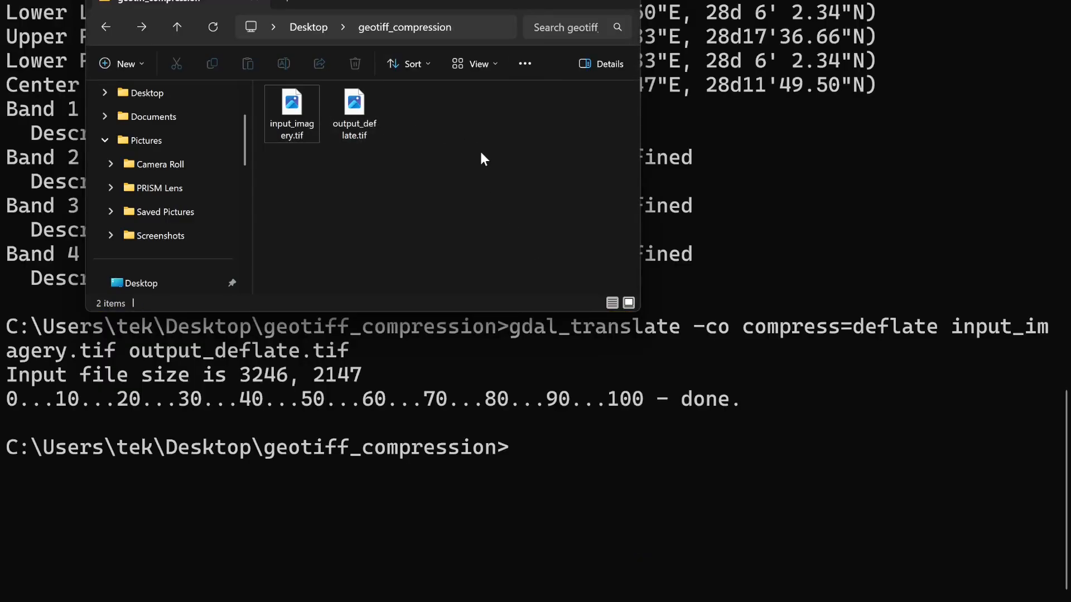
mouse_move(405, 159)
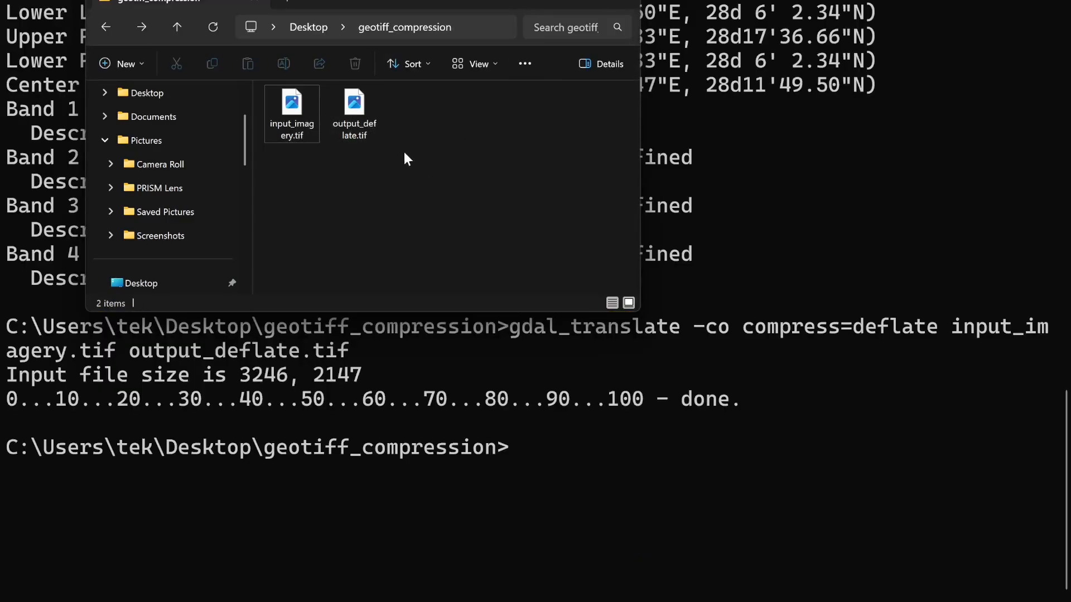
Confirm output_deflate.tif sits beside the 83.5 MB input_imagery.tif in File Explorer.
click(291, 109)
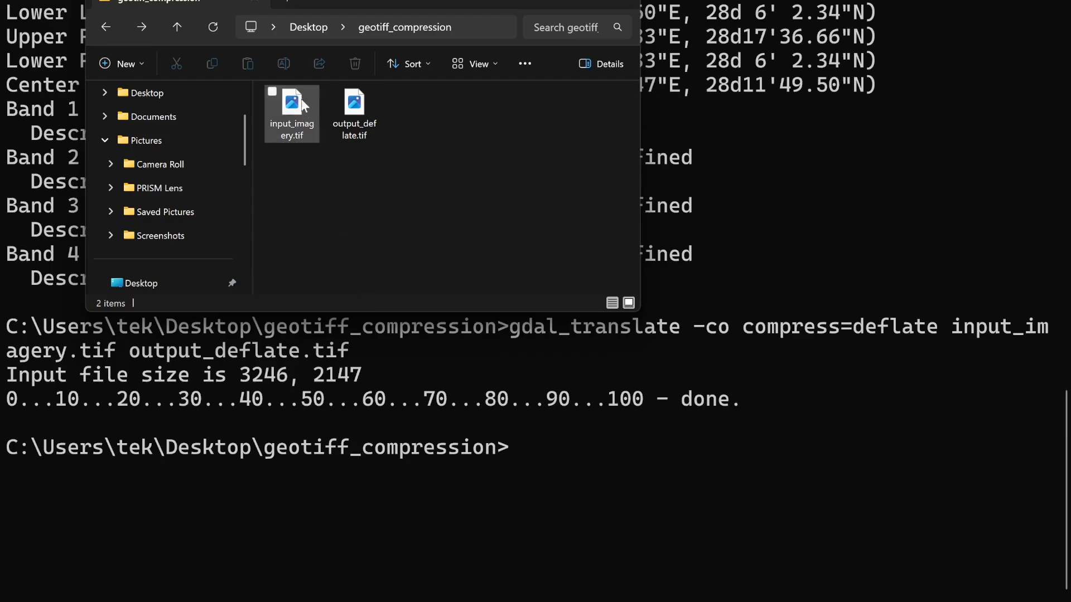
click(292, 110)
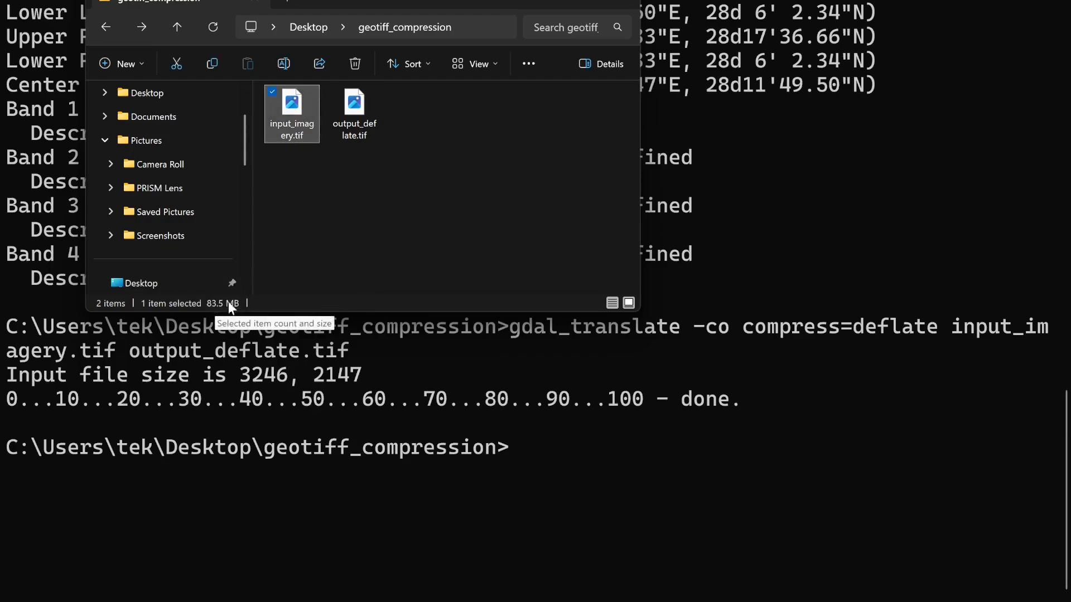
click(354, 109)
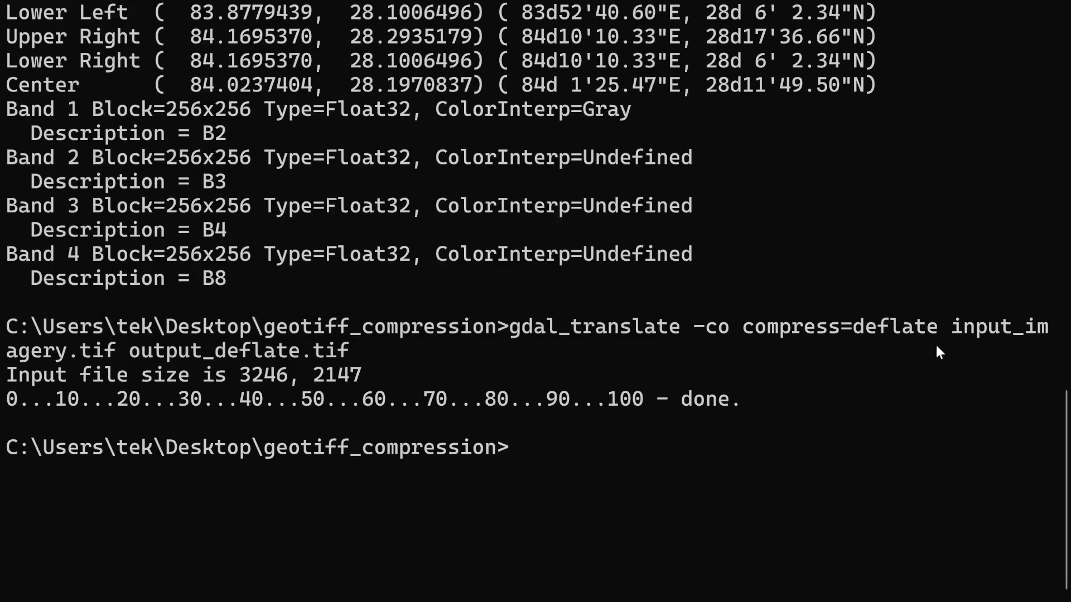
mouse_move(751, 422)
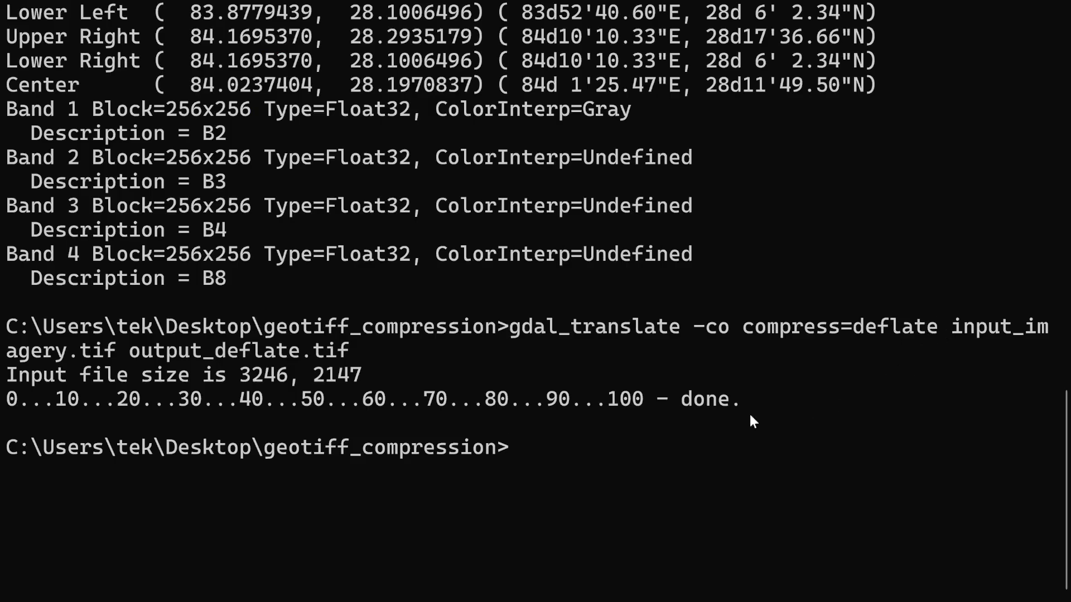
mouse_move(537, 454)
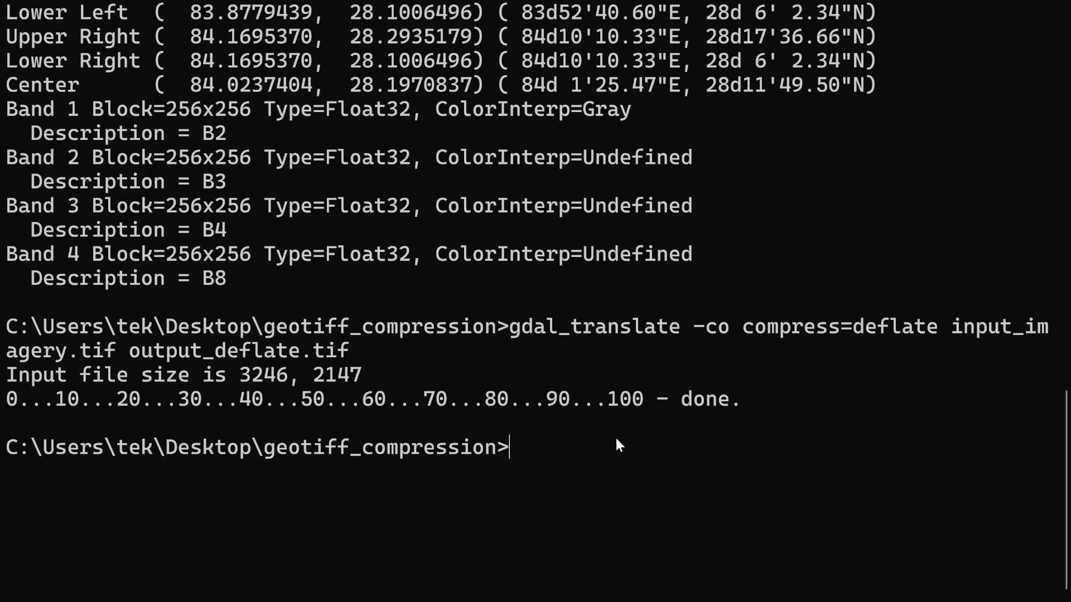
mouse_move(667, 447)
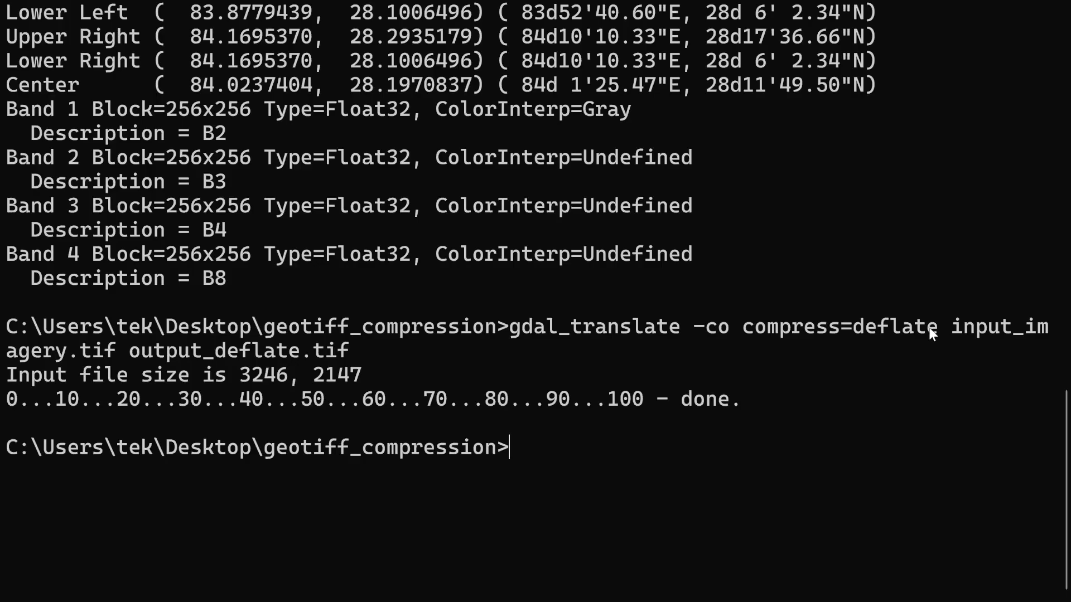
mouse_move(936, 334)
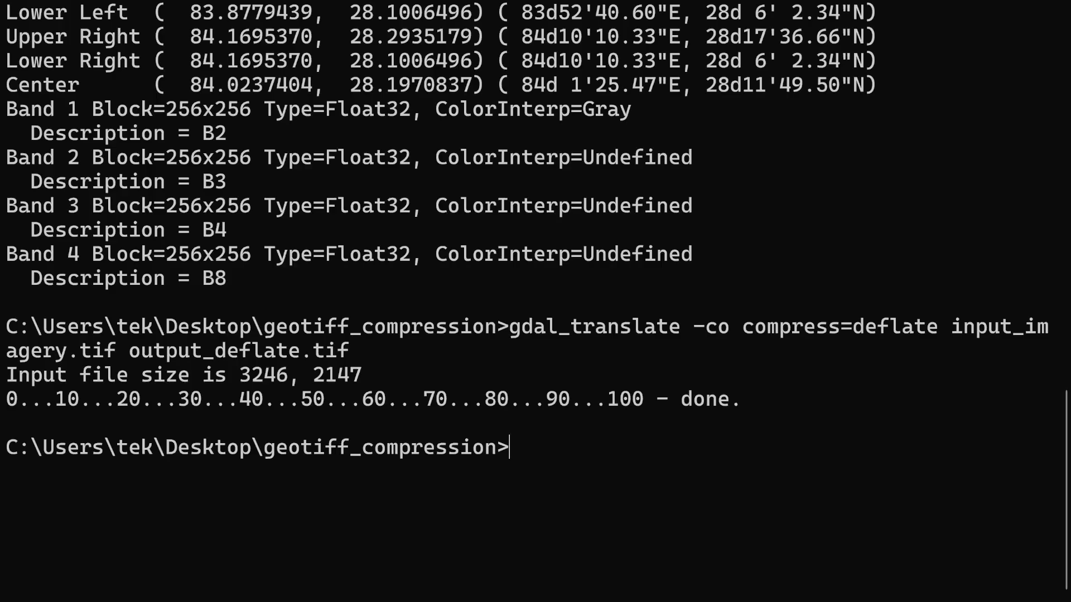
text(JPE)
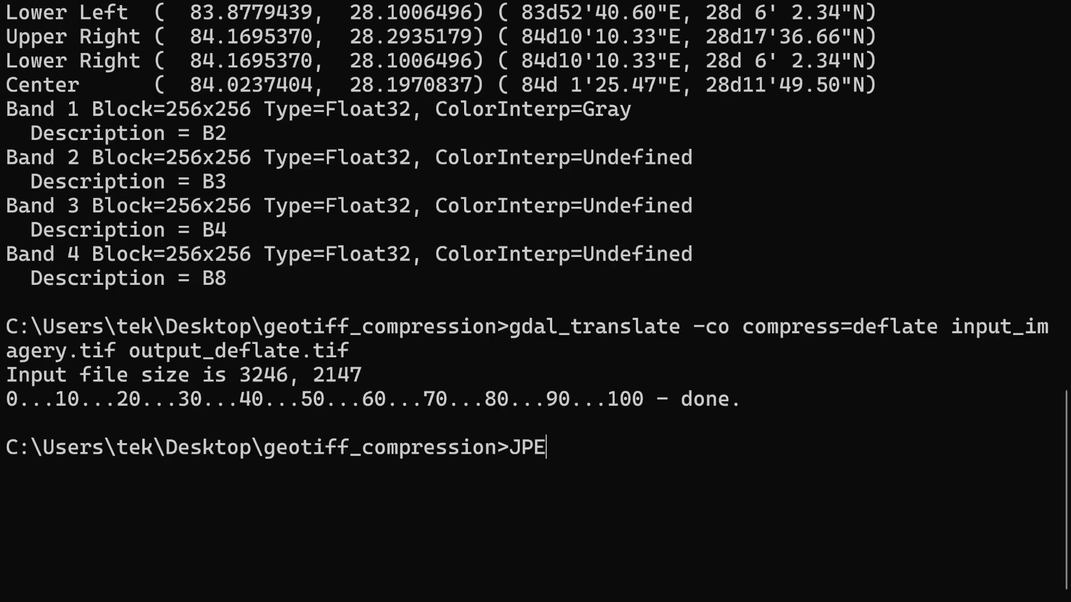
text(G)
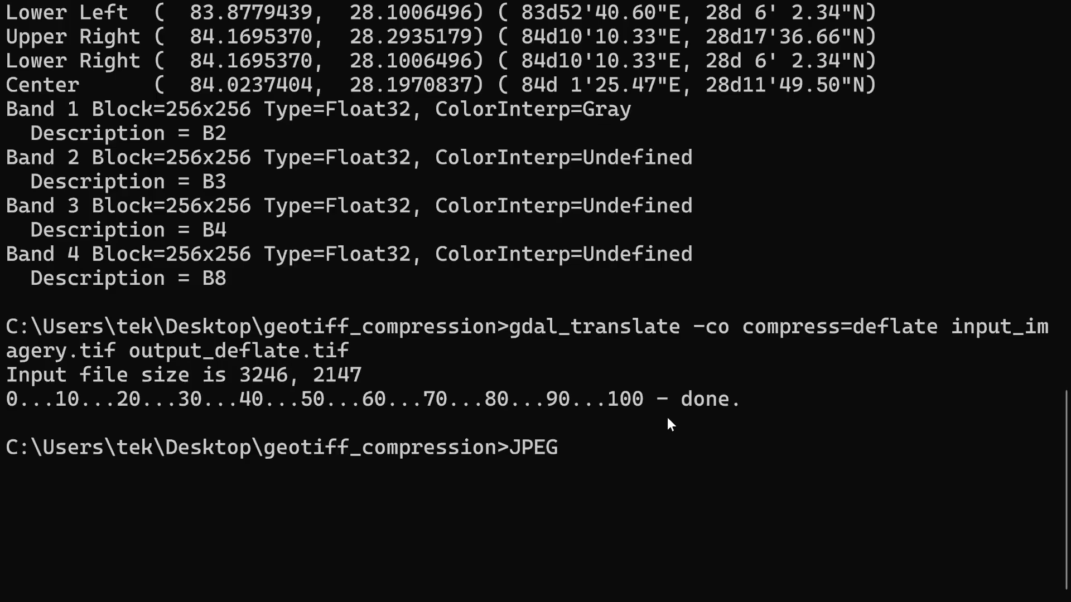
mouse_move(565, 456)
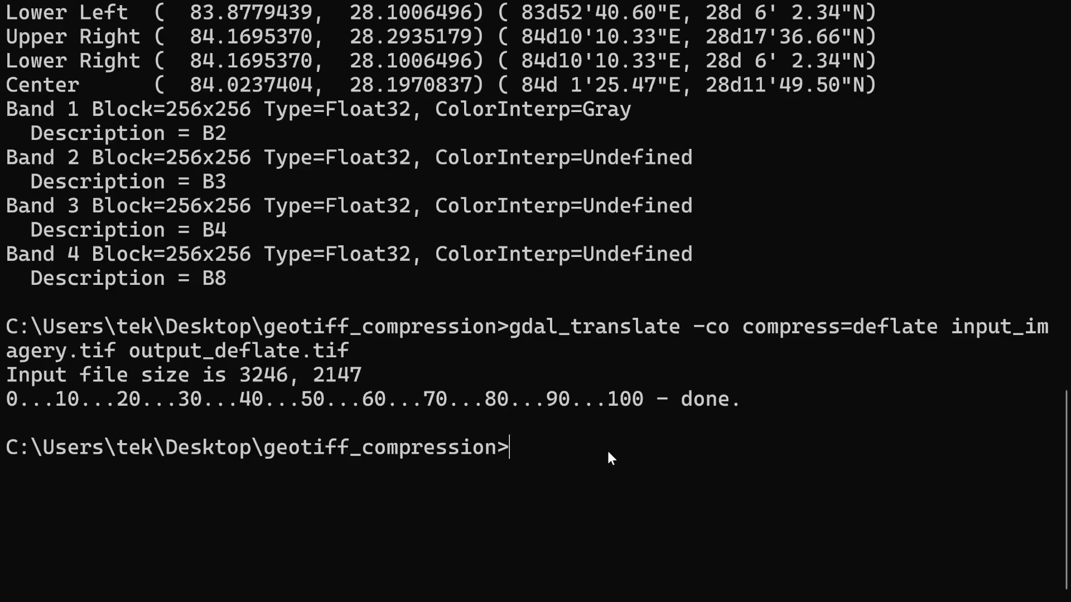
mouse_move(553, 454)
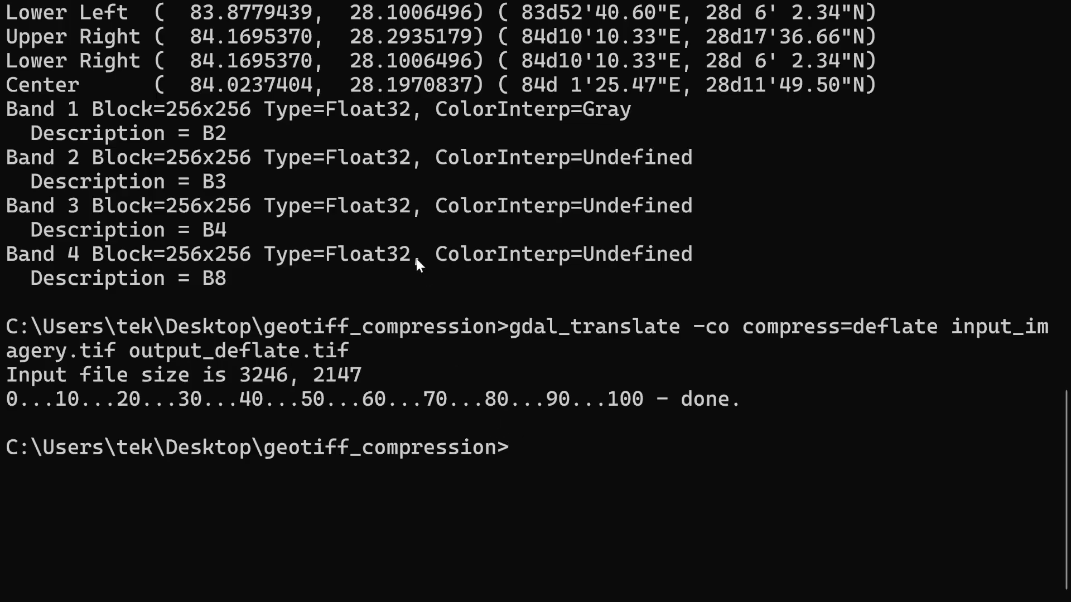
mouse_move(328, 156)
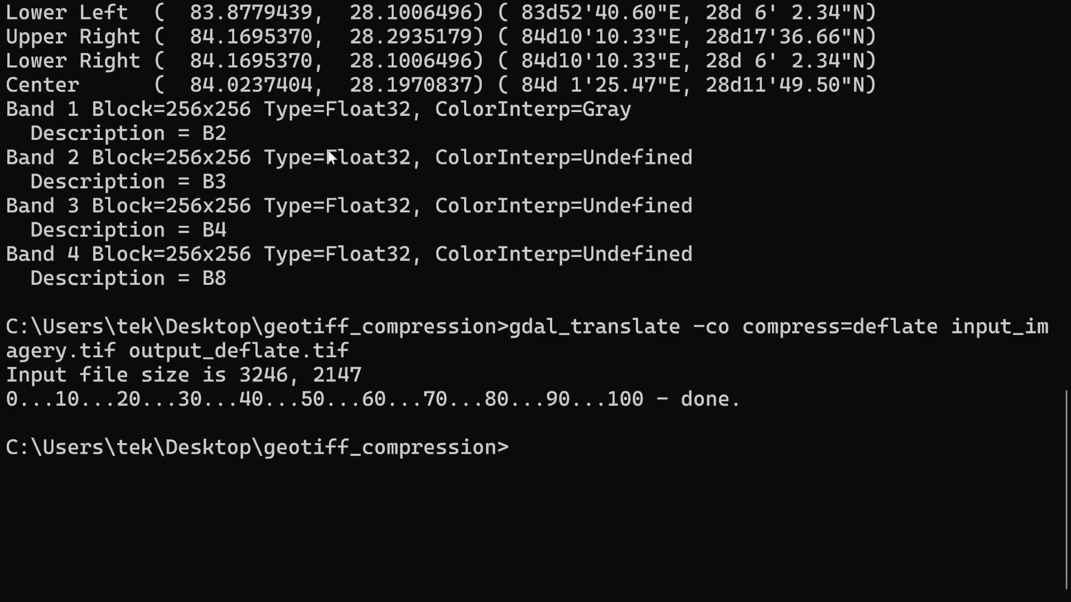
double_click(367, 158)
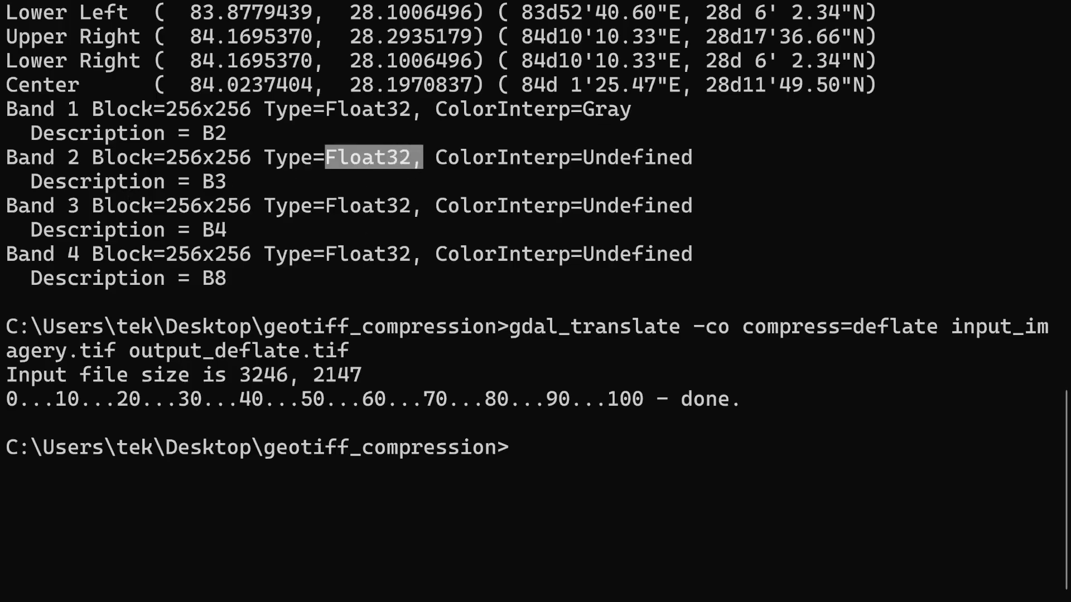
mouse_move(553, 472)
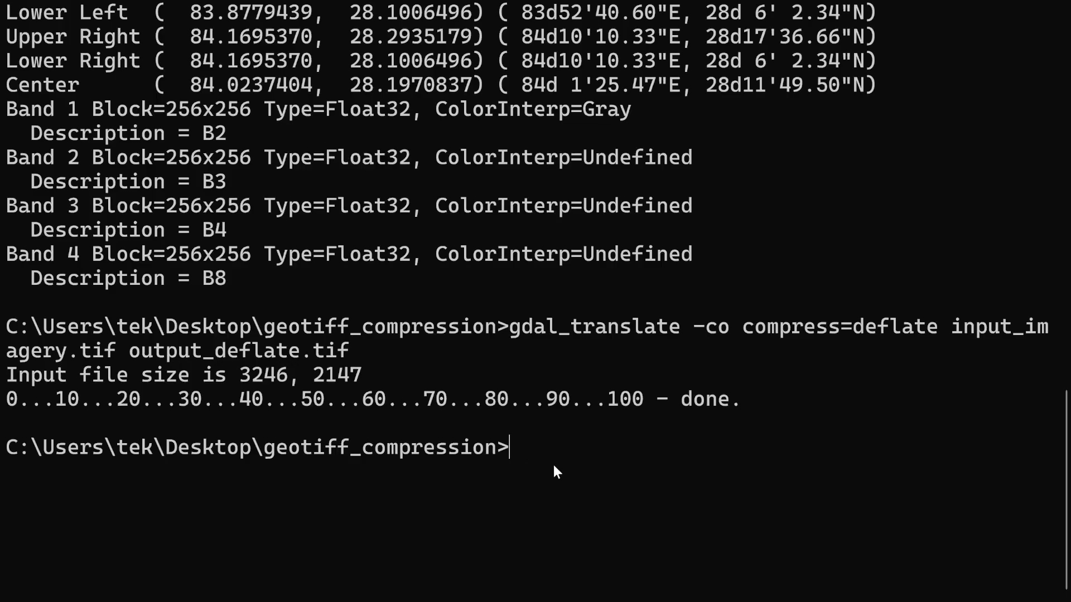
text(gdal_)
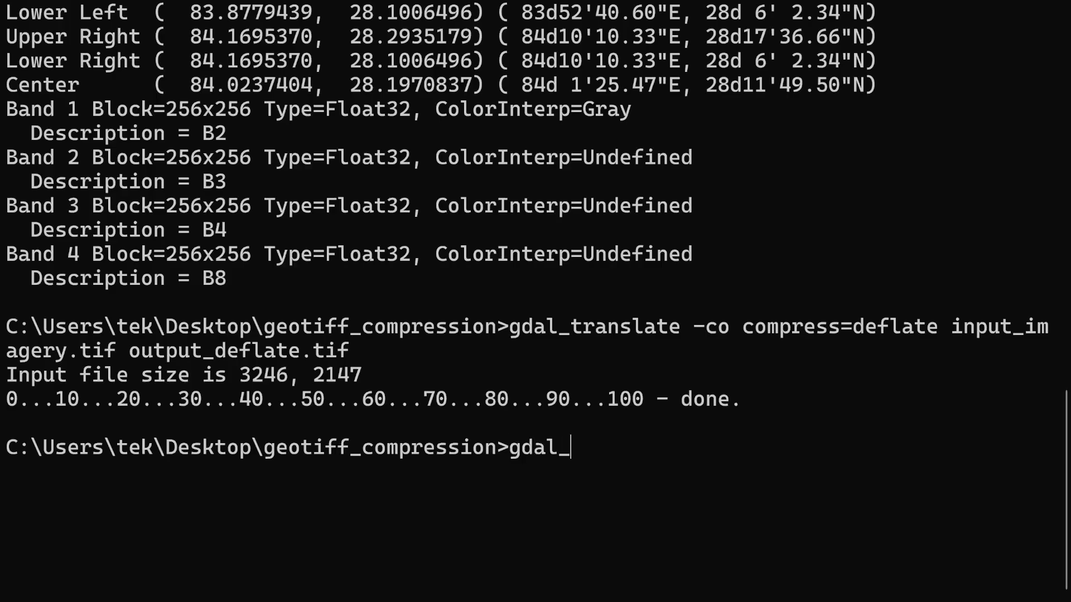
Run gdal_translate -ot Byte -scale on input_imagery.tif, hitting a driver error from the .itf extension.
text(transl)
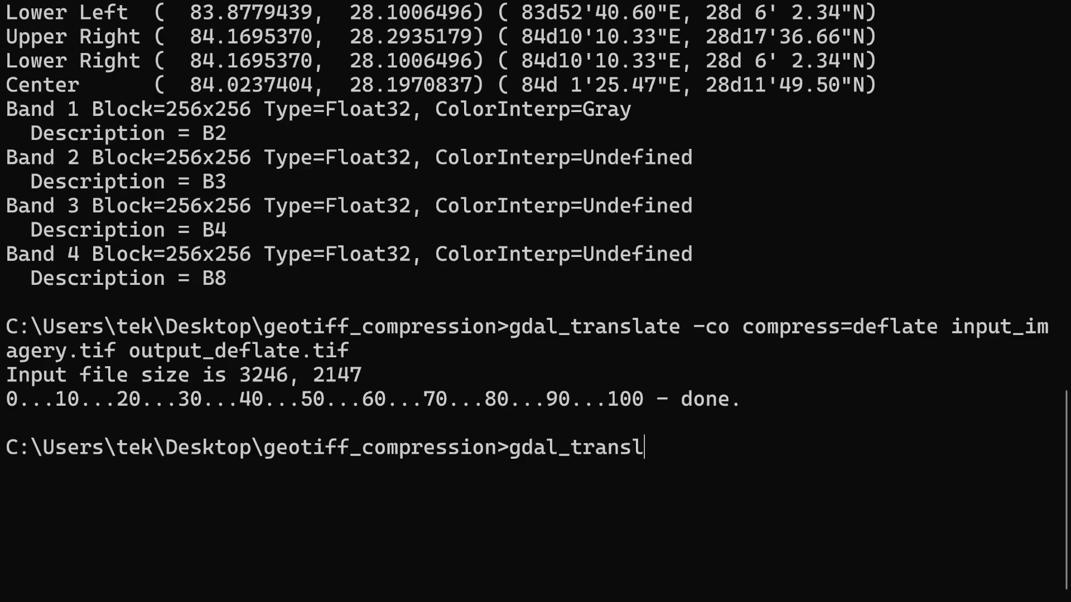
text(ate -ot)
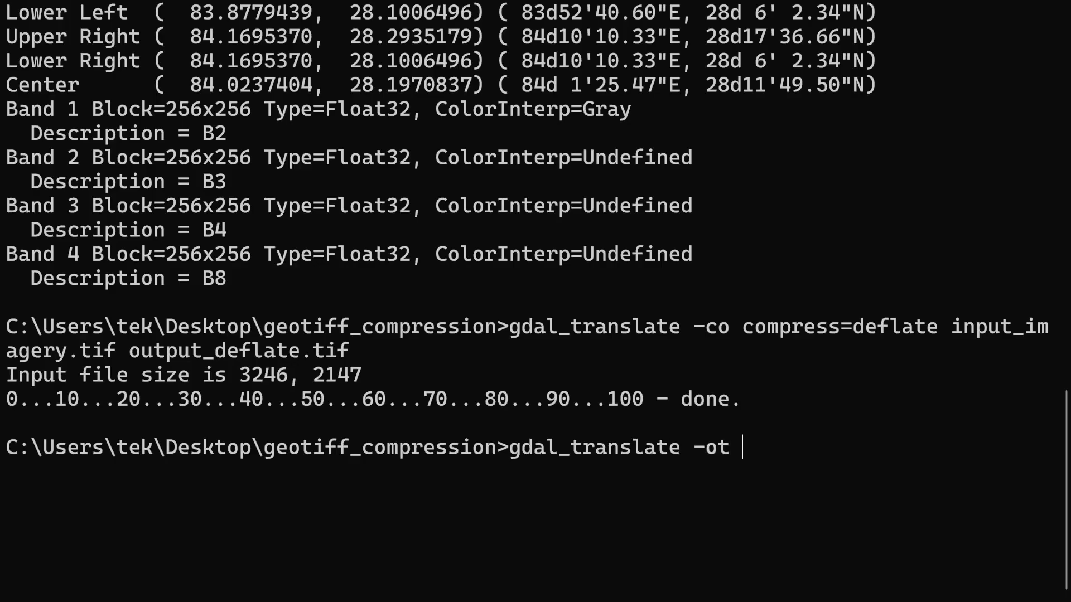
text(Byte -scale)
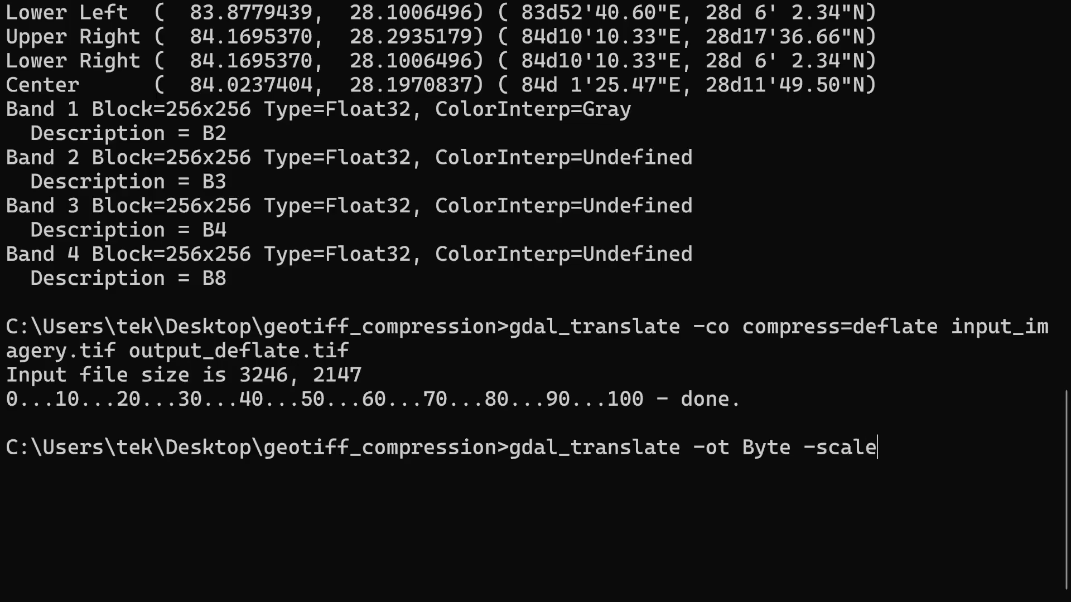
text(" ")
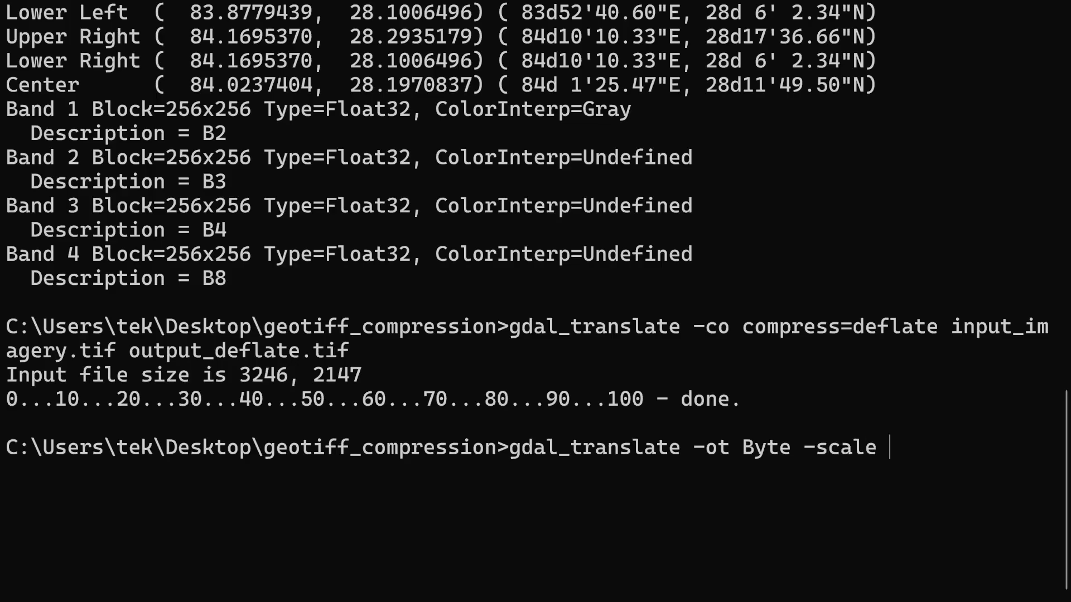
text(input_imagery.tif output_byt)
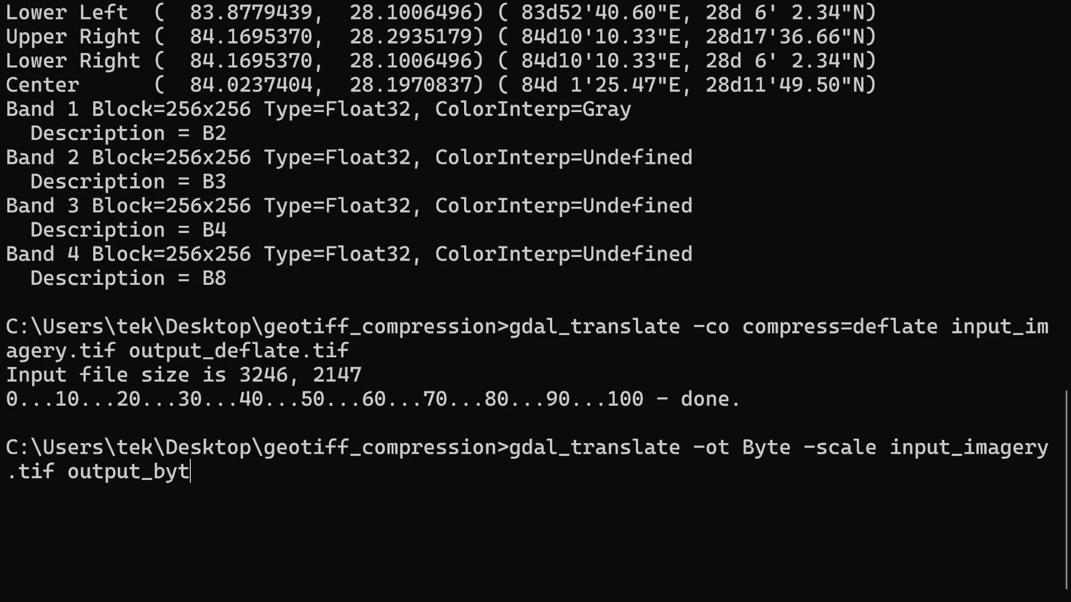
text(e.itf)
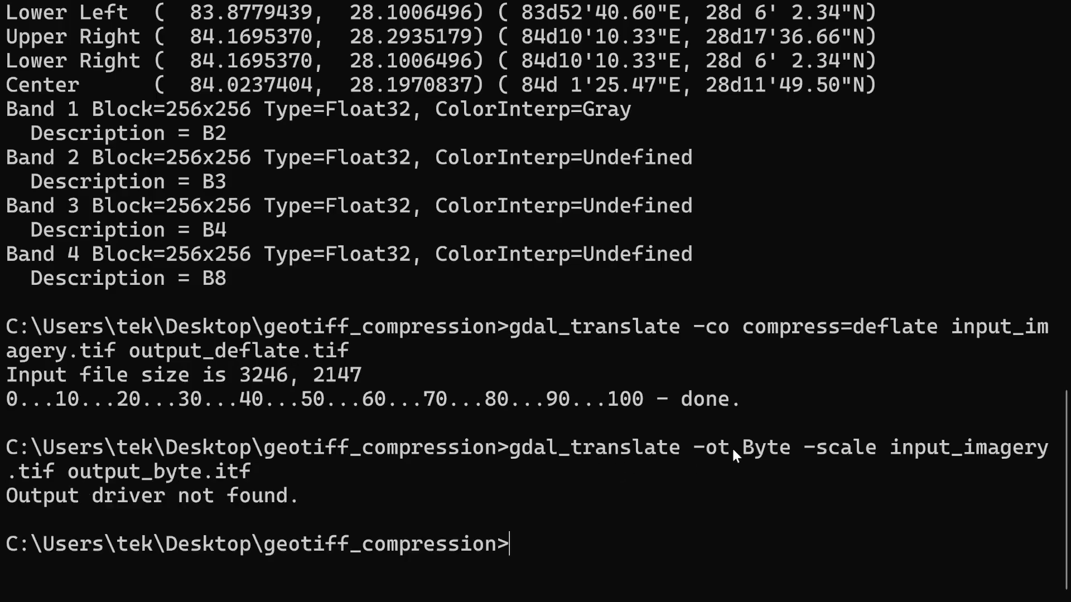
text(gdal_translate -ot Byte -scale input_imagery.tif output_byte.i)
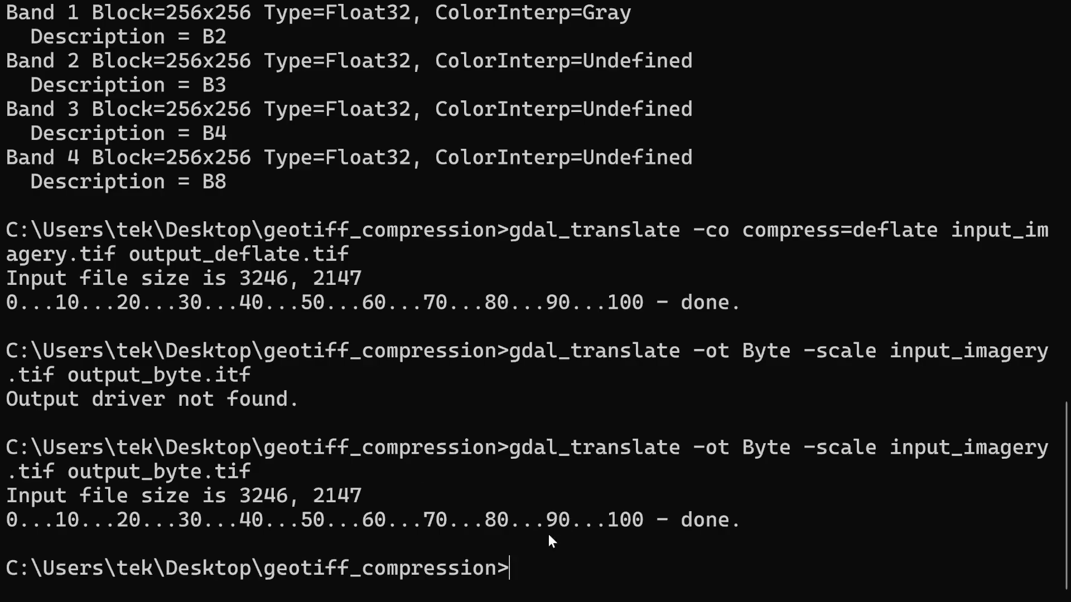
Compare output_byte.tif's 26.5 MB size against the 83.5 MB input_imagery.tif in File Explorer.
key(alt+tab)
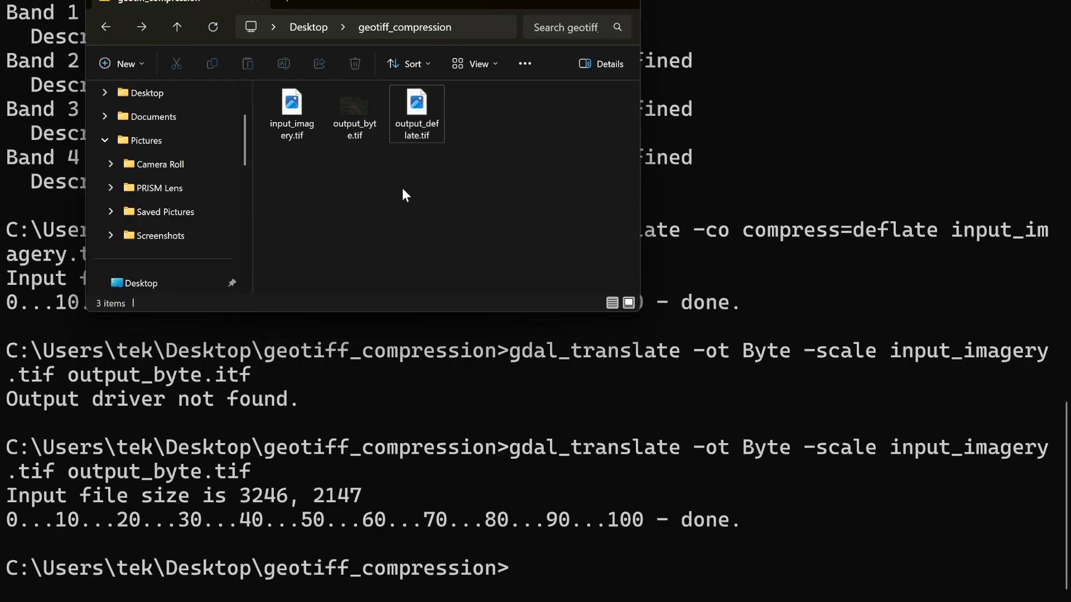
mouse_move(355, 112)
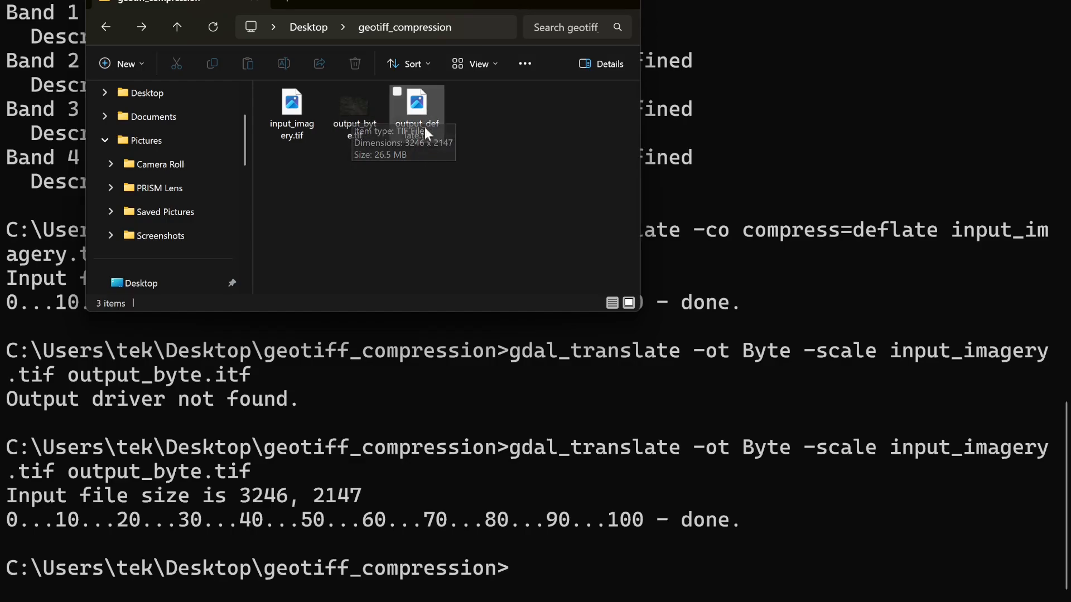
click(355, 113)
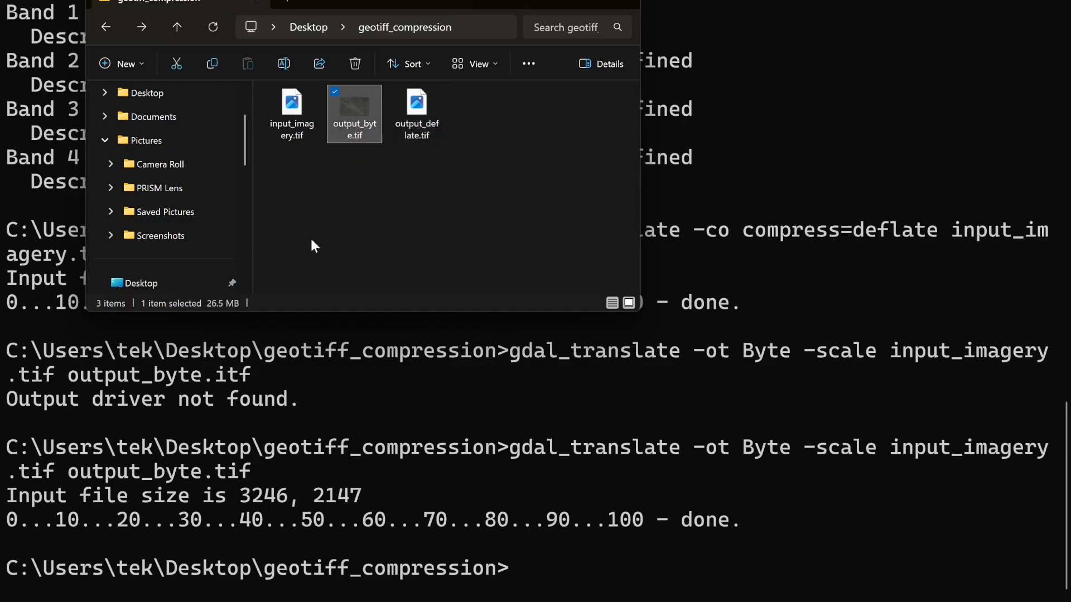
mouse_move(215, 309)
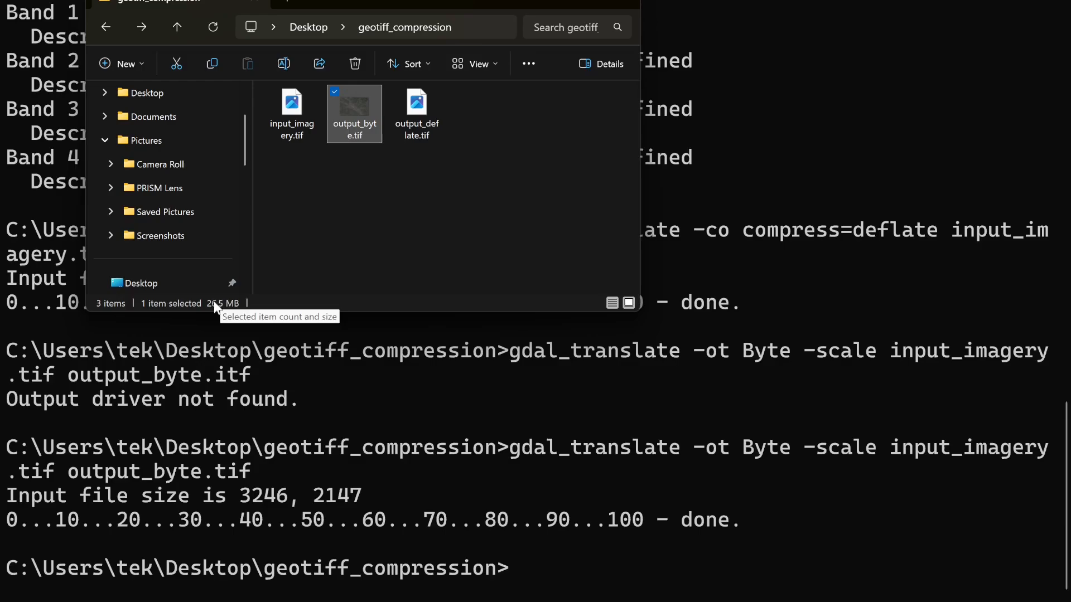
mouse_move(352, 134)
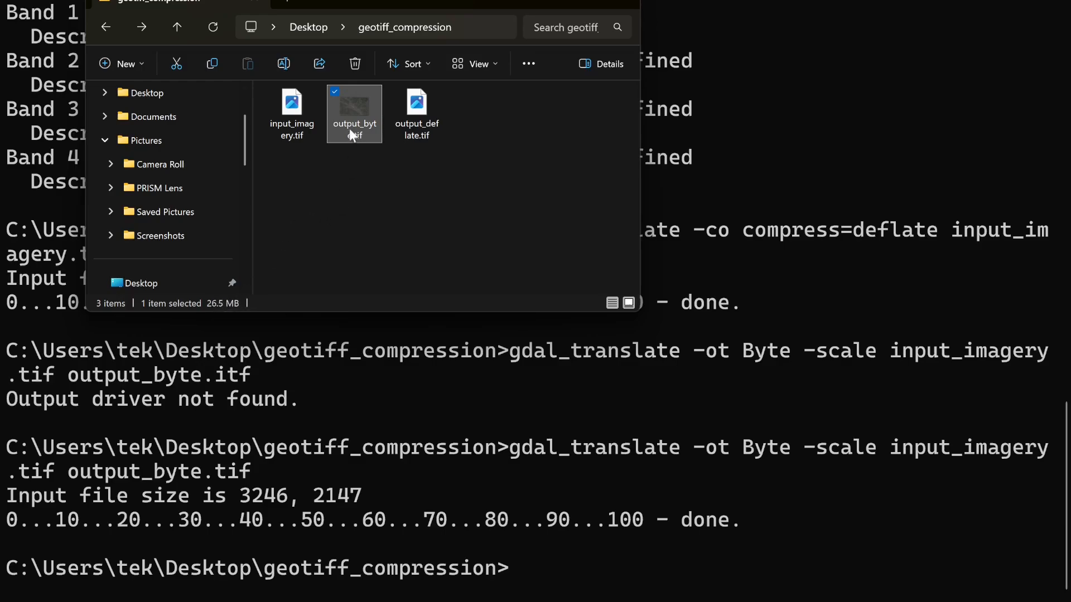
click(291, 109)
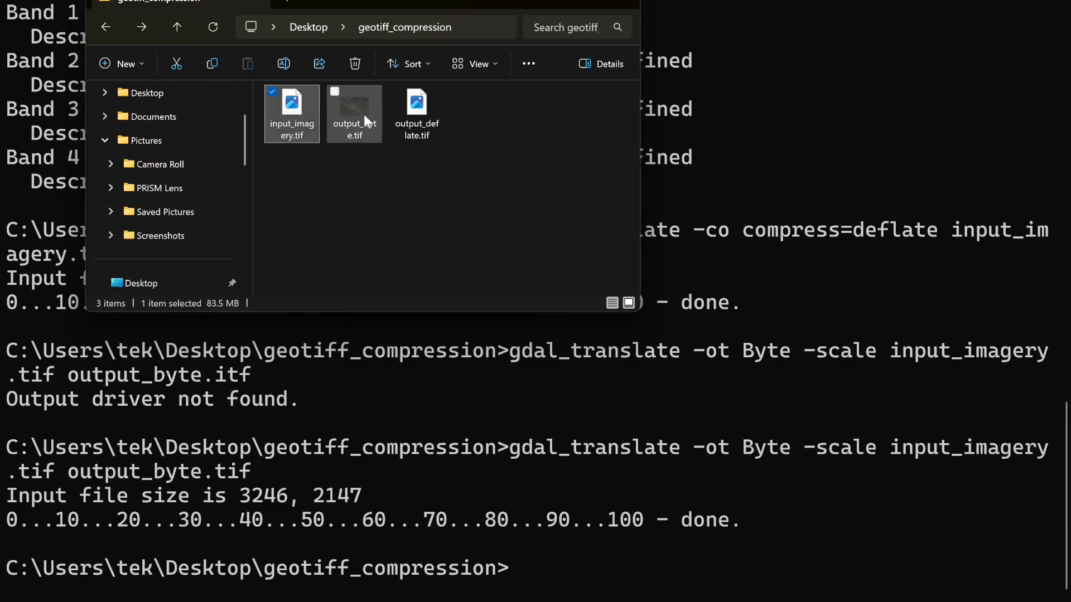
click(355, 110)
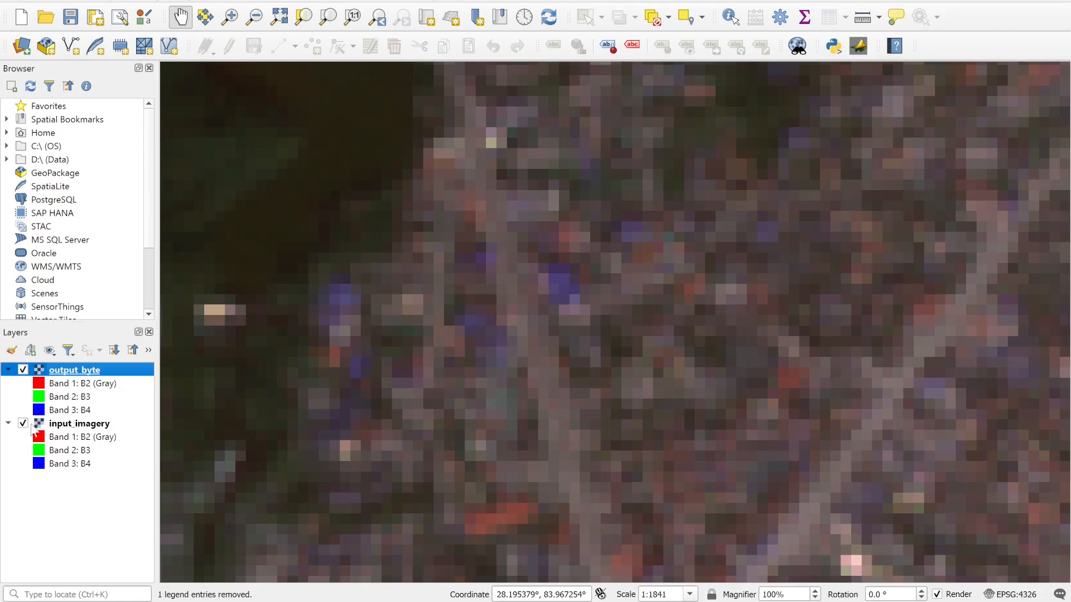
Apply Stretch to MinMax contrast to the output_byte layer and toggle it against the original.
right_click(75, 369)
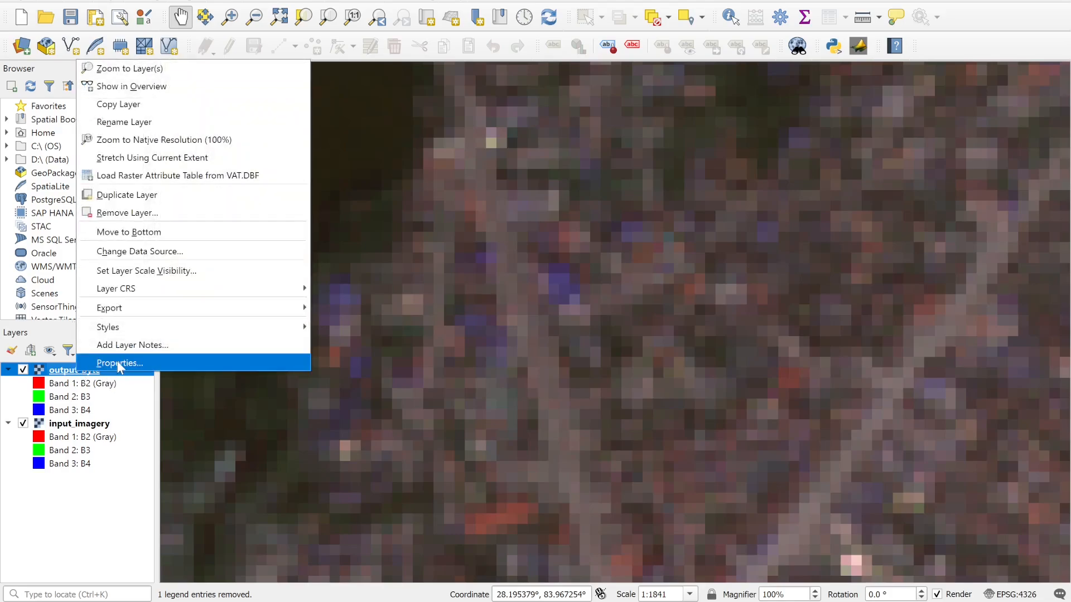
click(119, 363)
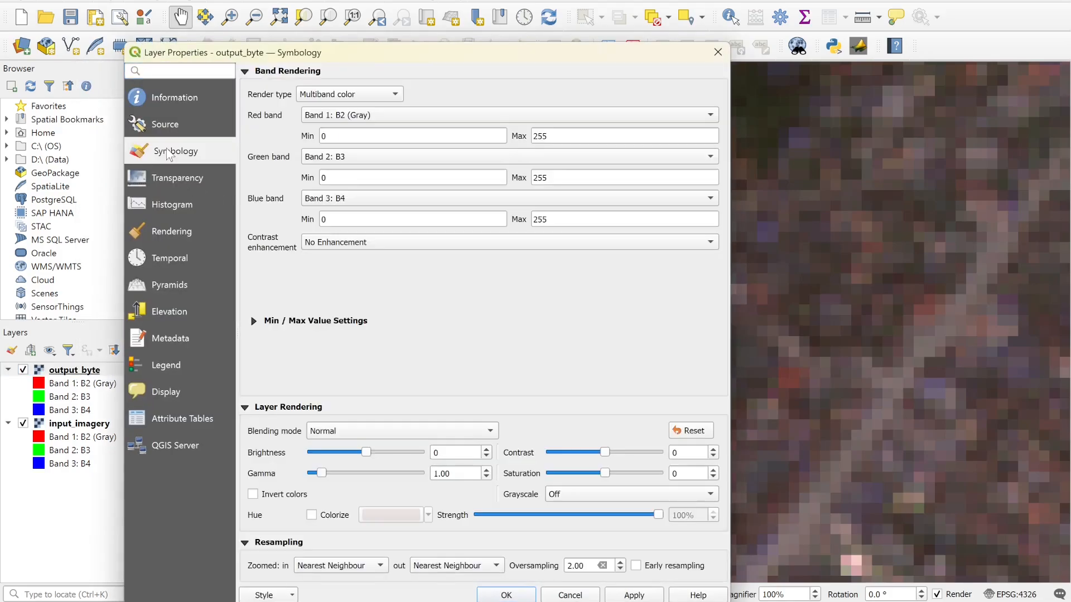
click(507, 241)
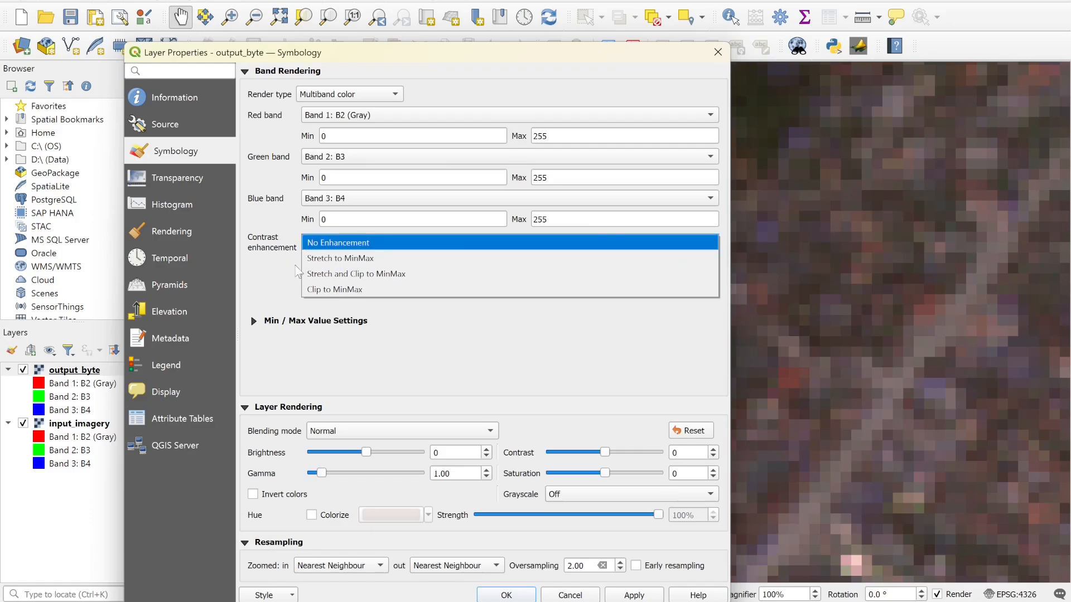
click(340, 258)
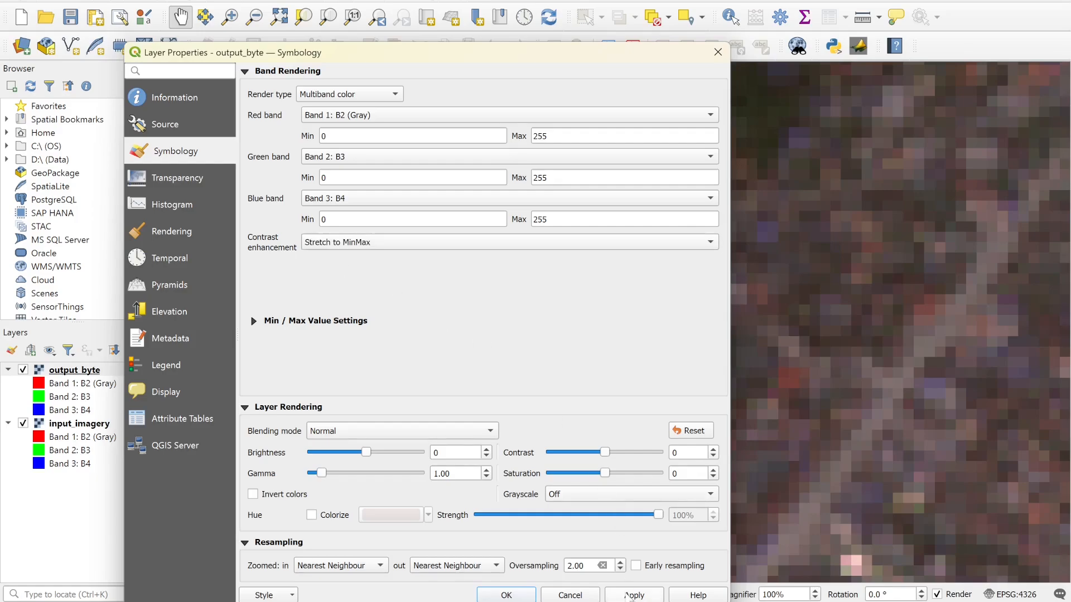
click(506, 596)
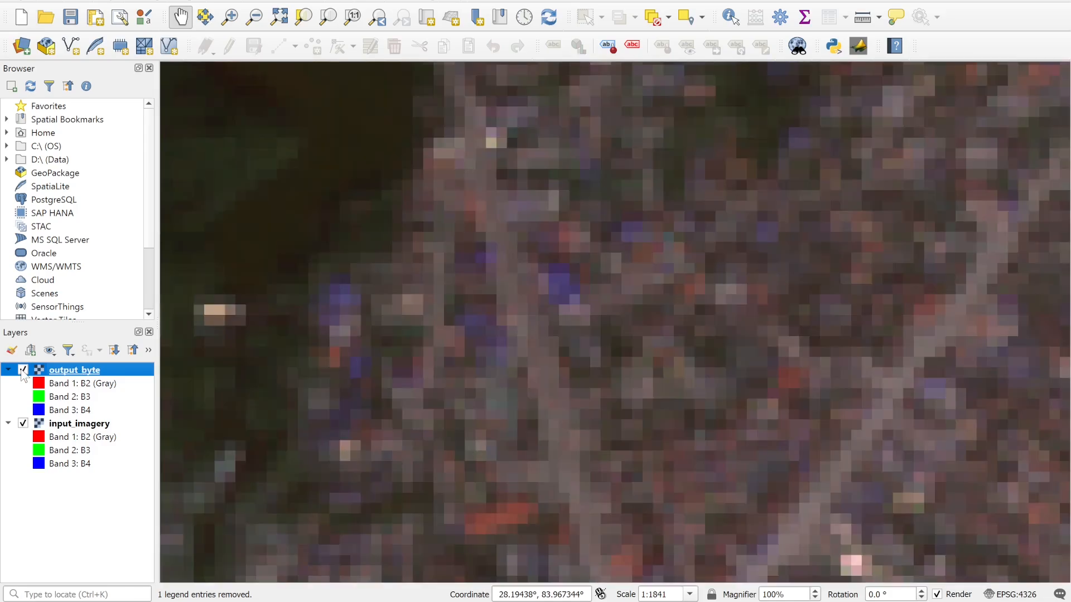
click(23, 369)
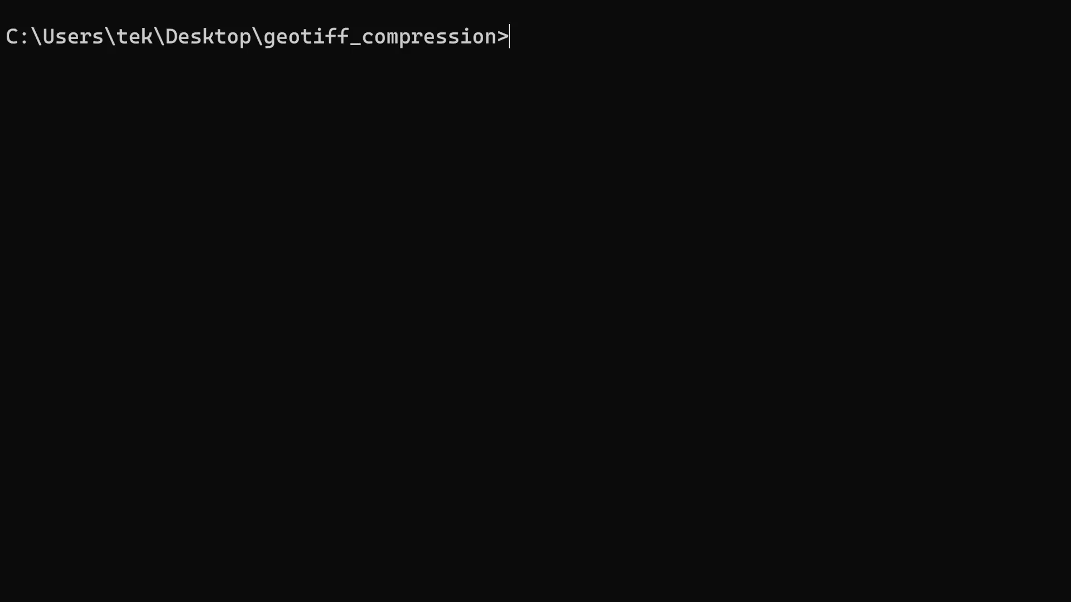
mouse_move(276, 438)
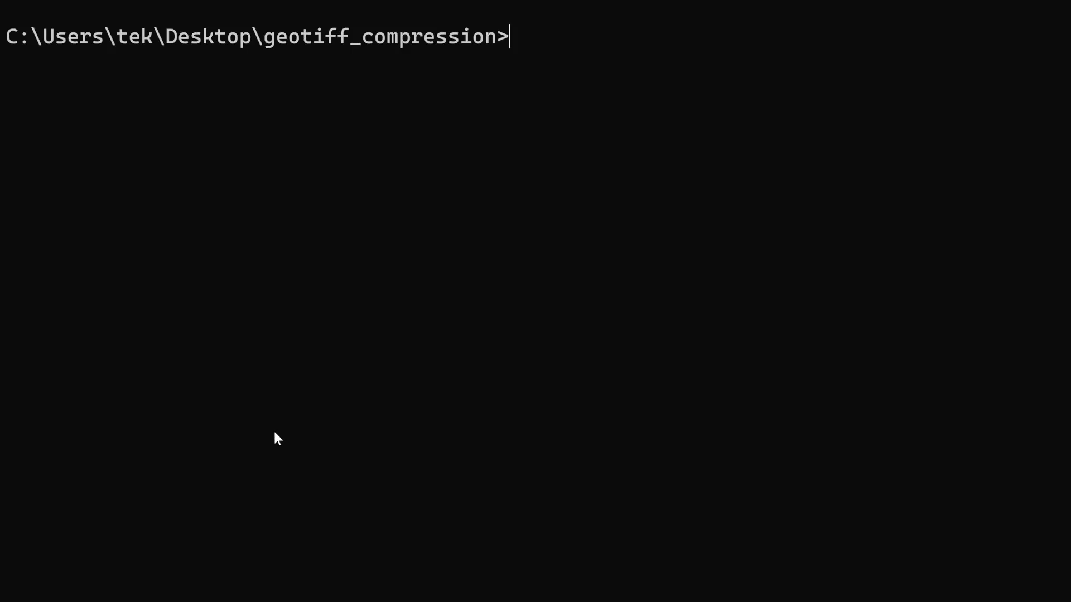
mouse_move(554, 112)
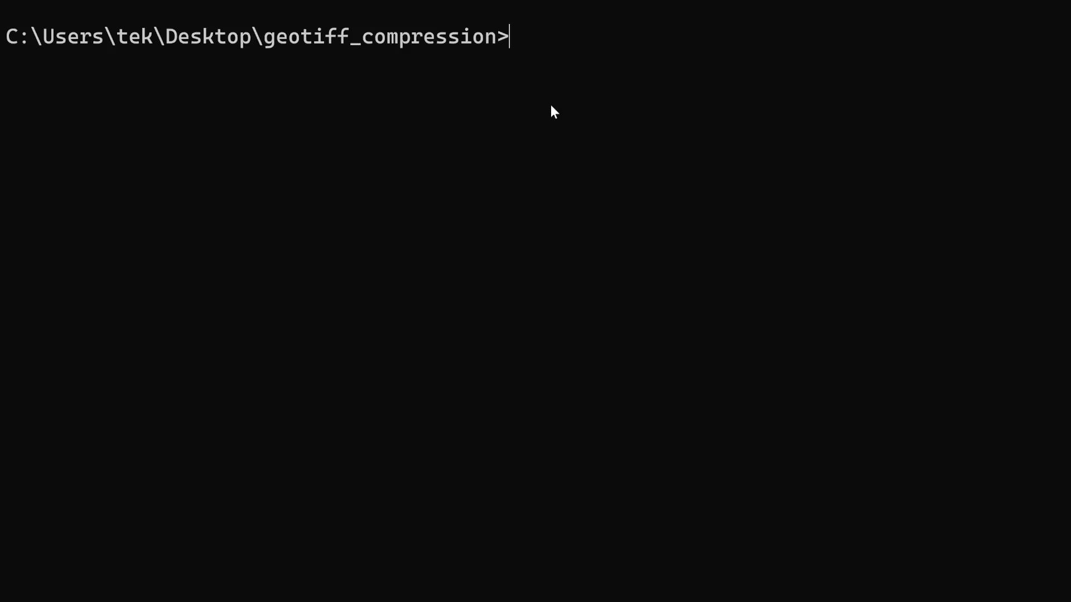
Run gdal_translate with compress=JPEG and tiled=YES on output_byte.tif, writing output_JPEG.tif.
text(gdal_t)
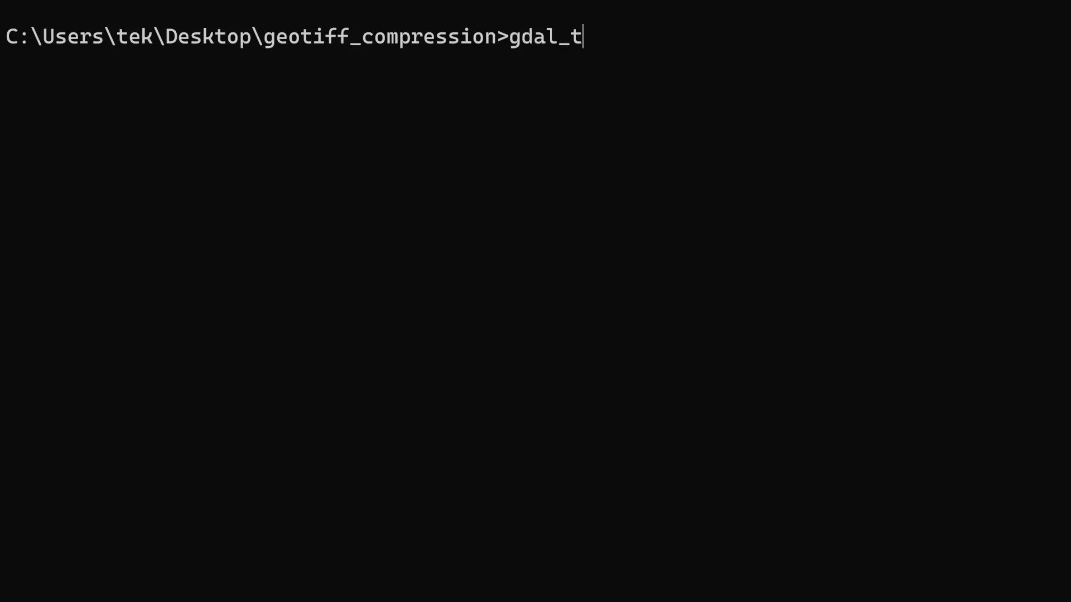
text(ranslate)
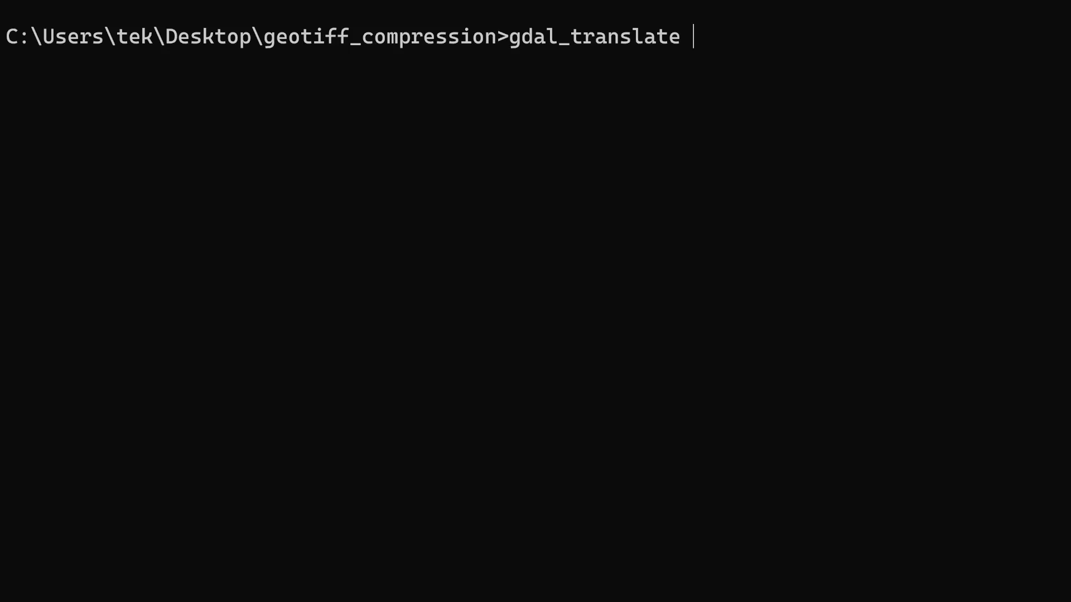
text(-co)
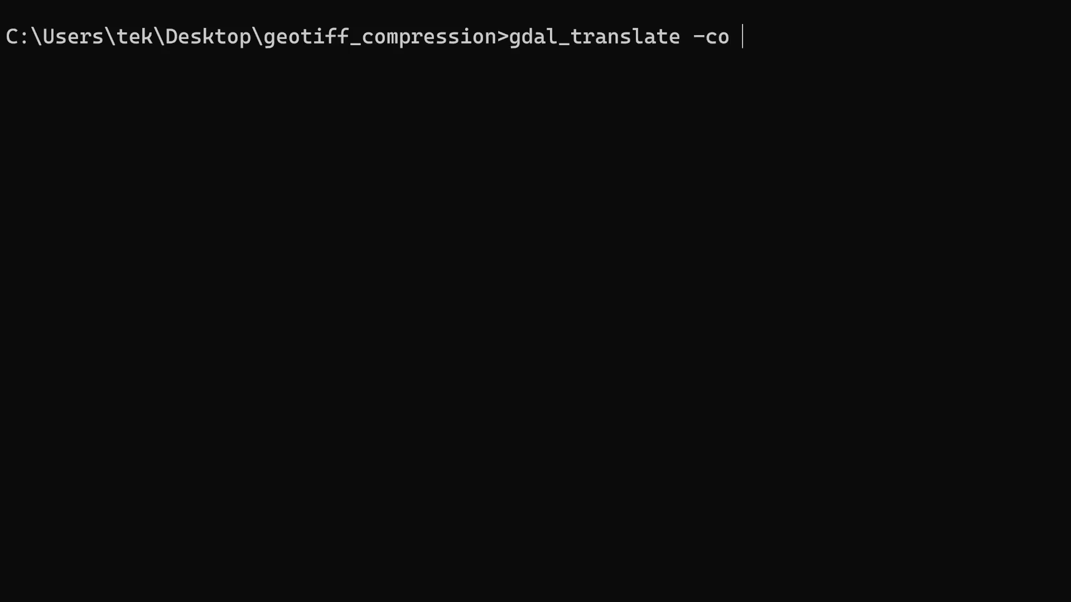
text(com)
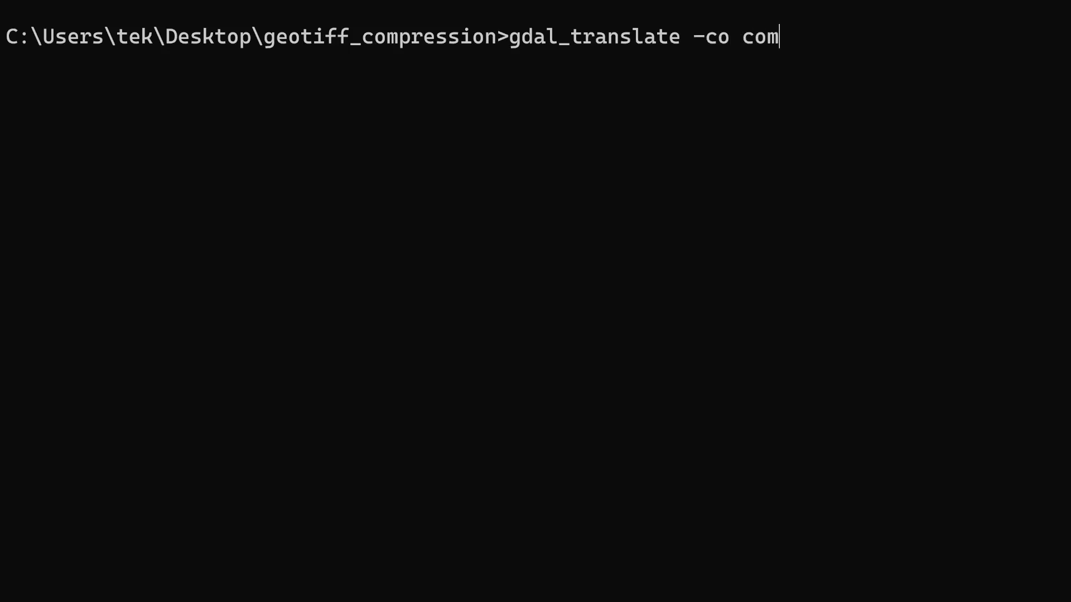
text(press =)
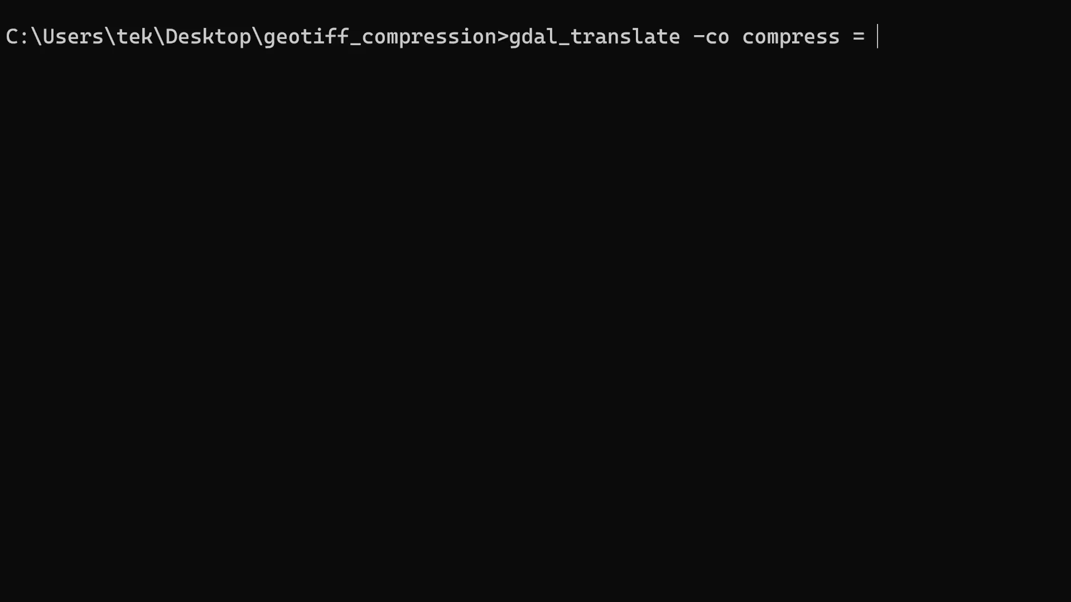
text(j)
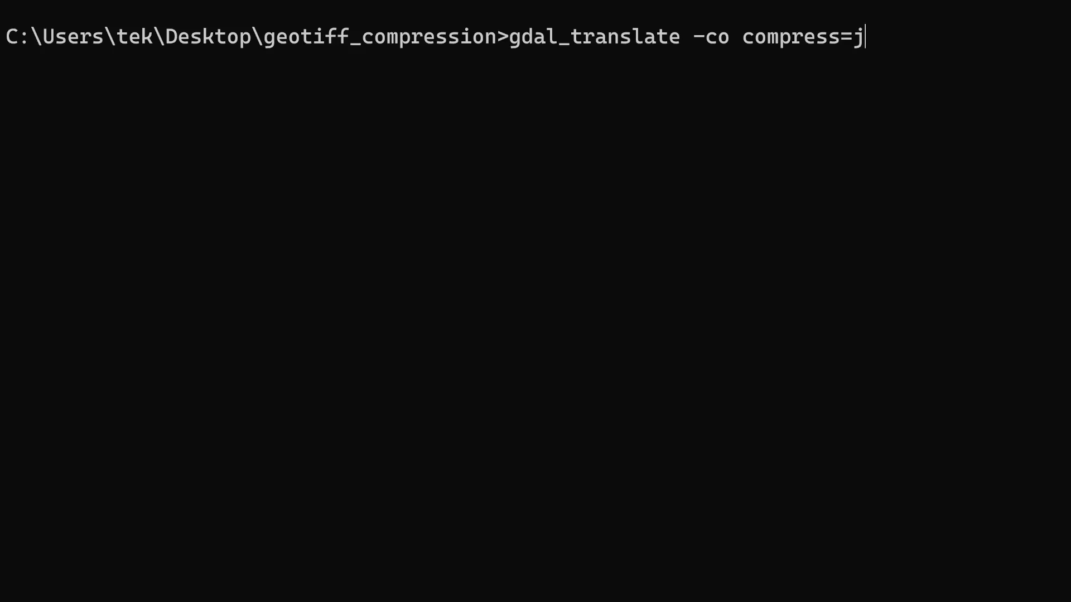
text(PEG)
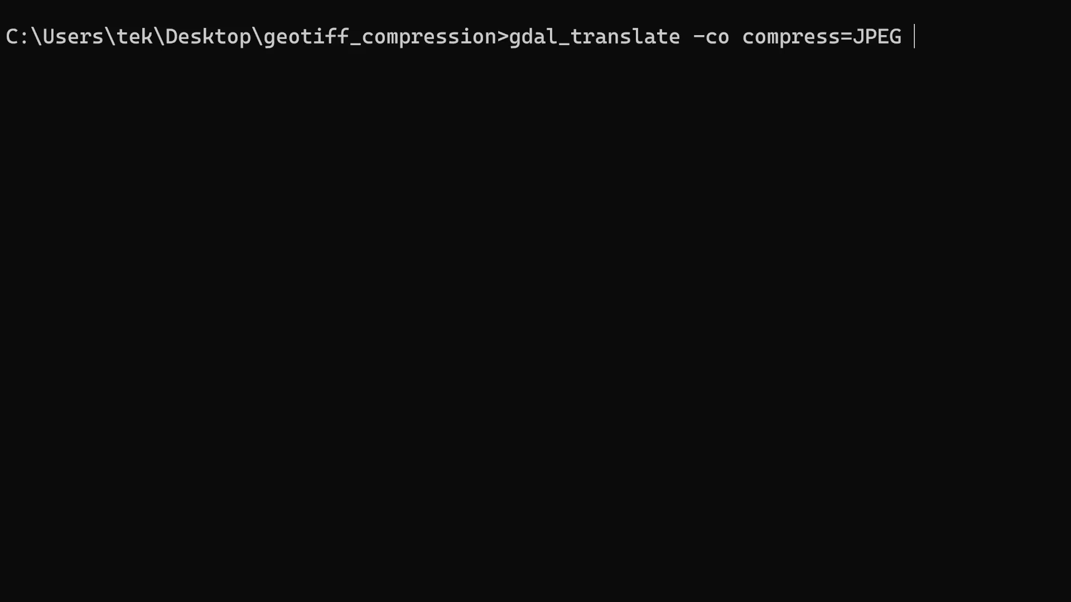
text(-co)
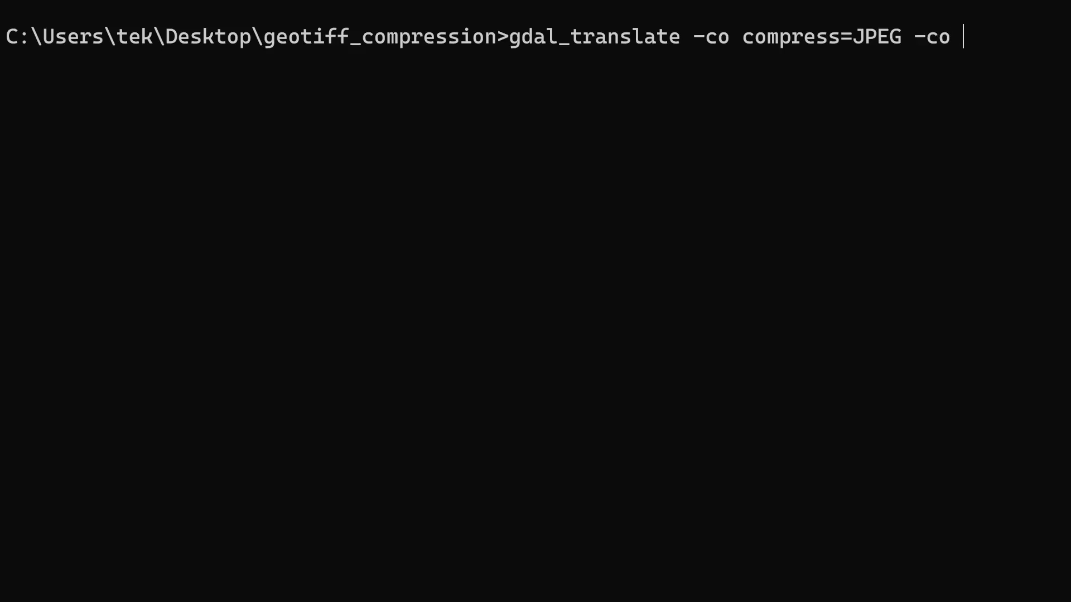
text(tiled=)
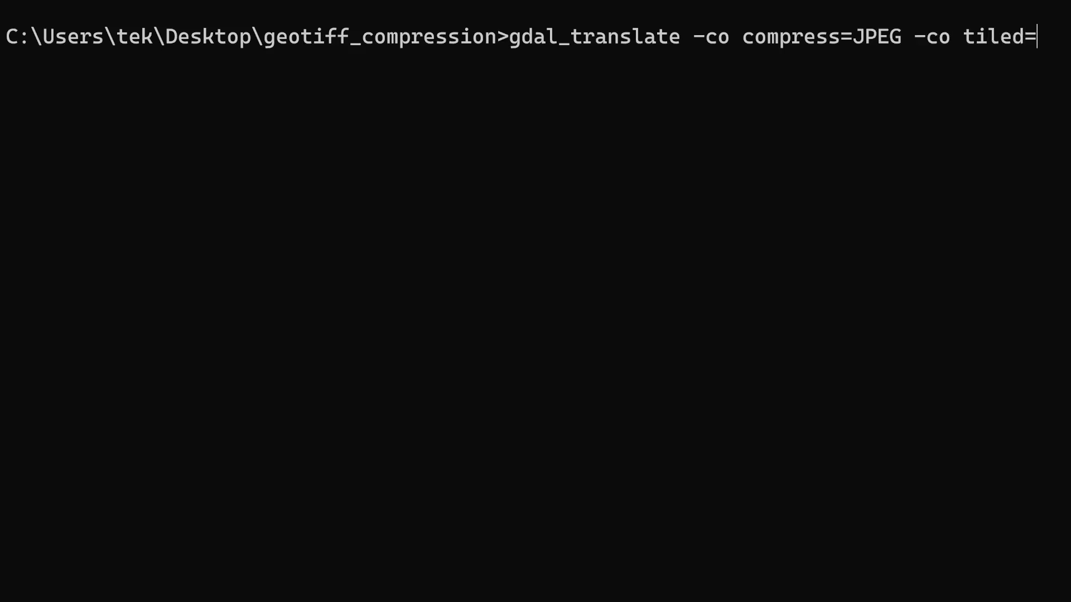
text(YES)
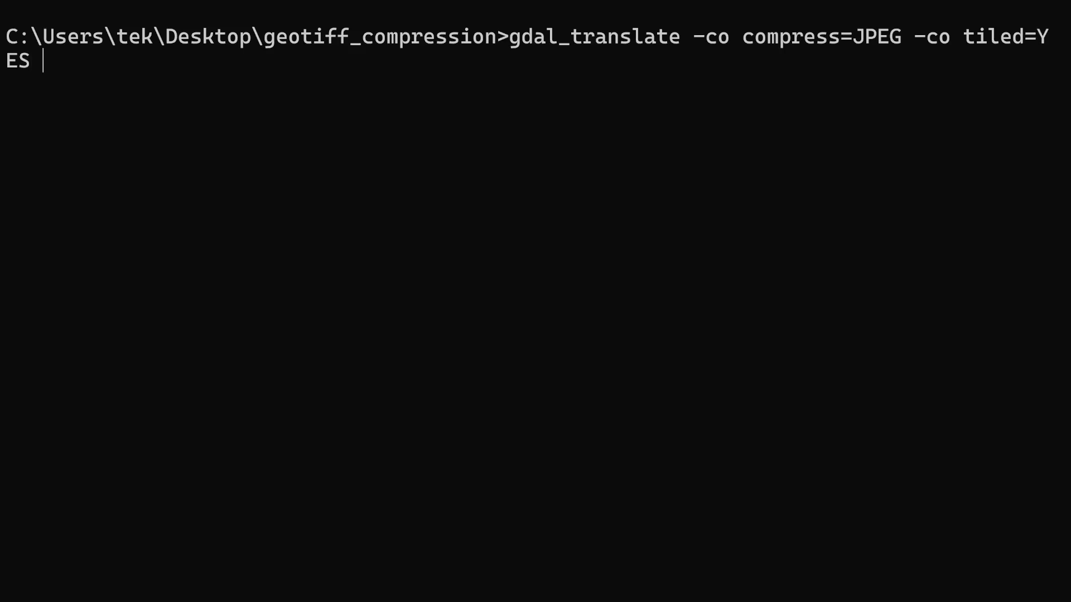
text(output_byte.tif)
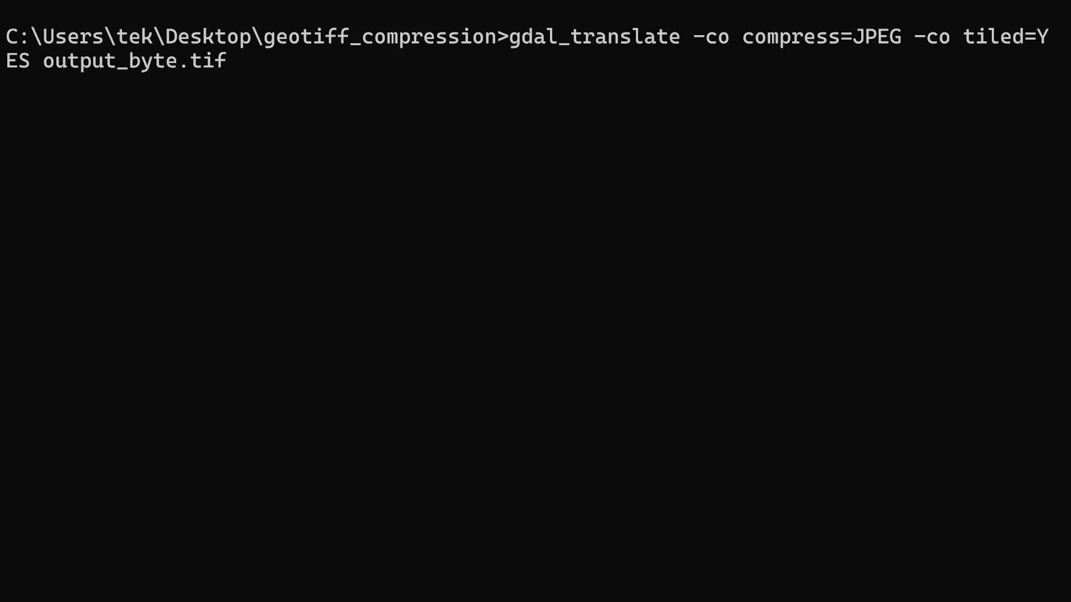
text(-)
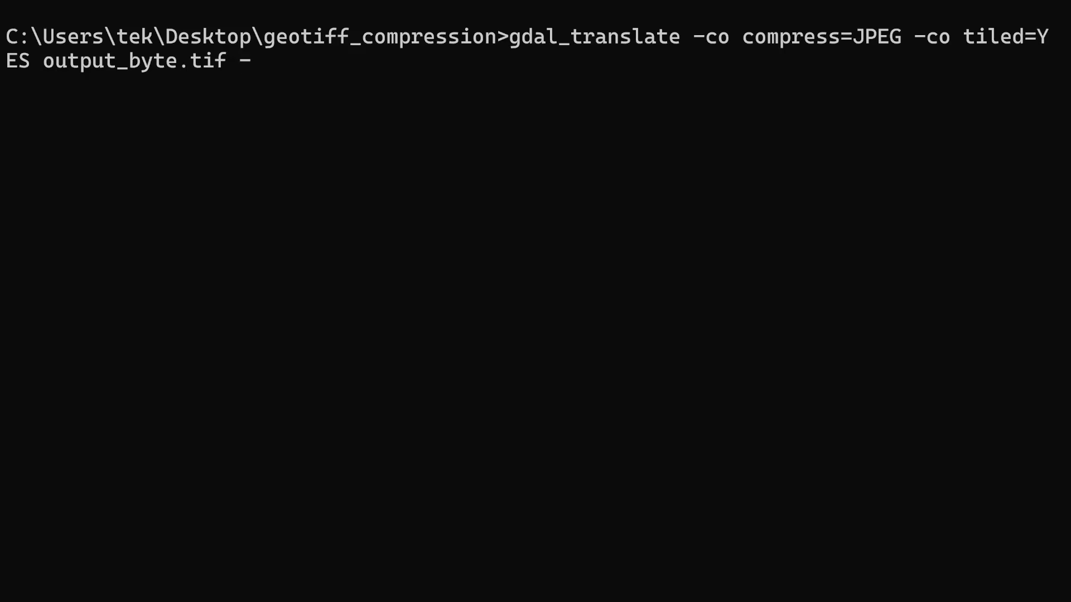
text(o)
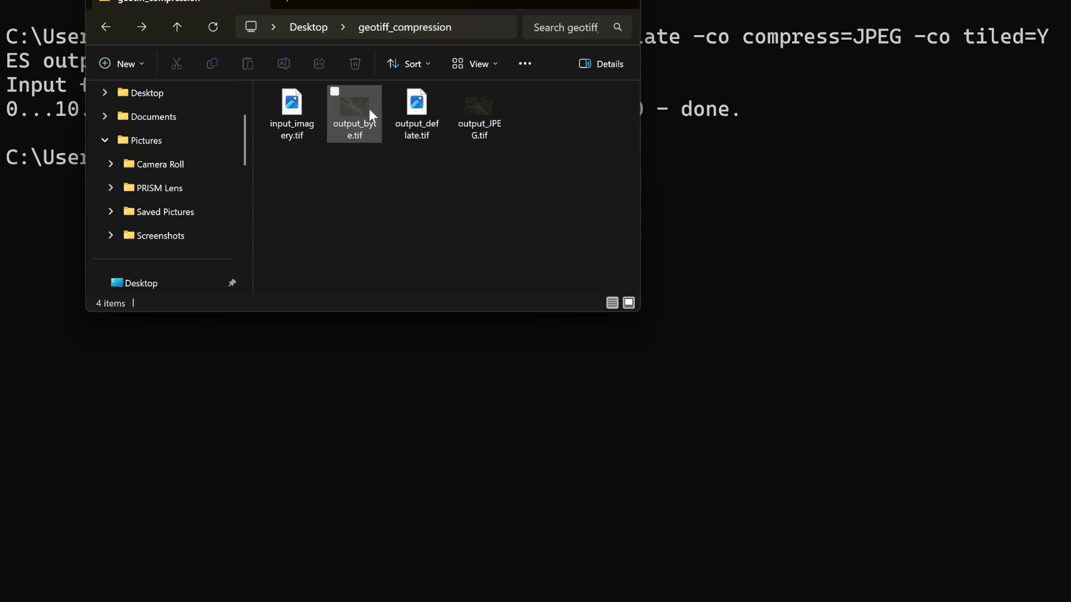
Compare sizes: output_byte.tif at 26.5 MB versus output_JPEG.tif at 3.58 MB.
click(354, 106)
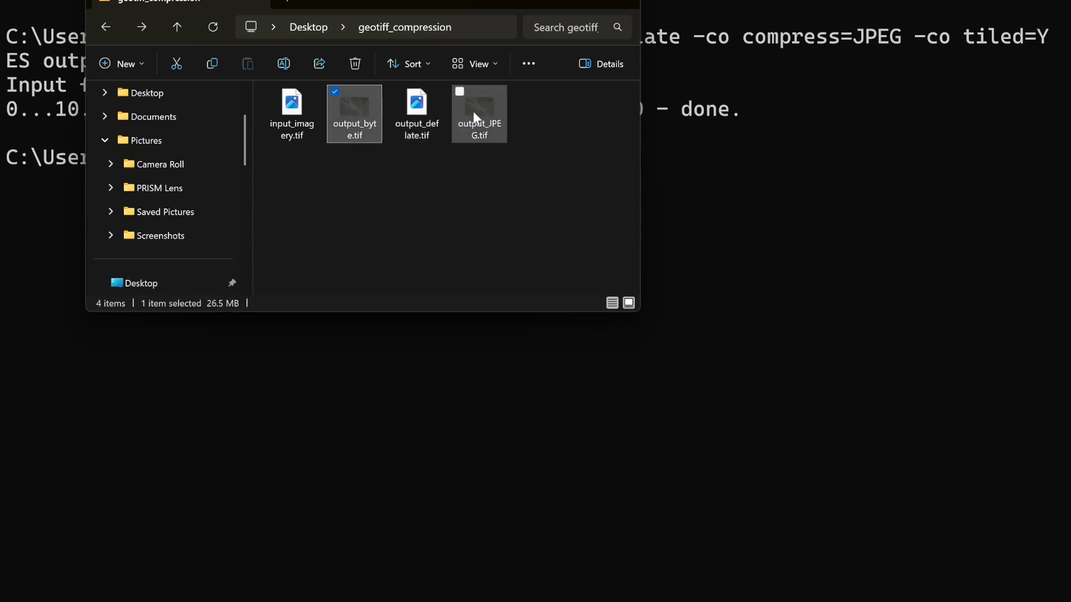
click(479, 113)
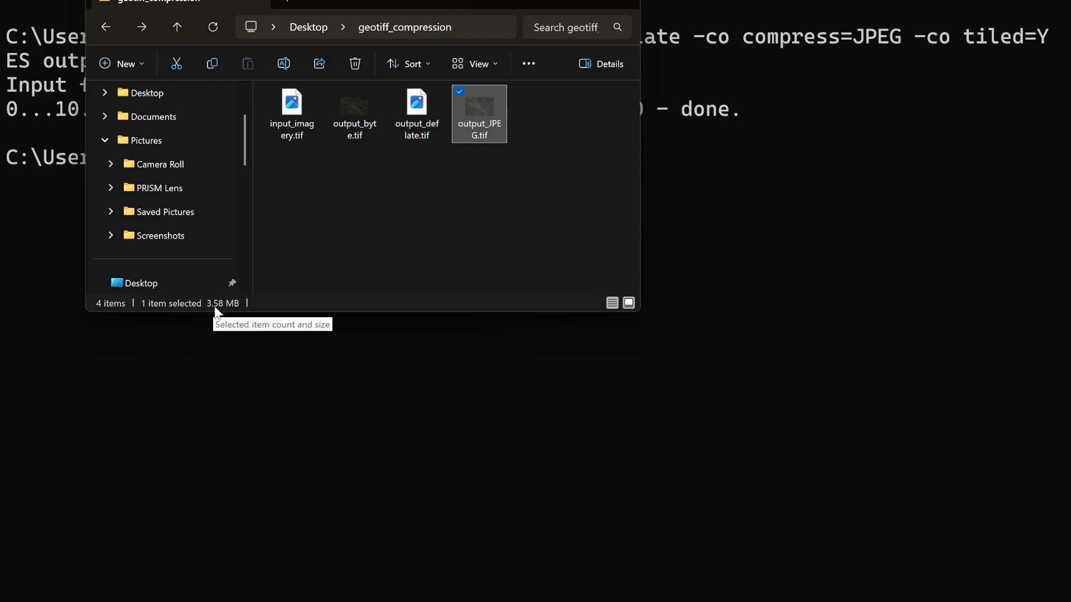
mouse_move(505, 420)
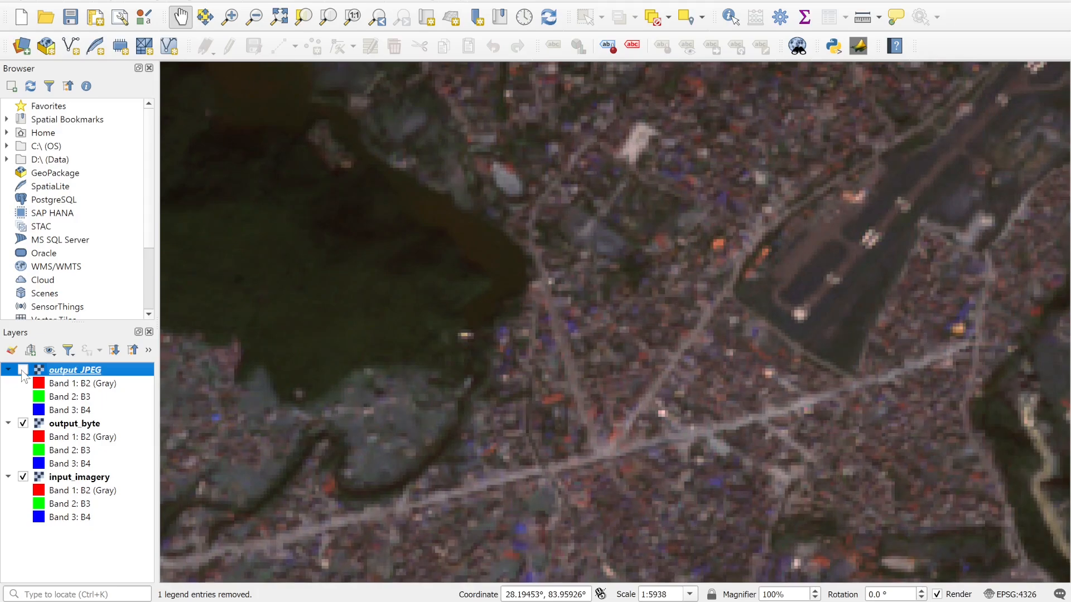
Toggle the output_JPEG layer off and on twice to compare it with output_byte.
click(22, 369)
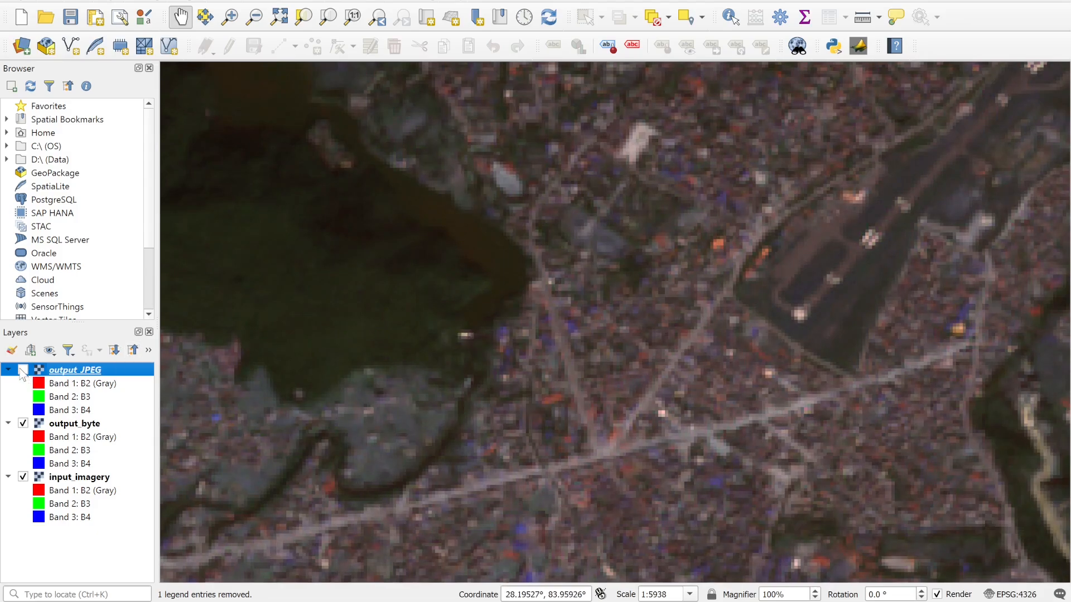
click(22, 369)
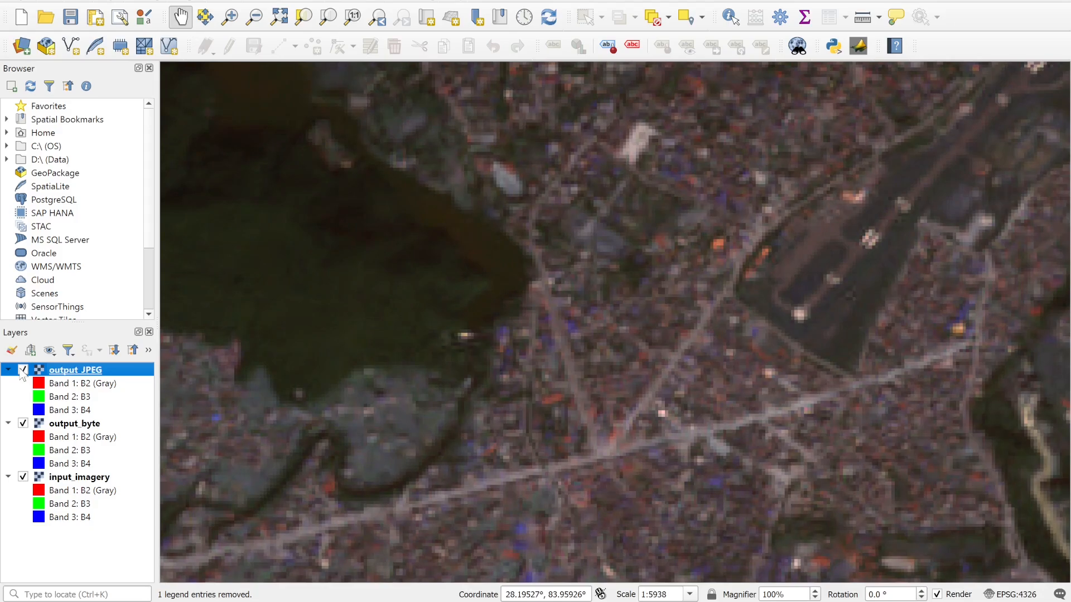
click(23, 369)
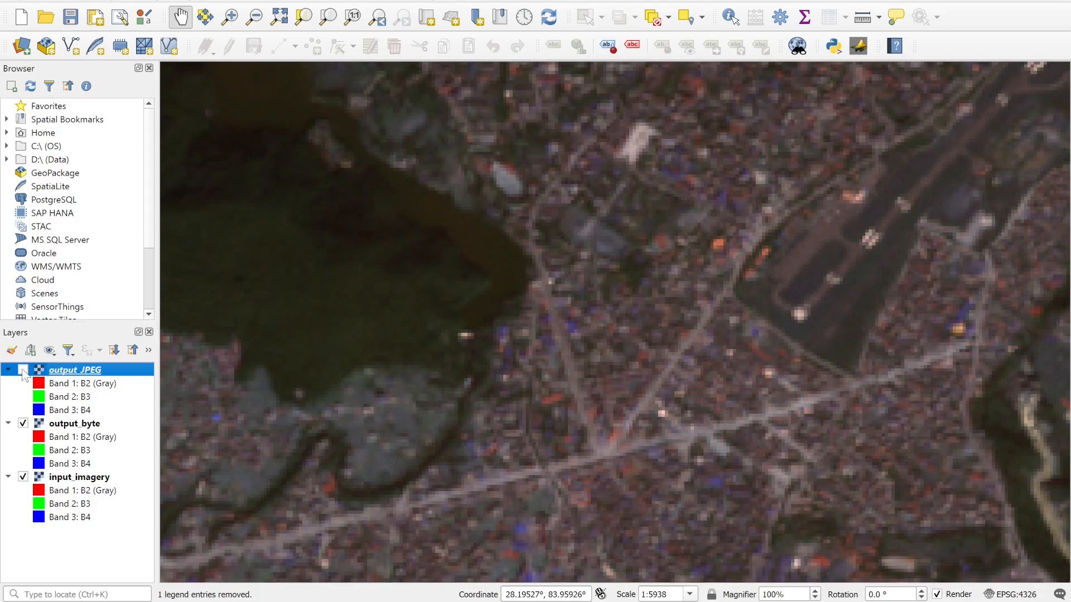
click(22, 369)
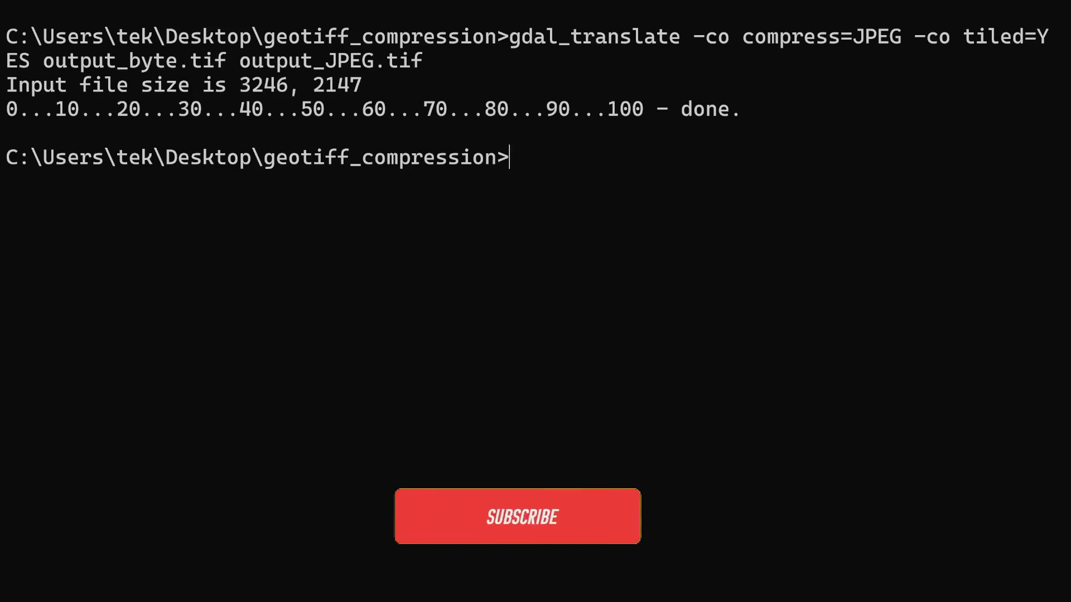
Recall the JPEG gdal_translate command and add -co PHOTOMETRIC=YCBCR before the file names.
click(518, 517)
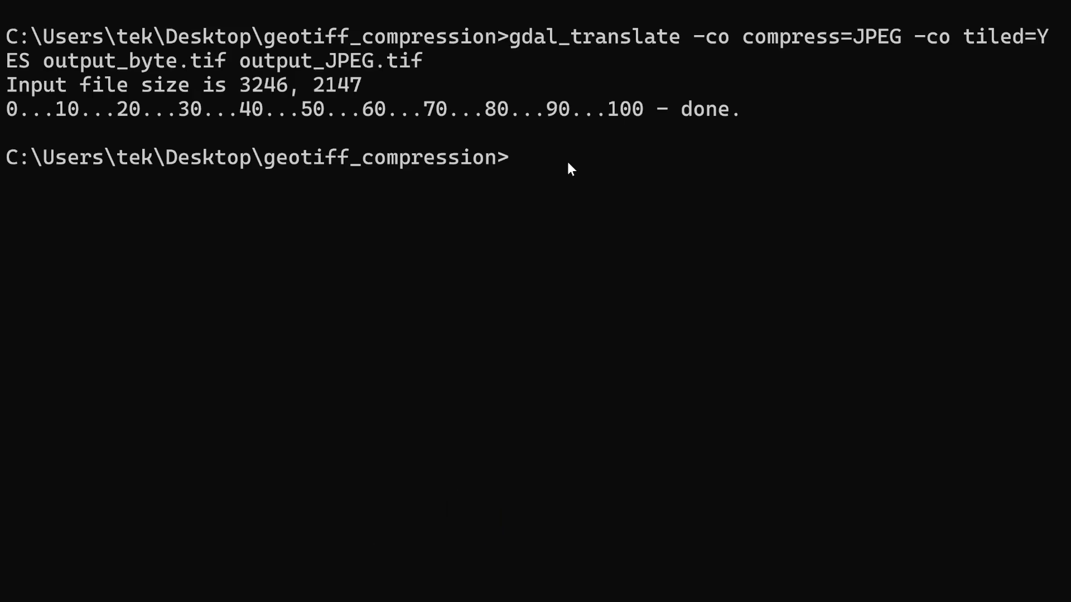
text(gdal_)
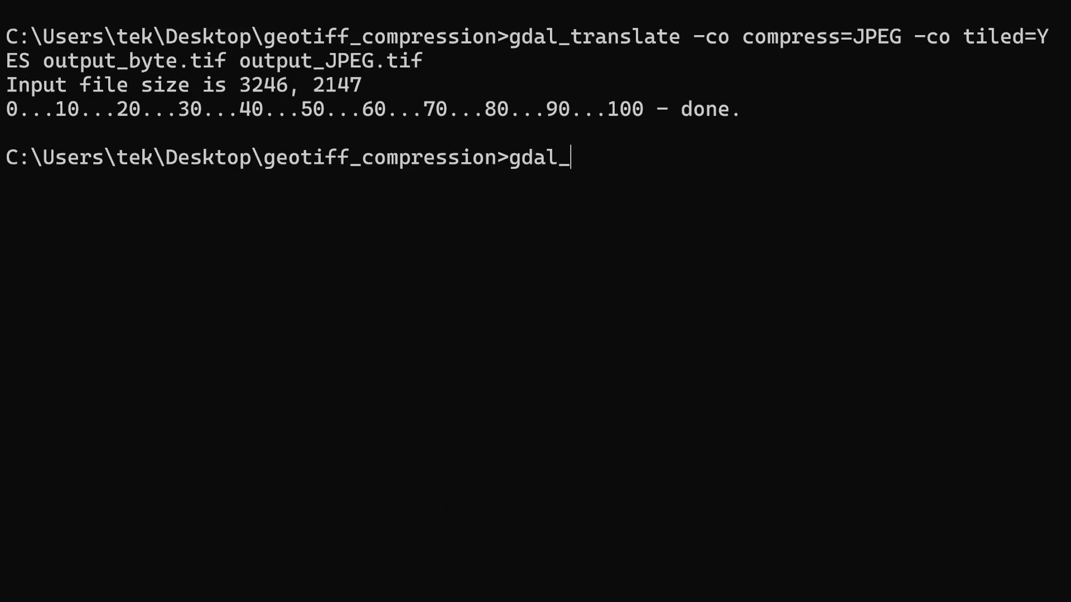
text(translate)
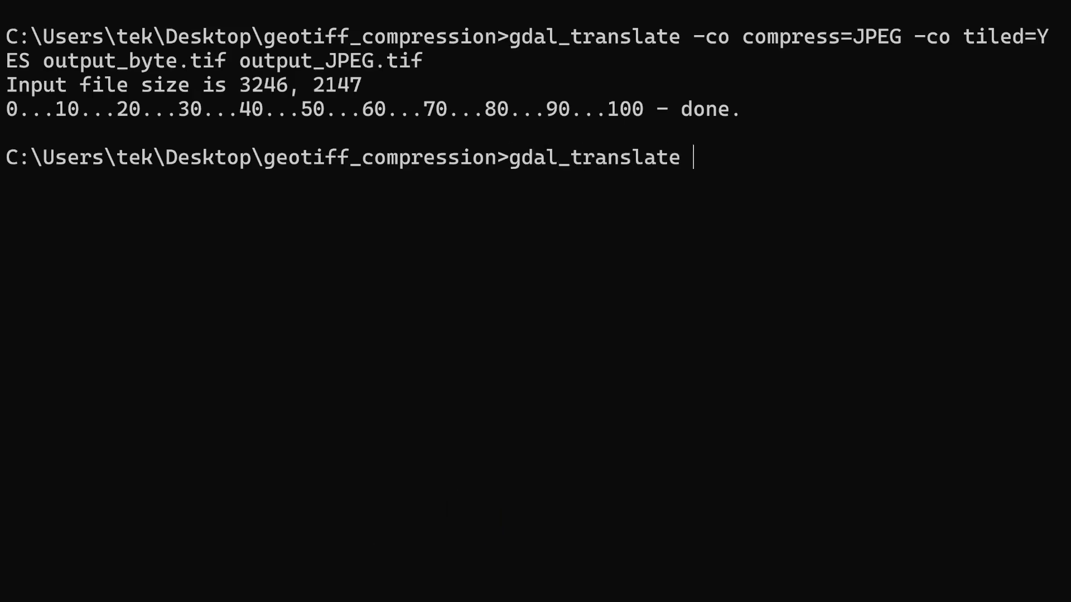
text(-co c)
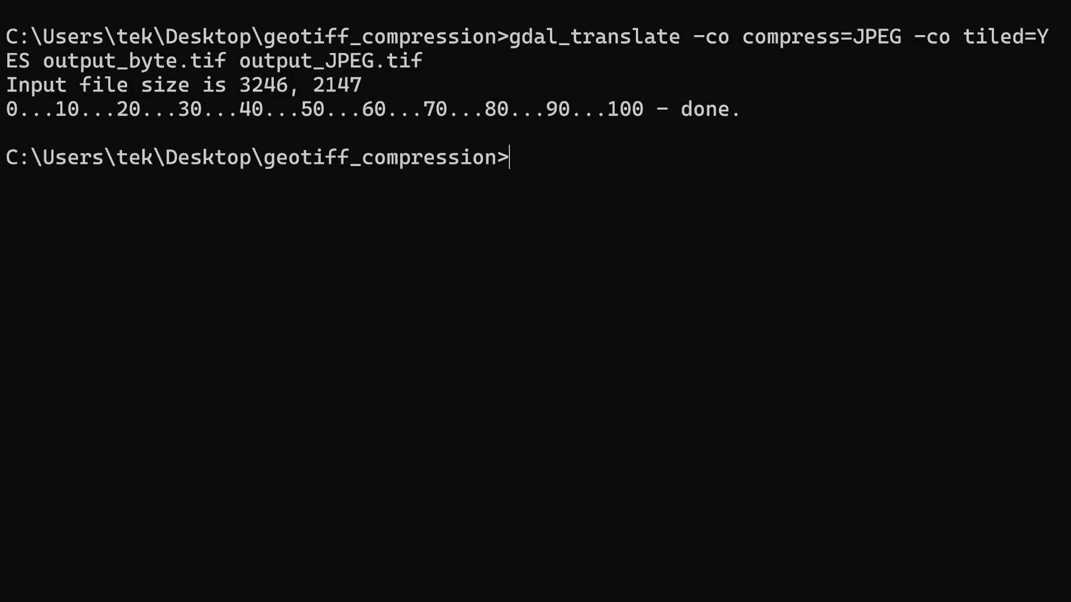
text(gdal_translate -co compress=JPEG -co tiled=YES output_byte.tif output_JPEG.tif)
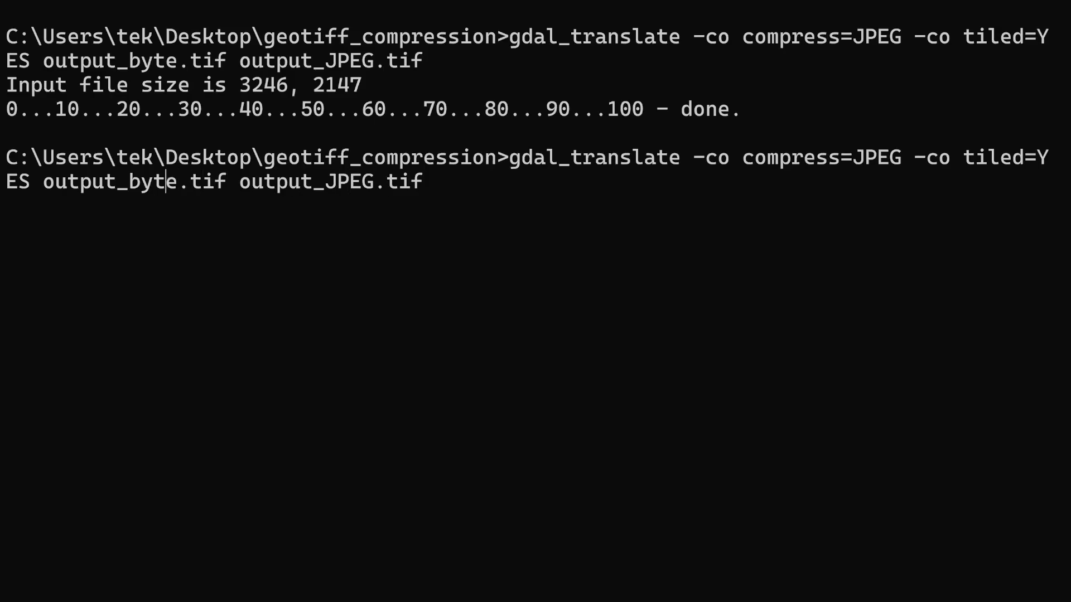
text(-co)
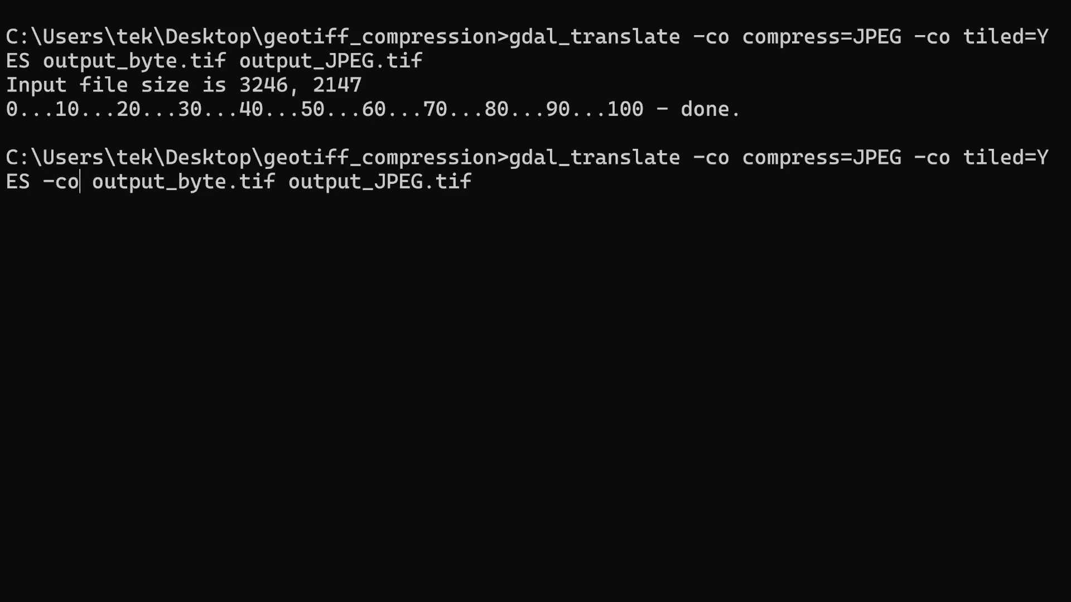
text(" ")
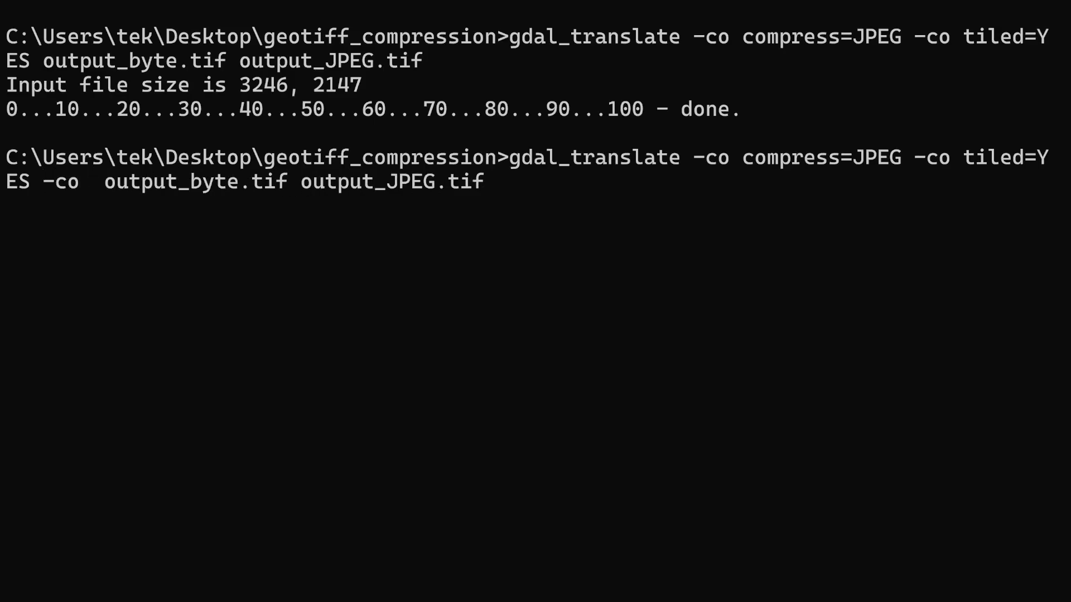
text(PHOTOME)
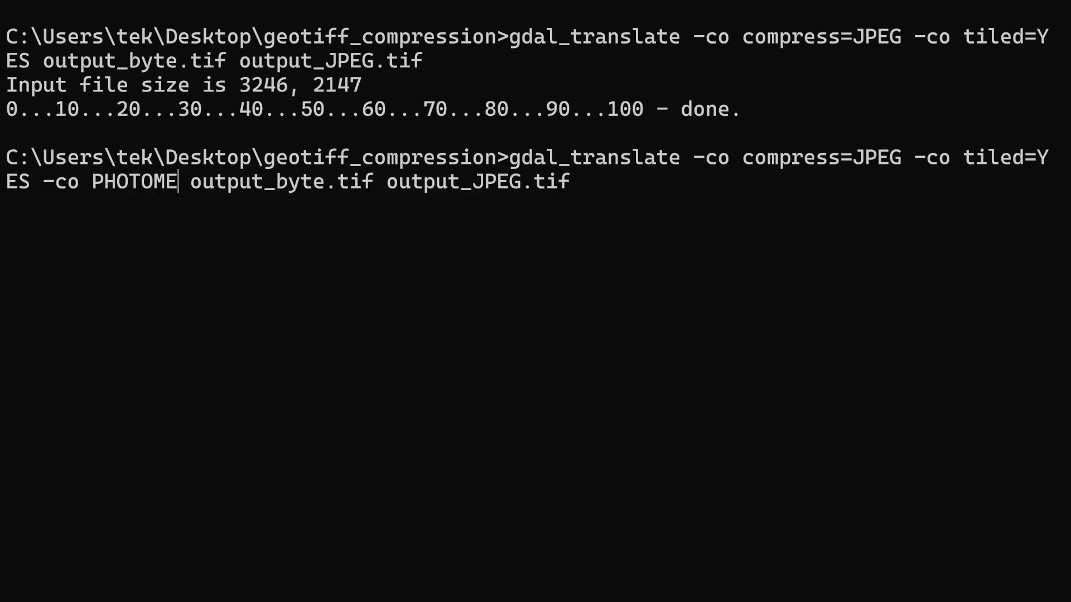
text(TRIC=)
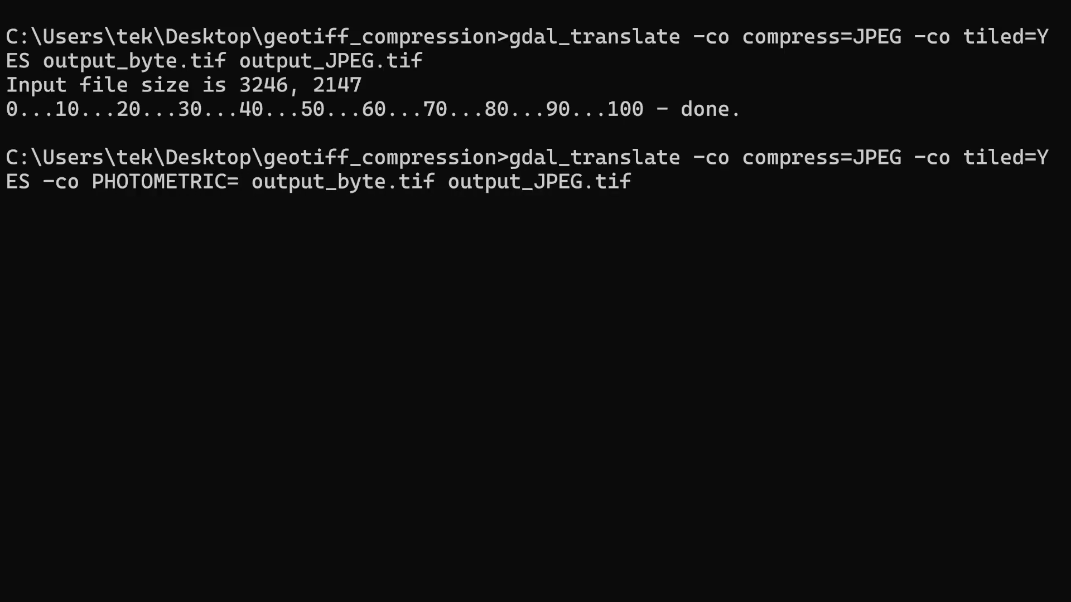
text(YCB)
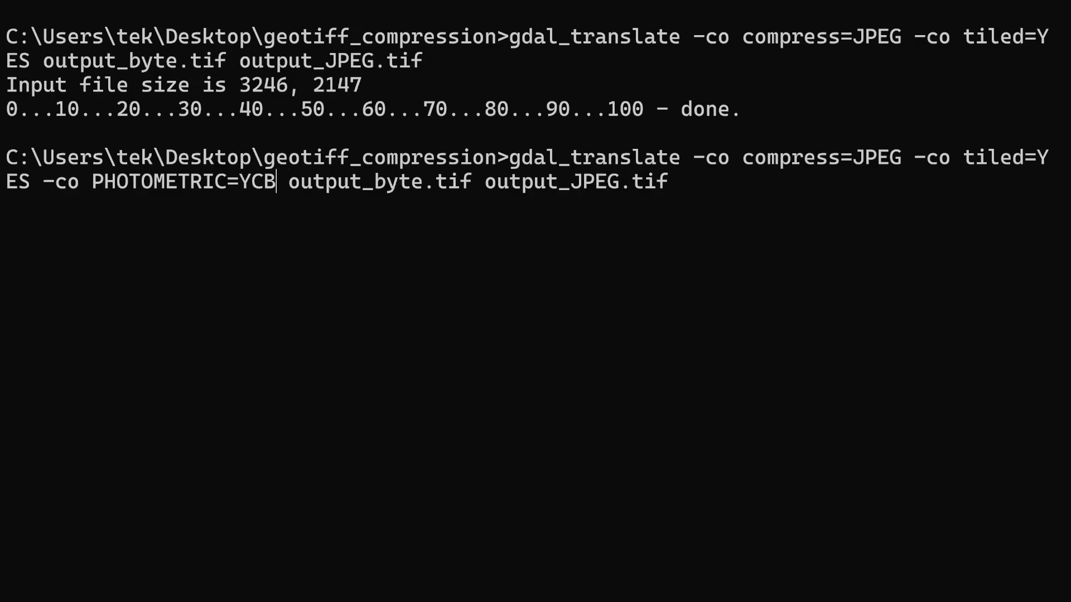
text(CR)
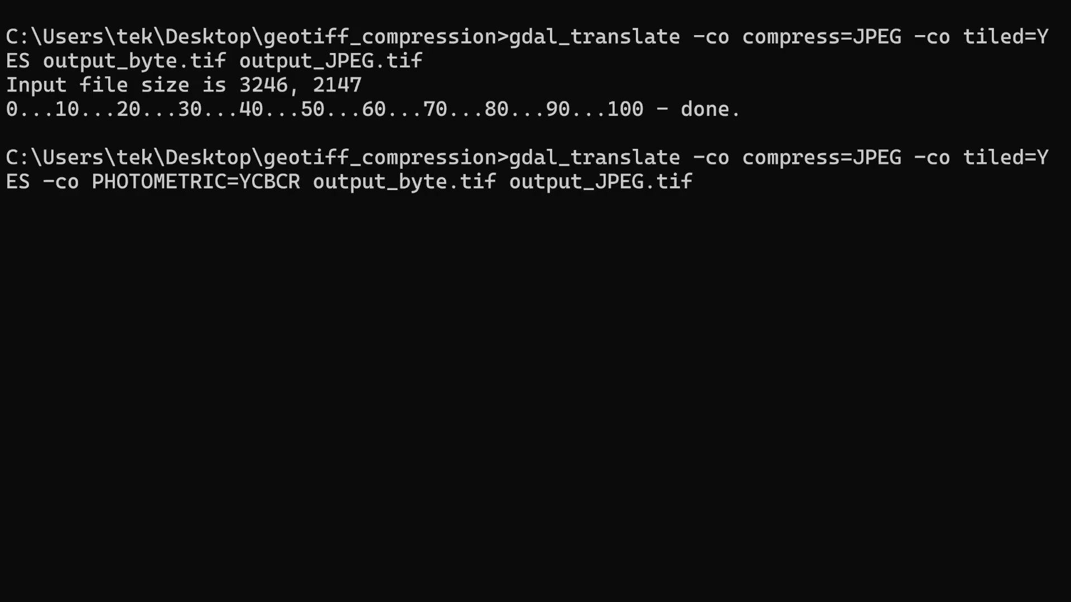
mouse_move(695, 184)
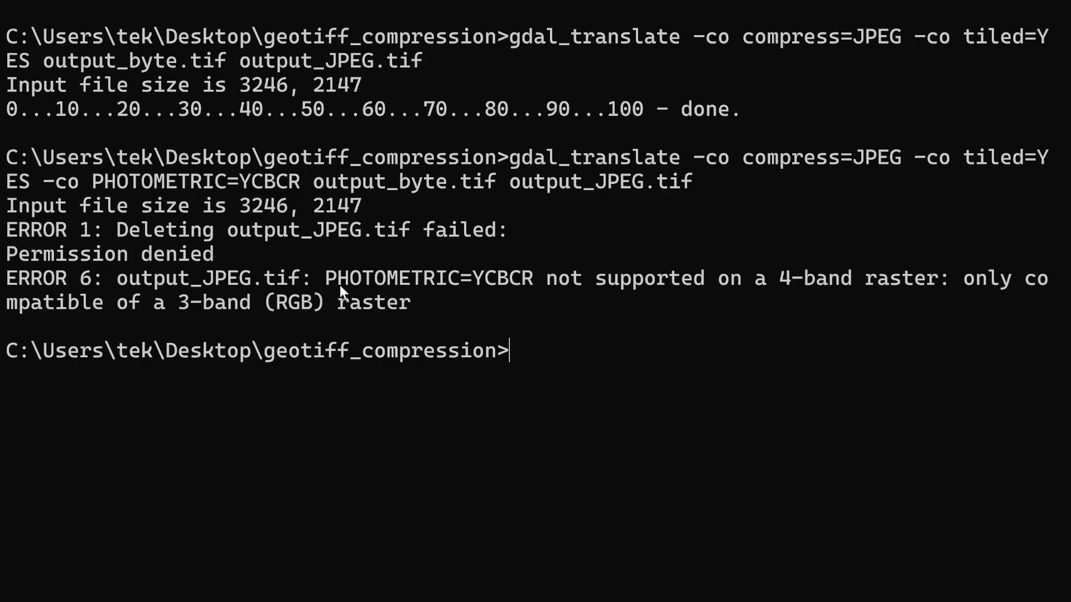
mouse_move(984, 298)
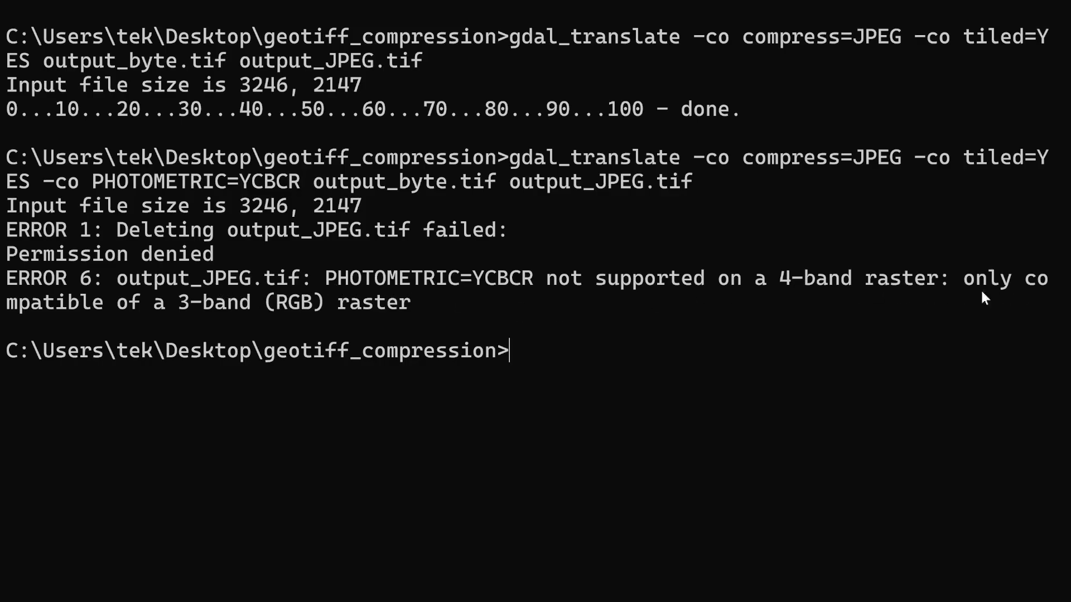
mouse_move(380, 313)
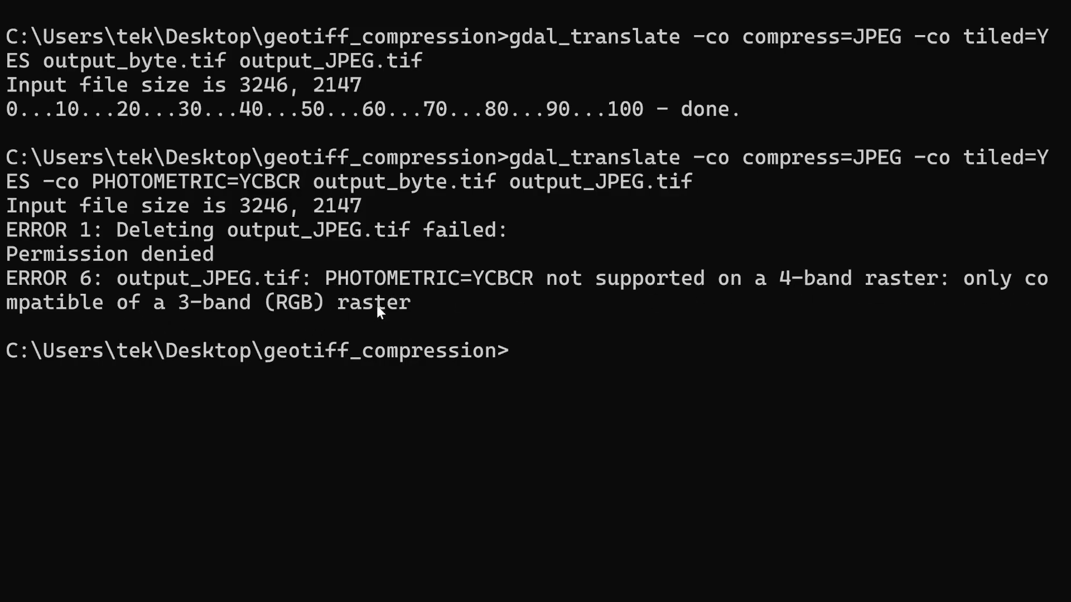
mouse_move(348, 292)
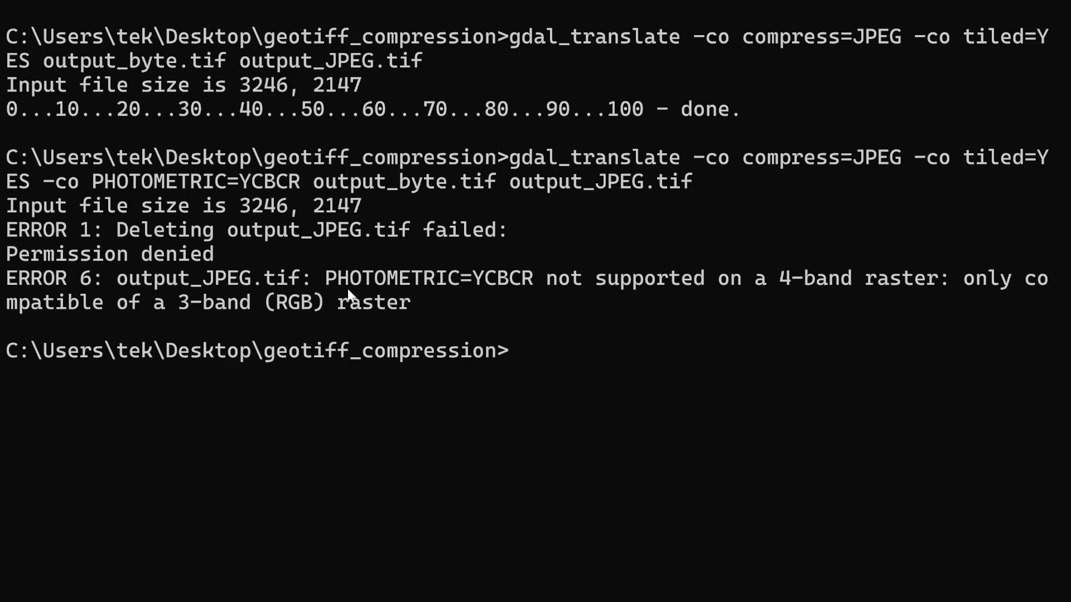
mouse_move(324, 299)
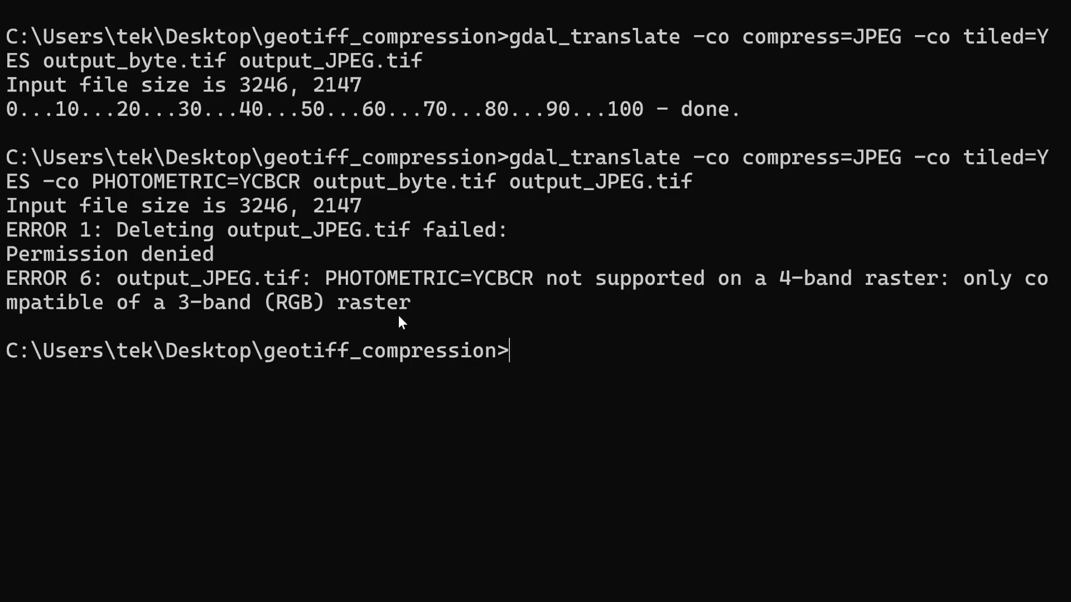
mouse_move(484, 281)
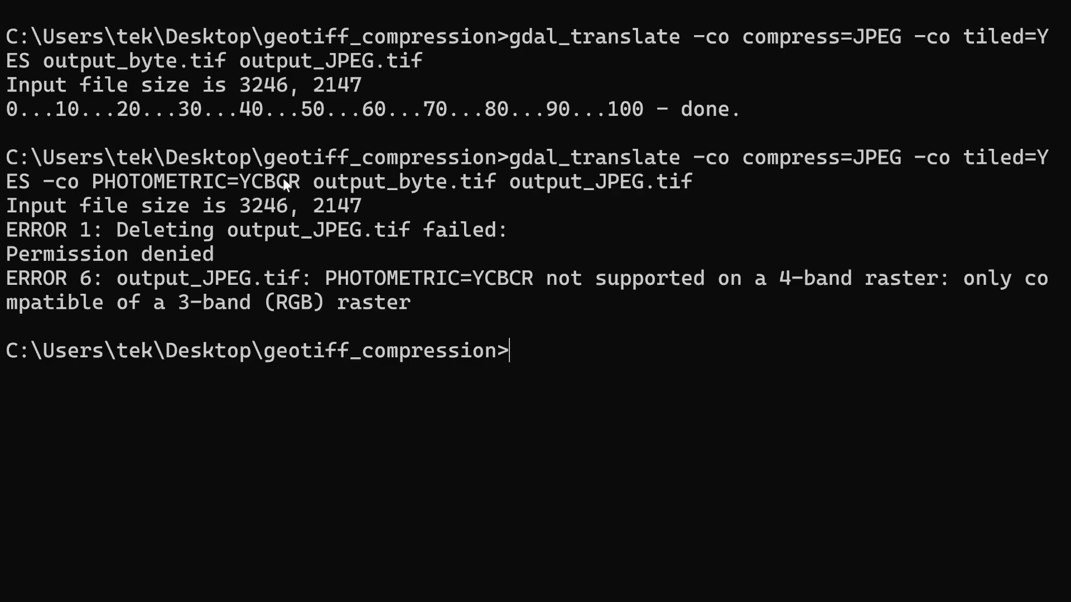
mouse_move(295, 189)
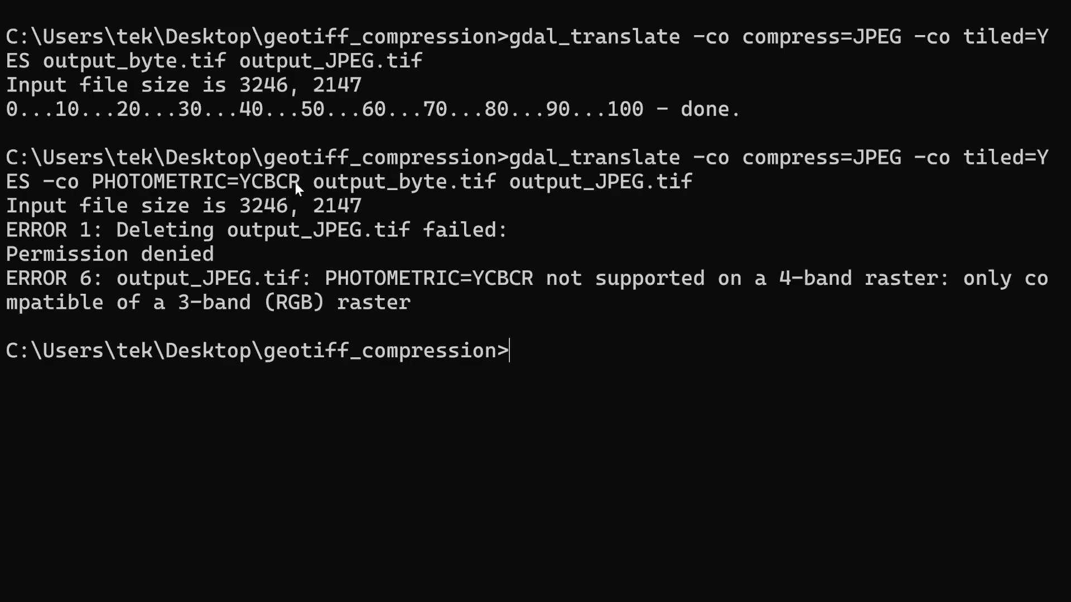
mouse_move(305, 192)
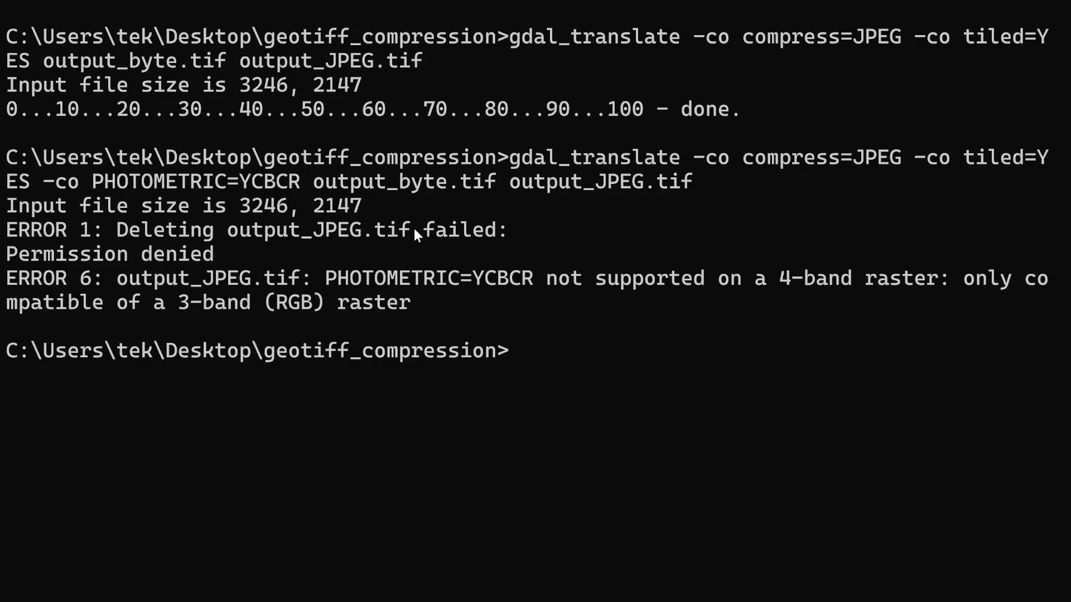
text(gdal_translate -co compress=JPEG -co tiled=YES -co PHOTOMETRIC=YCBCR output_byte.tif output_JPEG.tif)
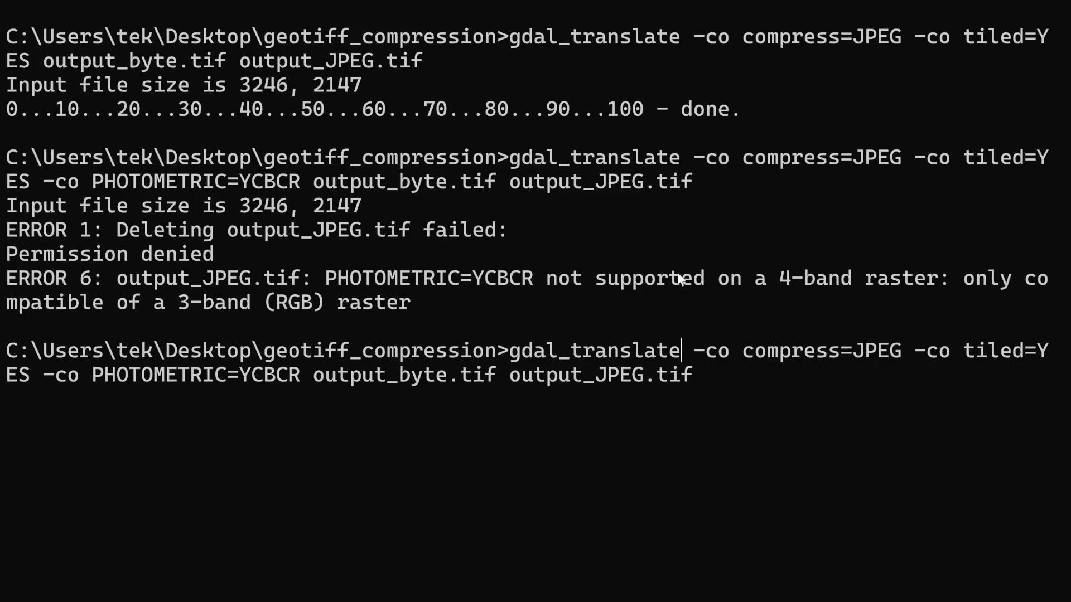
Add -b 1 -b 2 -b 3 and rename the output to output_JPEG_YCBCR.tif.
text(-b 1)
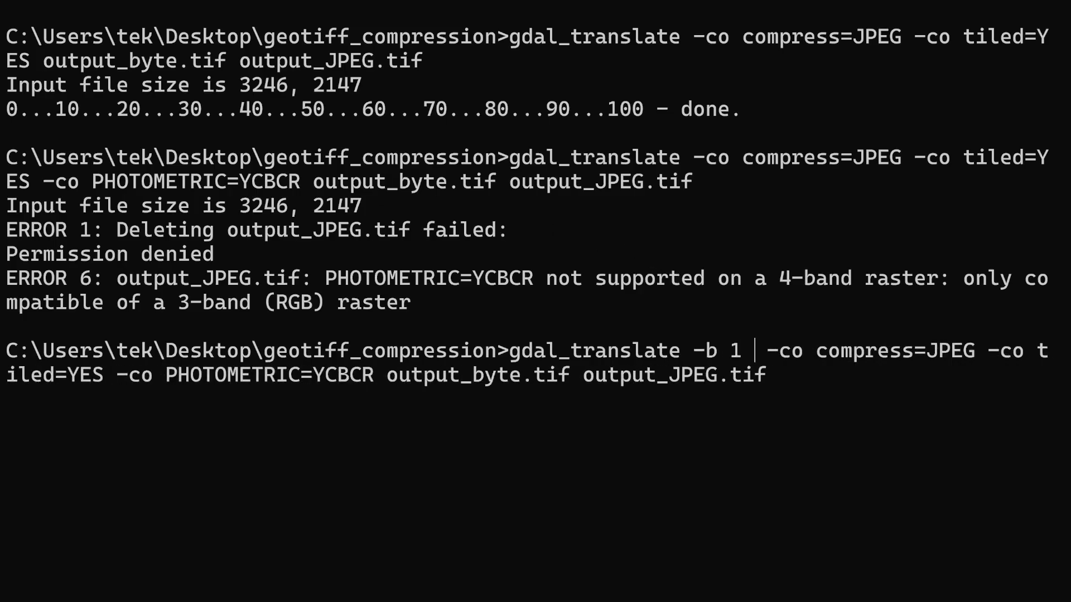
text(-b 2)
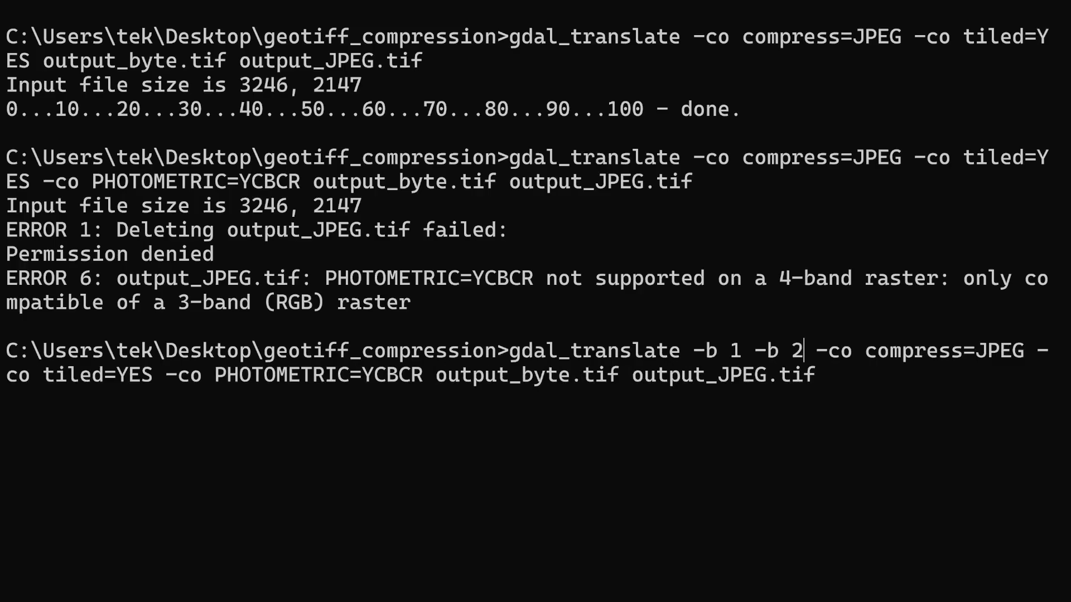
text(-b 3)
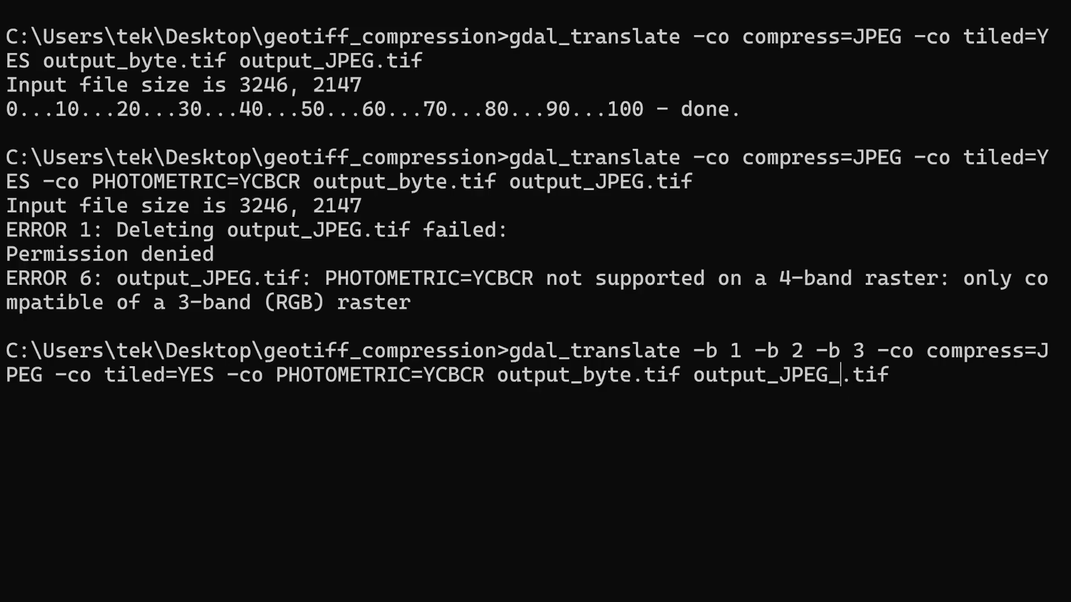
text(YCBCR)
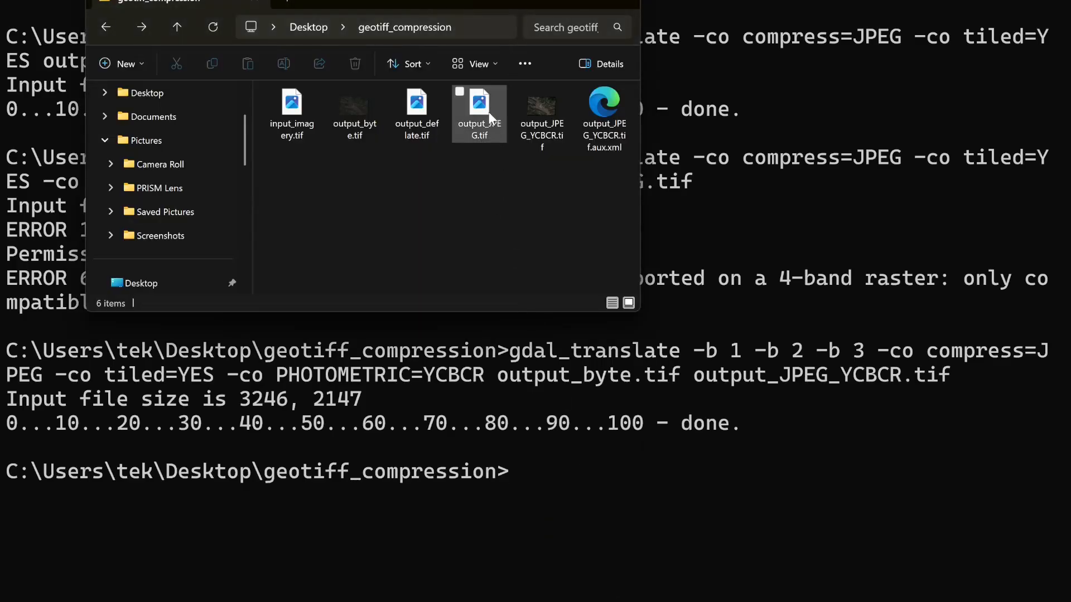
Check output_JPEG.tif's 114-byte size, then recall the YCbCr JPEG gdal_translate command.
click(478, 110)
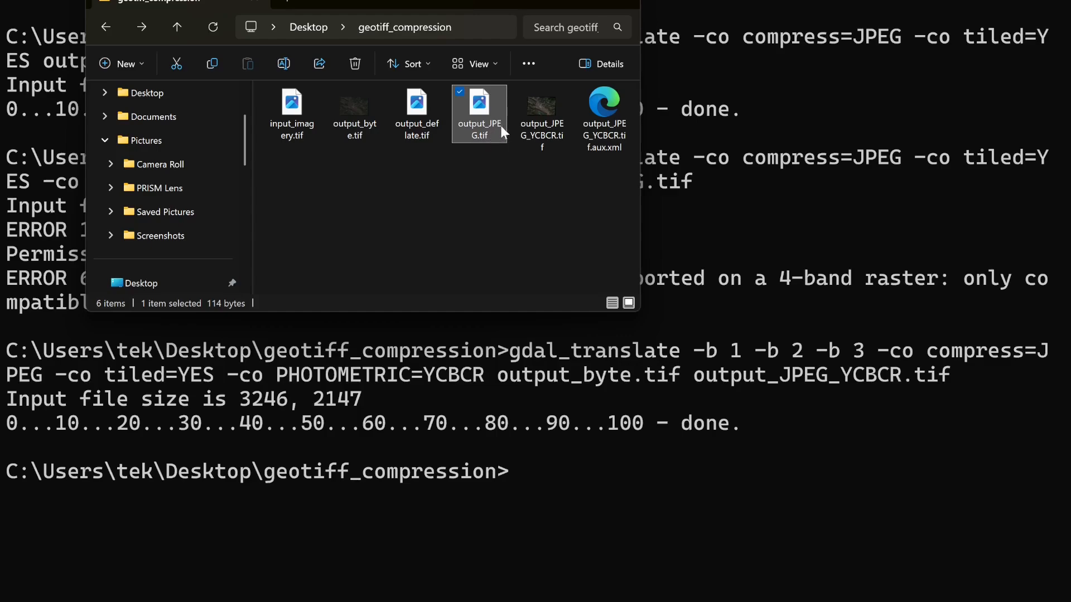
mouse_move(486, 140)
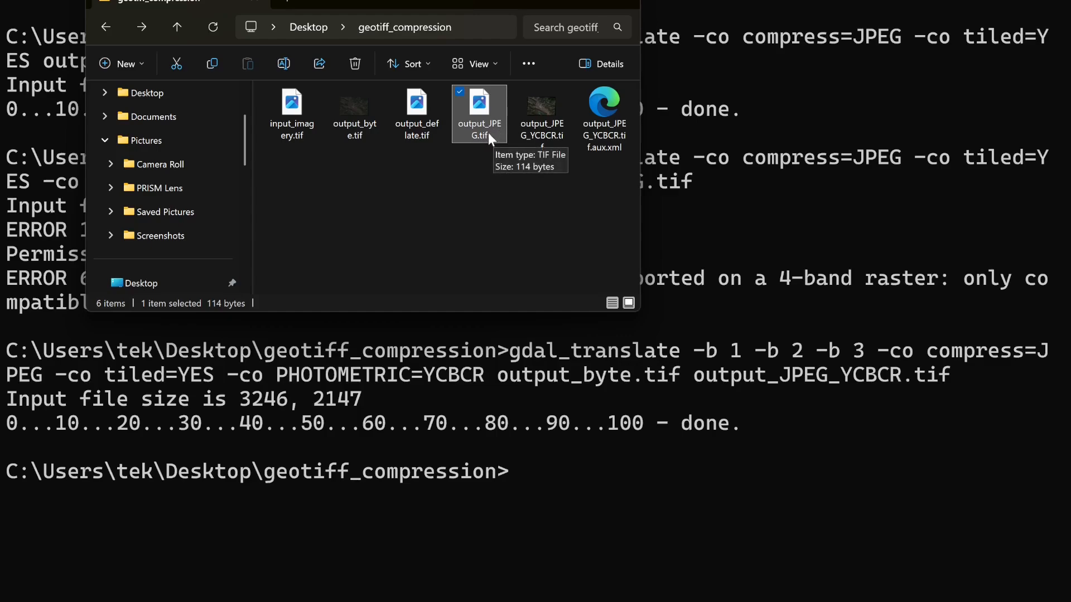
mouse_move(485, 127)
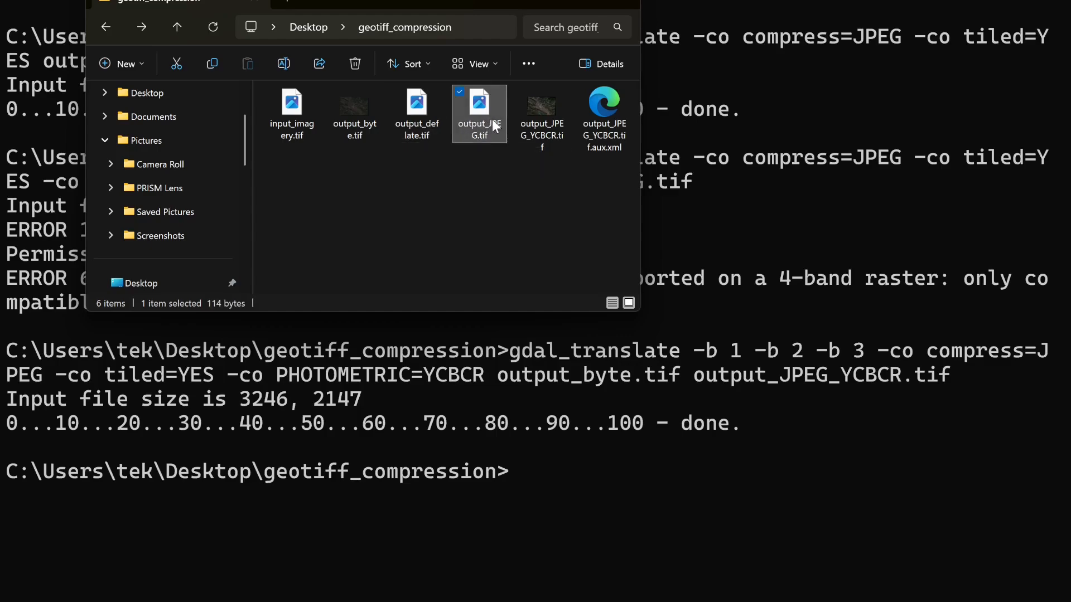
mouse_move(478, 113)
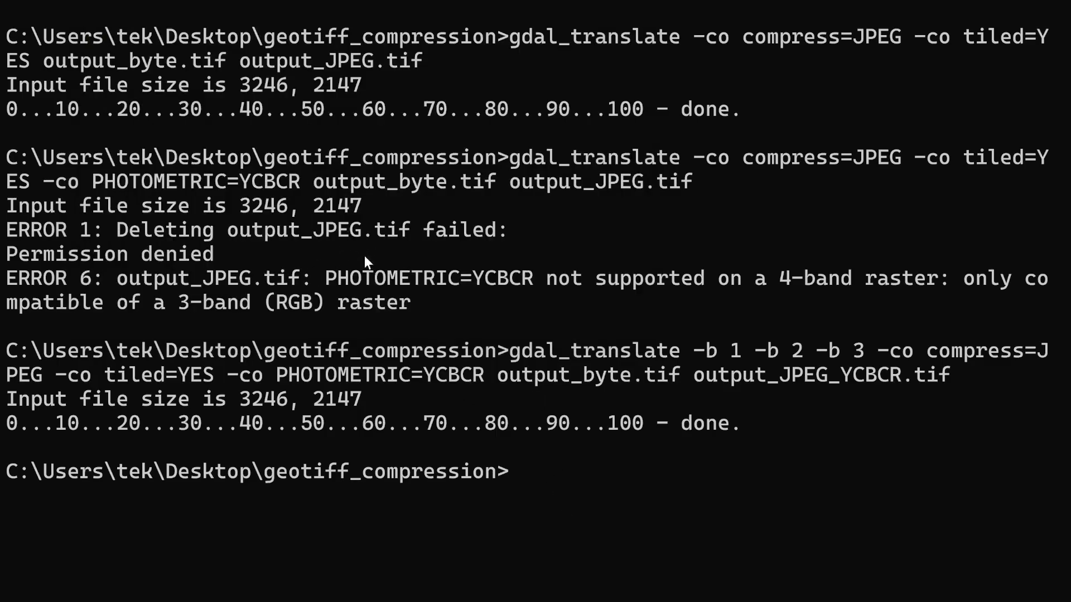
text(gdal_translate -co compress=JPEG -co tiled=YES -co PHOTOMETRIC=YCBCR output_byte.tif output_JPEG.tif)
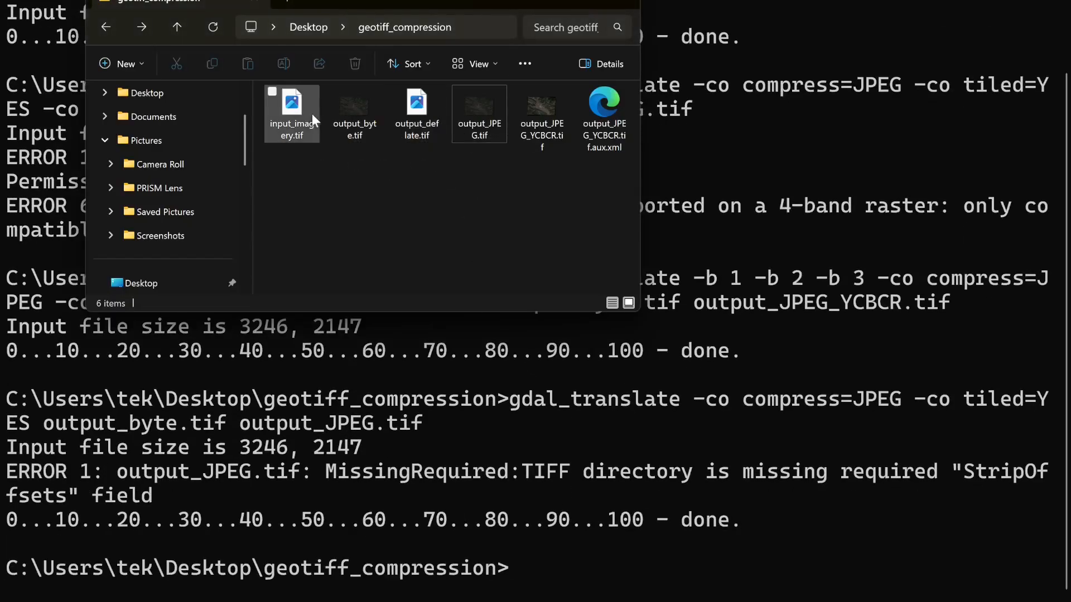
click(292, 110)
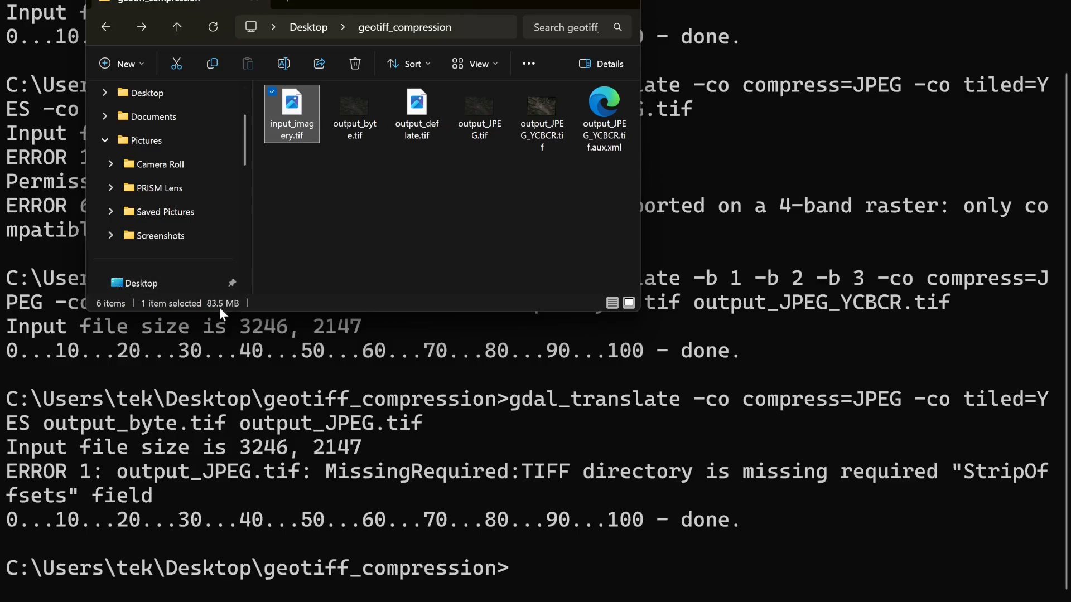
click(354, 113)
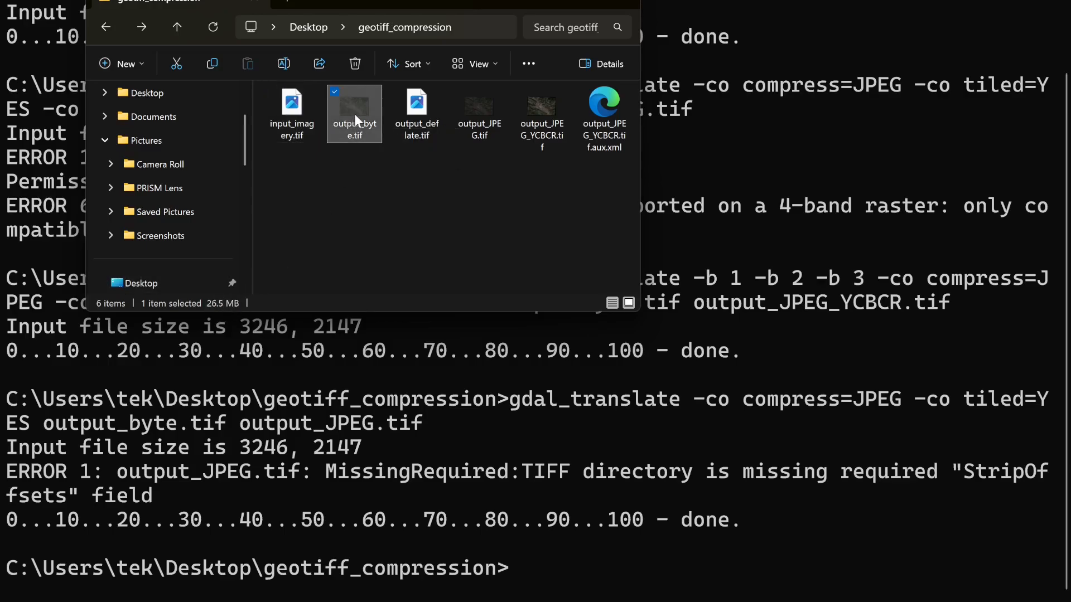
mouse_move(141, 282)
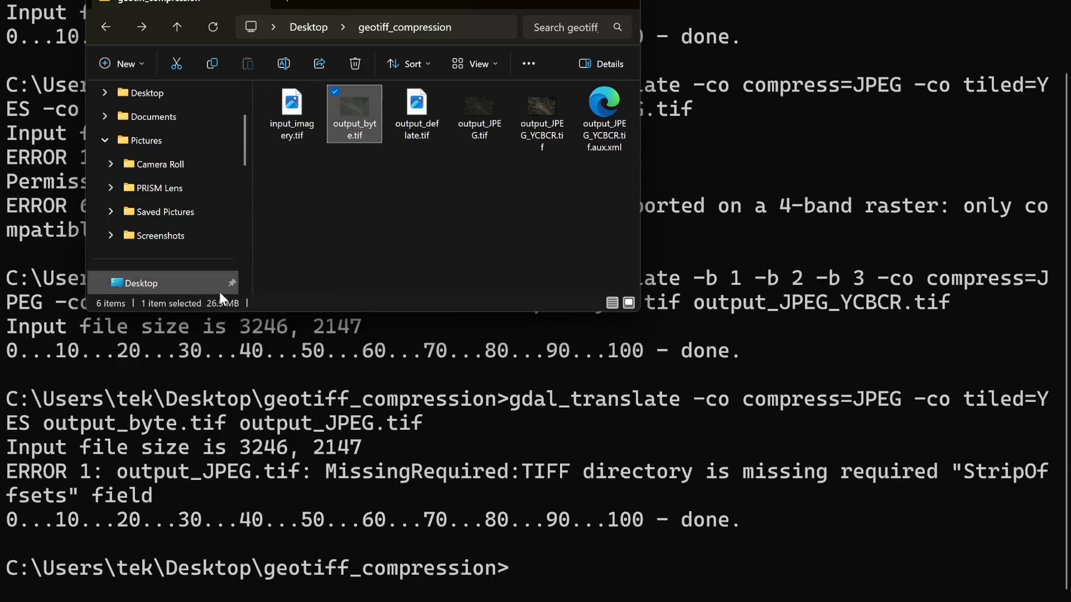
mouse_move(218, 311)
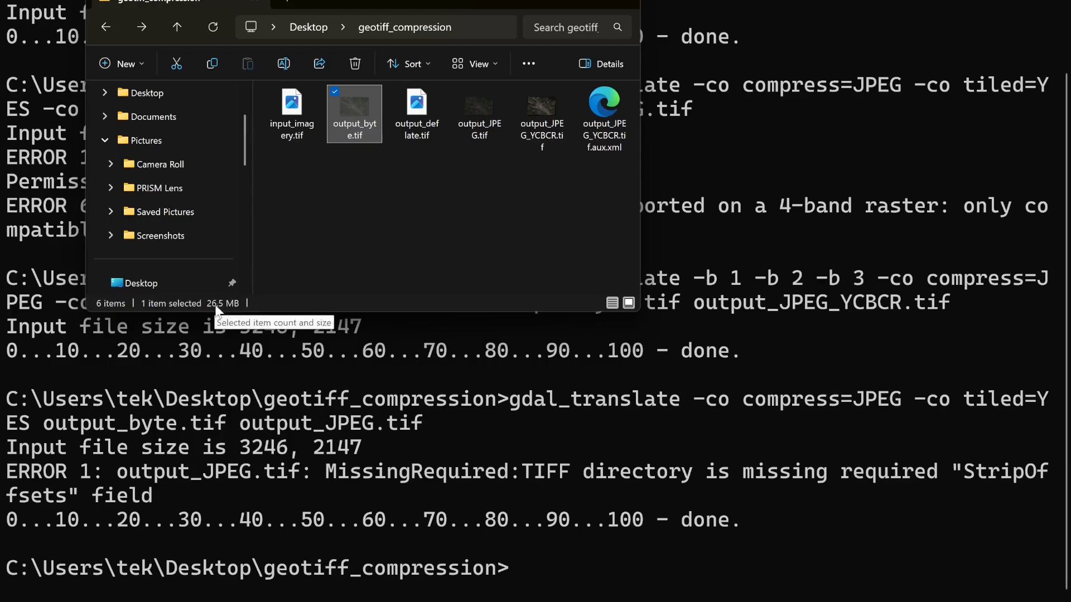
click(479, 113)
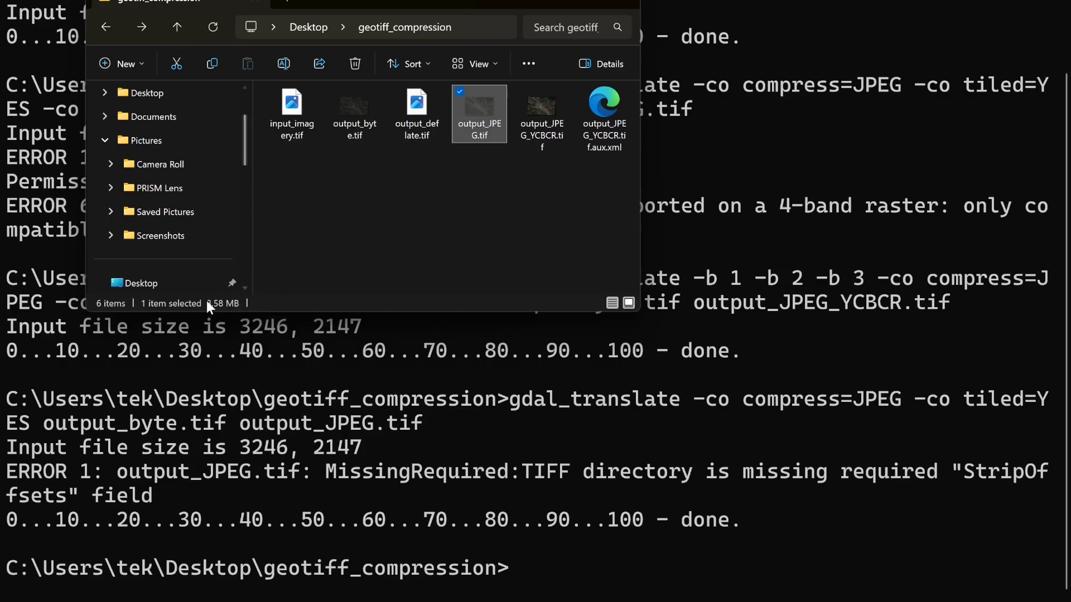
click(542, 114)
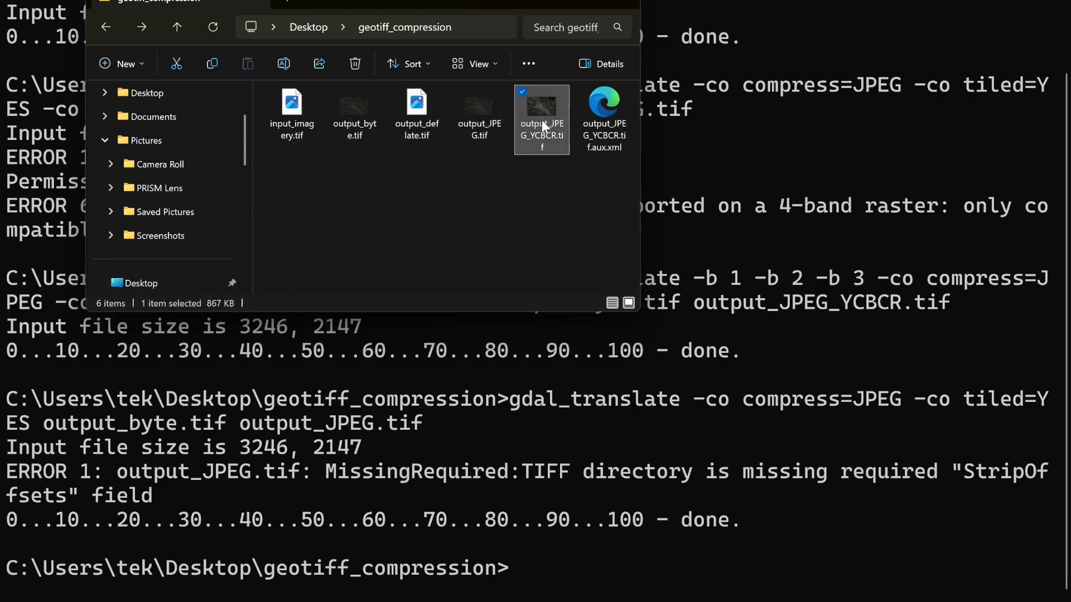
mouse_move(542, 123)
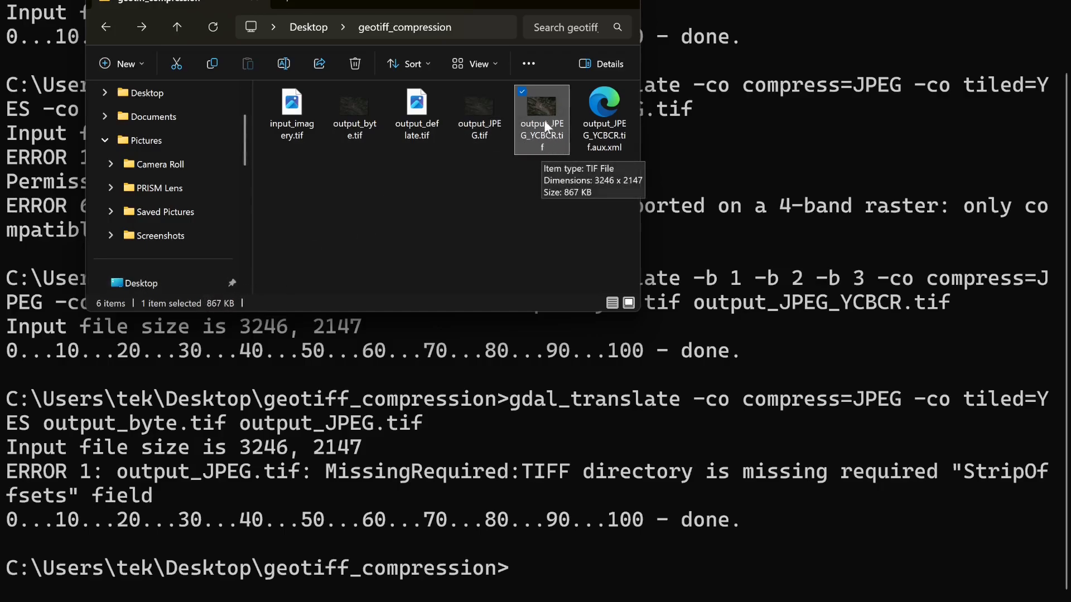
mouse_move(474, 234)
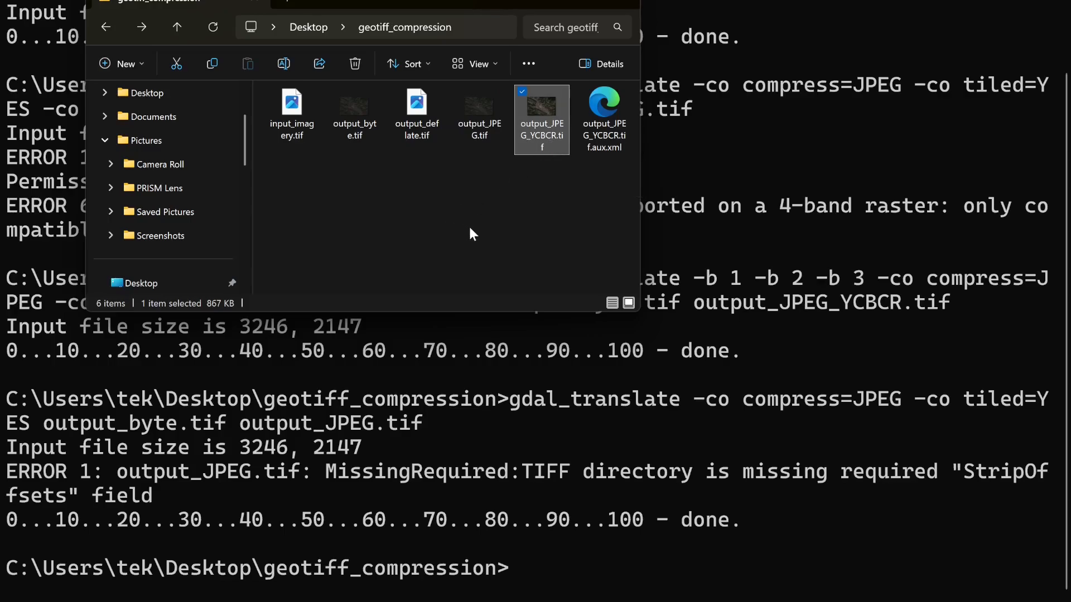
mouse_move(208, 311)
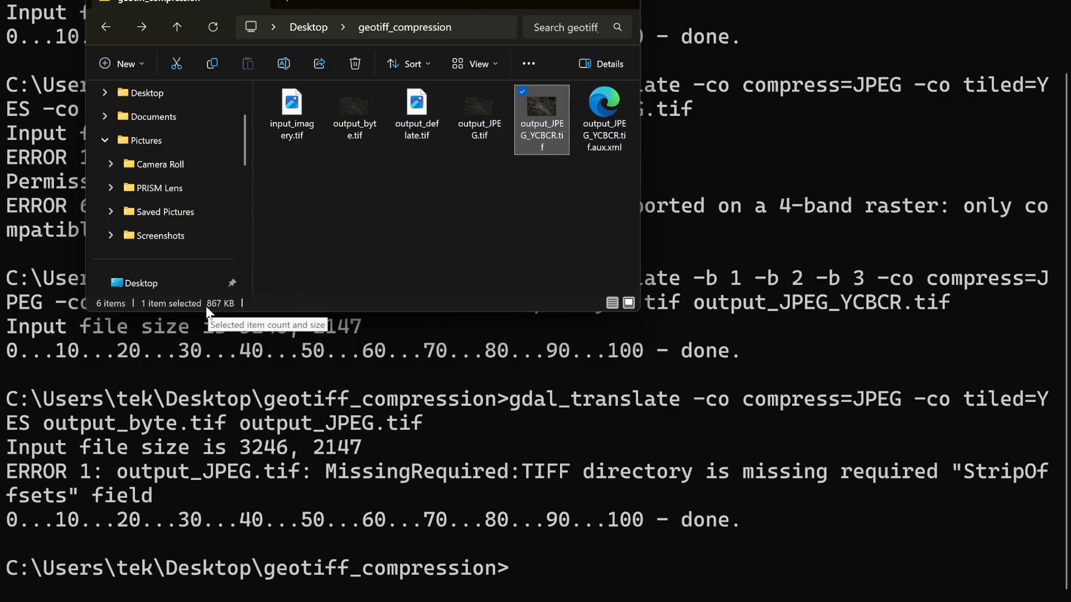
mouse_move(227, 309)
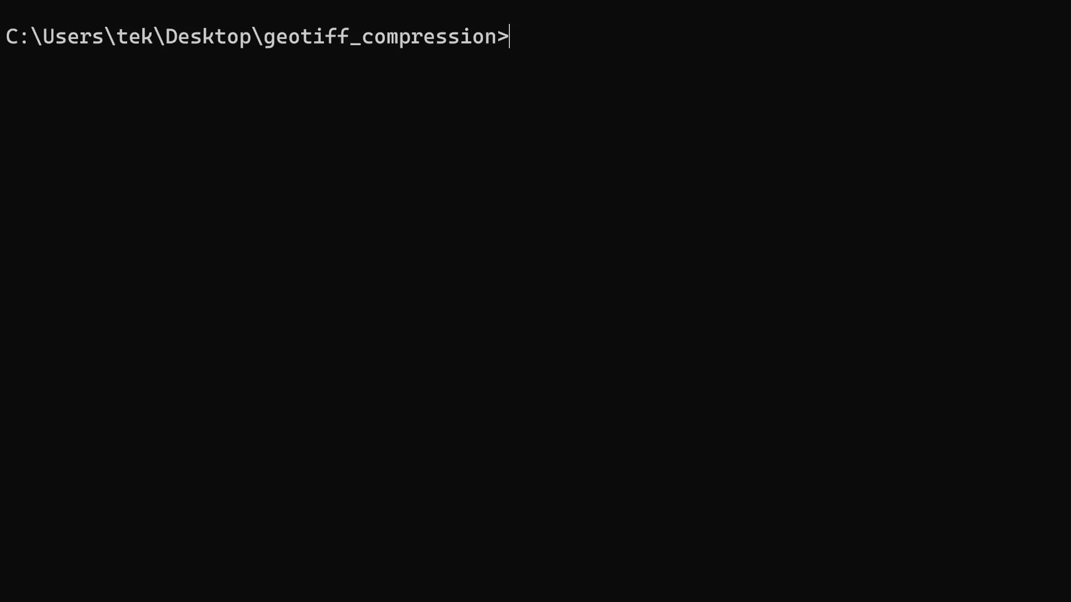
mouse_move(610, 584)
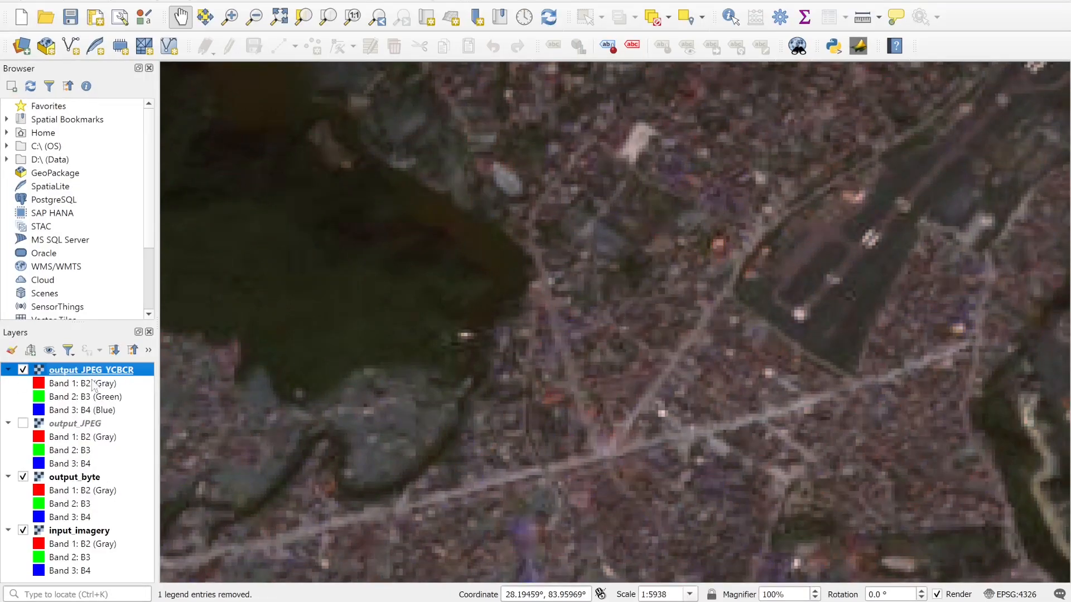
Toggle output_JPEG_YCBCR on and off while zoomed in to compare with output_JPEG.
click(22, 423)
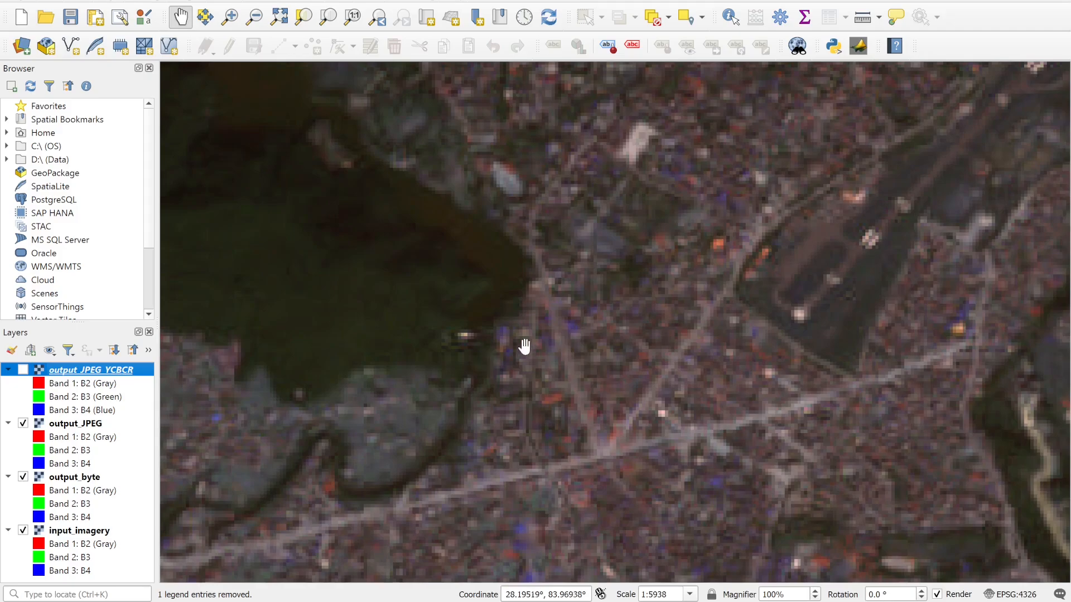
mouse_move(507, 341)
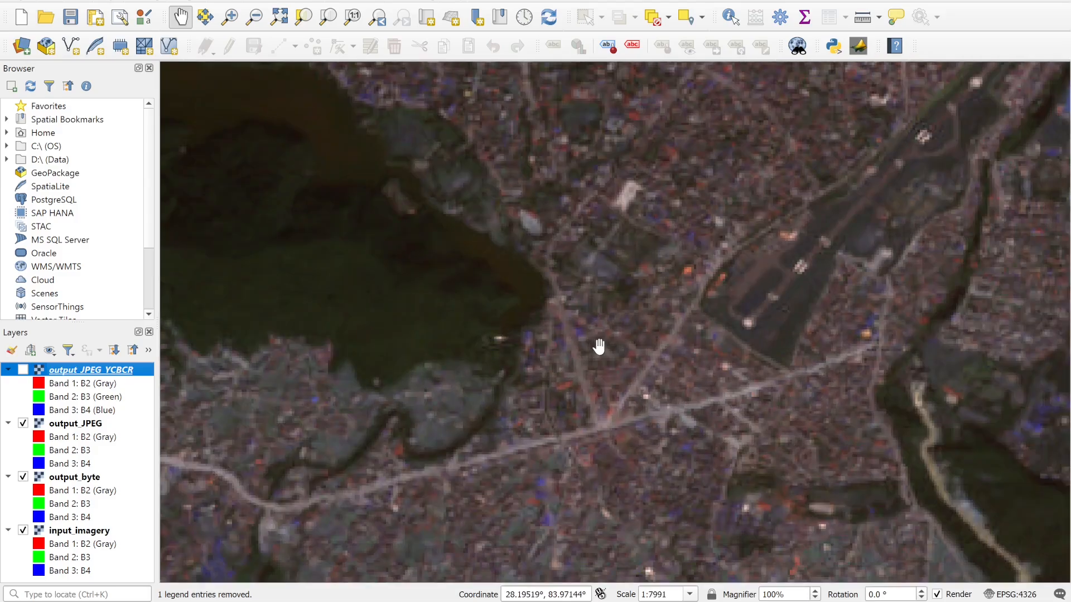
scroll(down, 3)
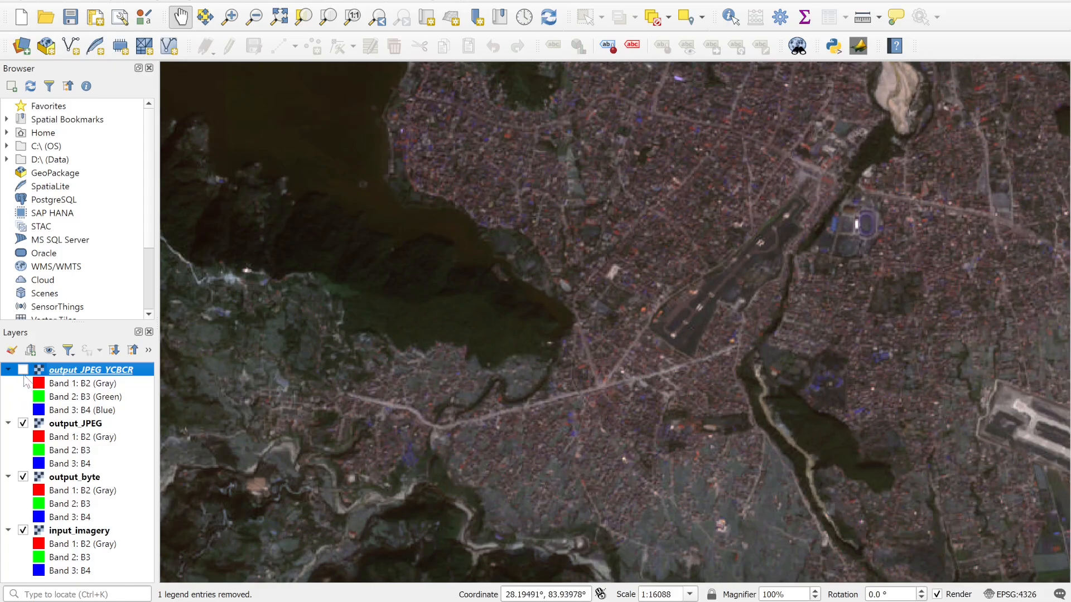
click(22, 369)
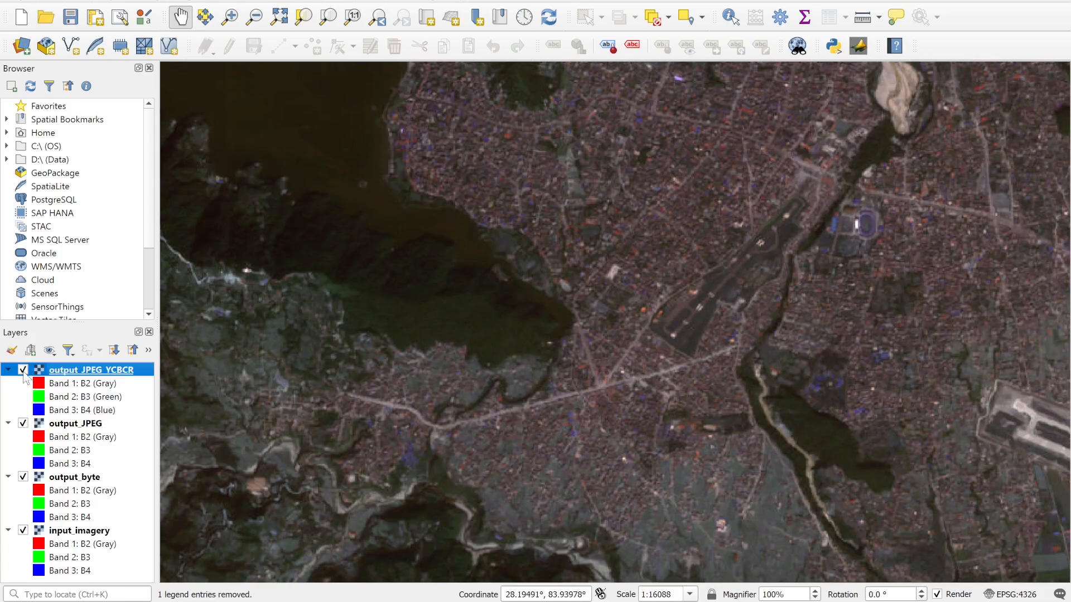
click(22, 369)
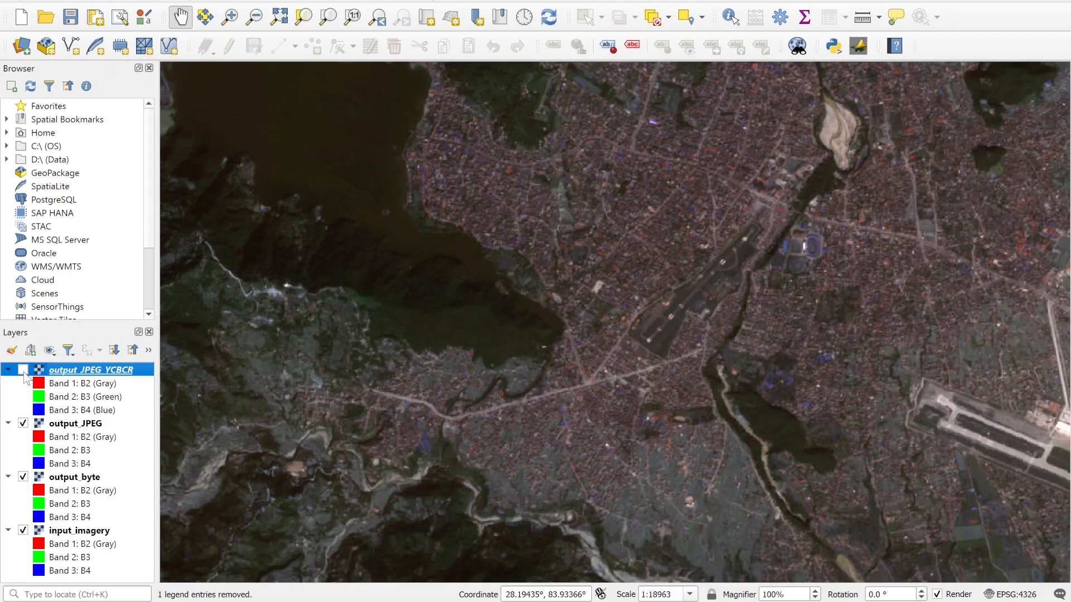
click(22, 369)
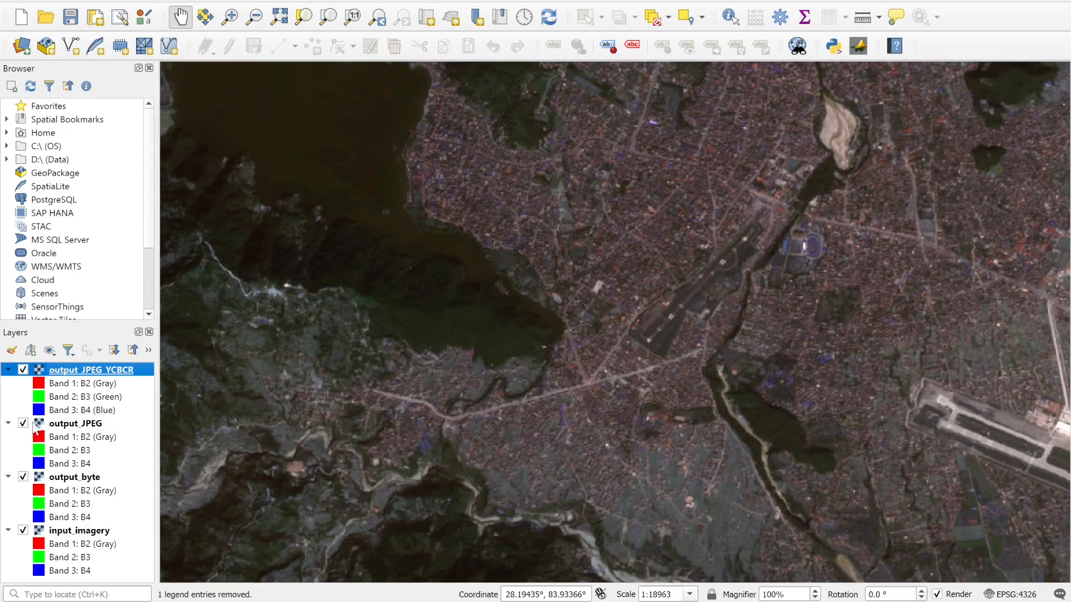
Hide output_JPEG and toggle output_JPEG_YCBCR to compare it against output_byte.
click(22, 424)
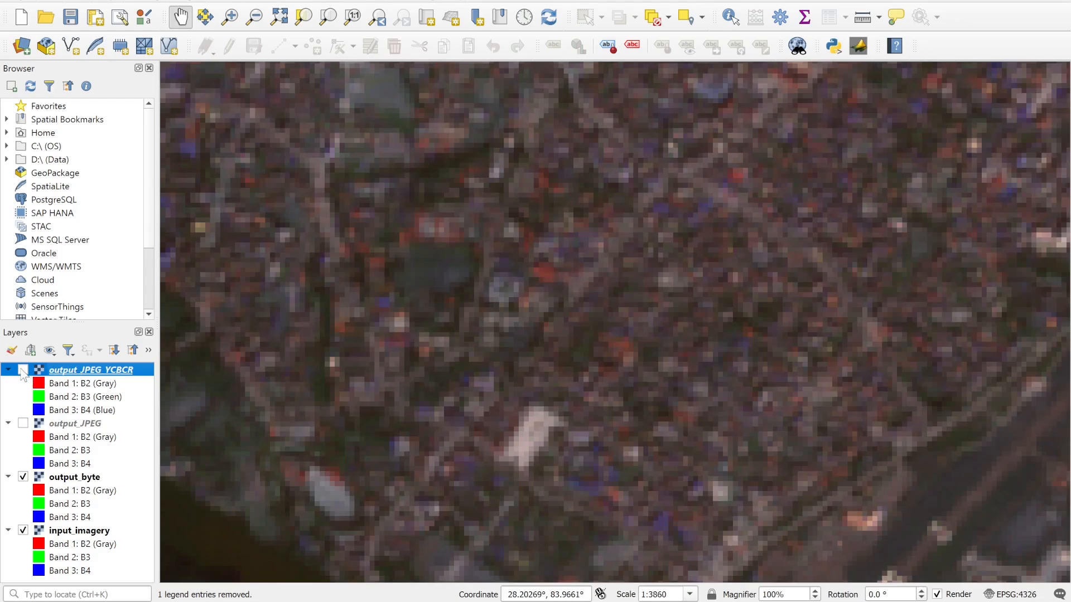
click(22, 370)
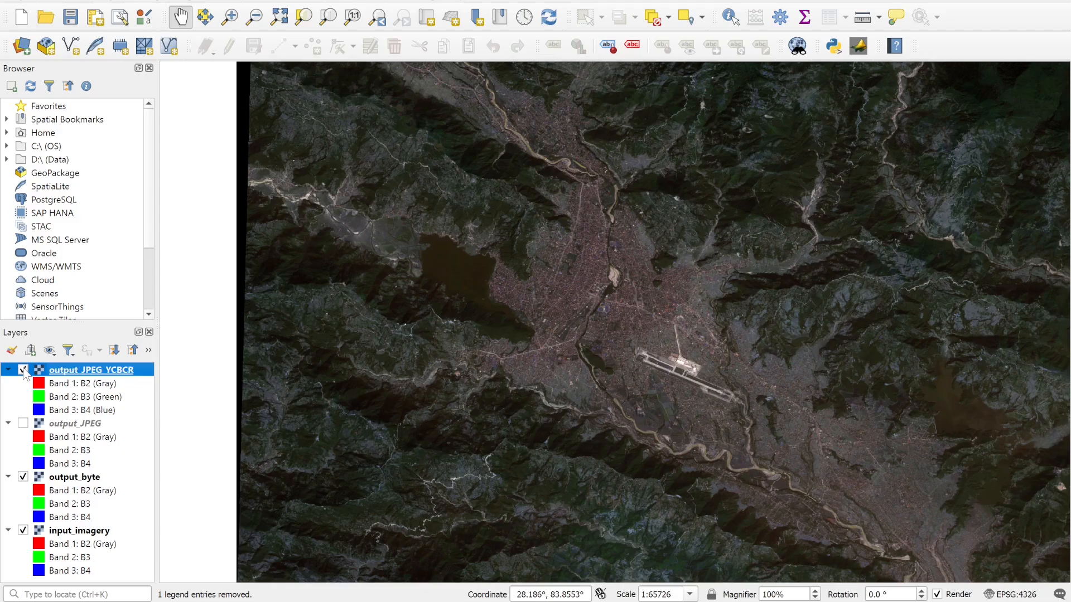
click(22, 369)
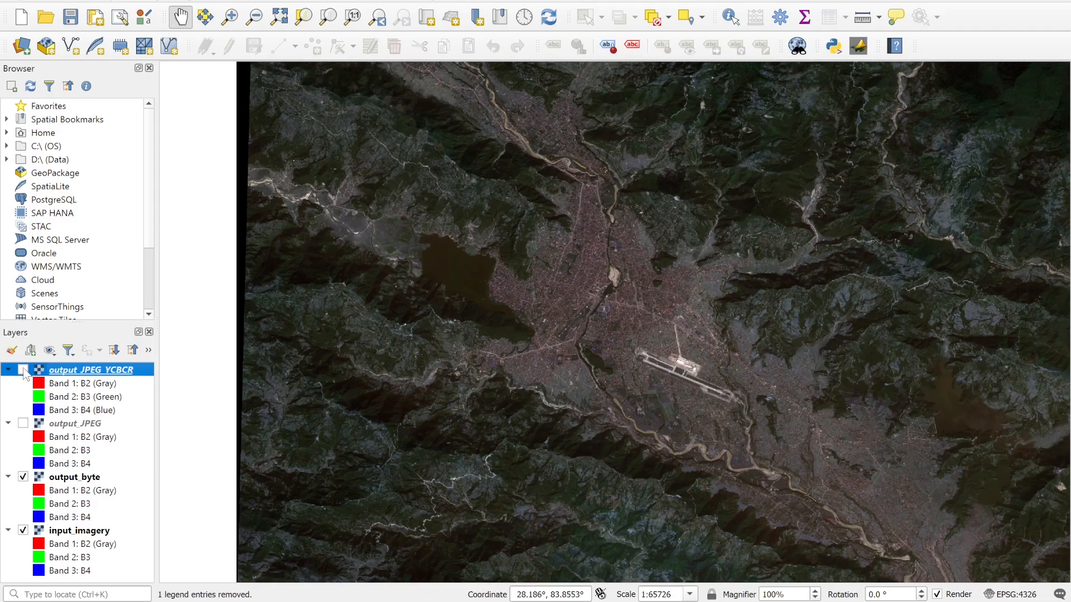
click(23, 369)
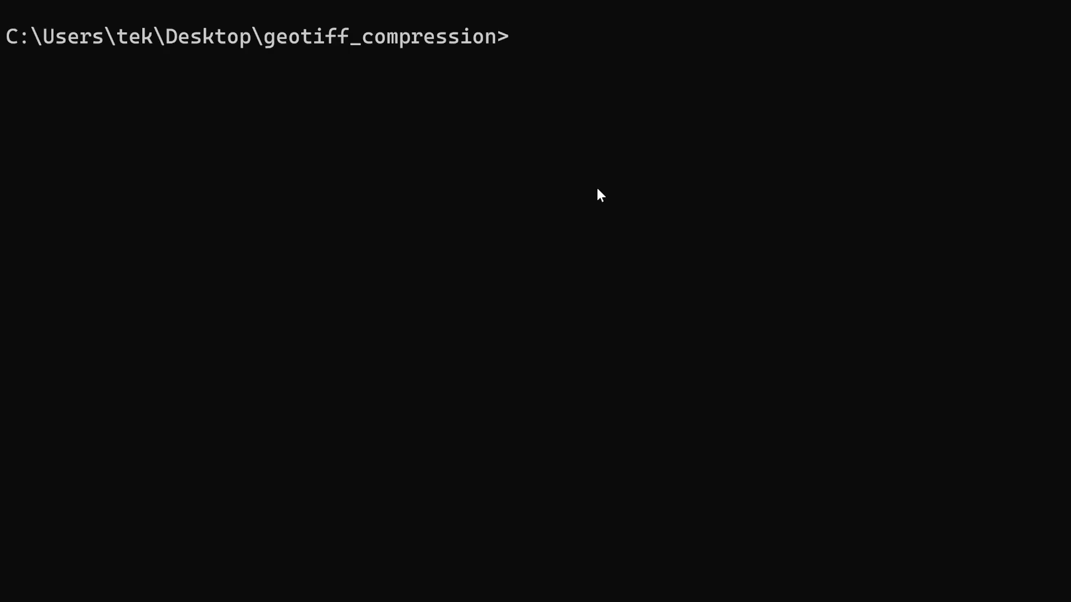
Add -co jpeg_quality=50 to the recalled command and name the output output_JPEG_YCBCR_50.tif.
text(gdal_translate -co compress=JPEG -co tiled=YES output_byte.tif output_JPEG.tif)
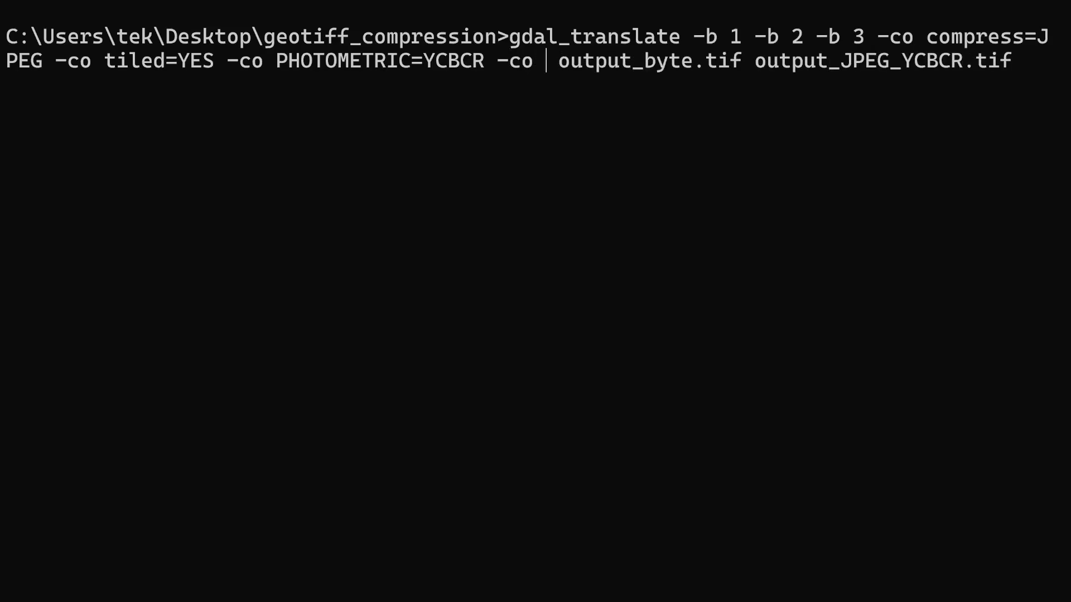
text(jpeg)
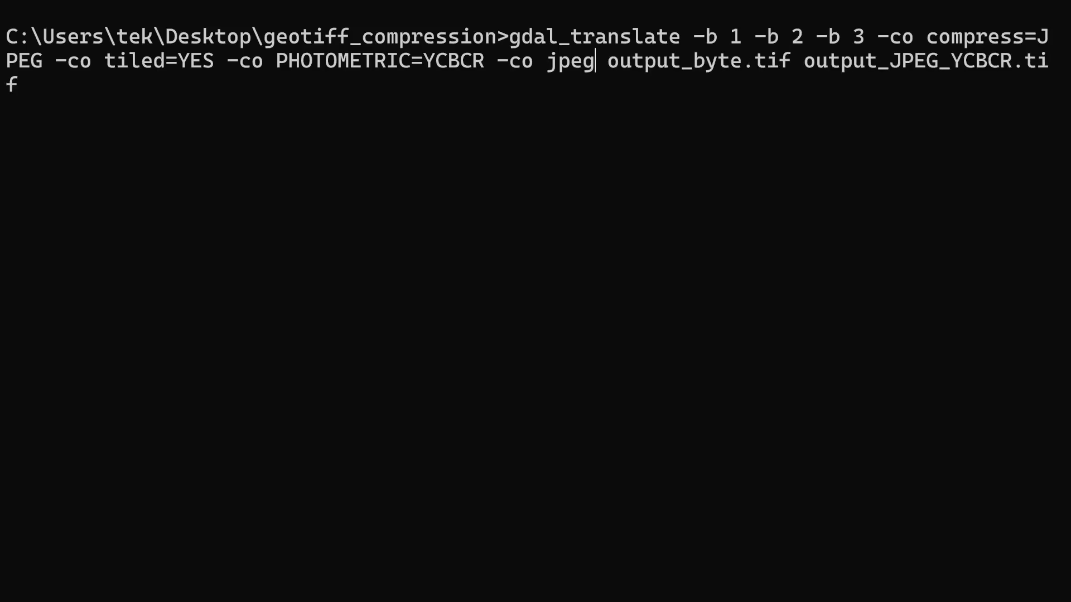
text(_quality)
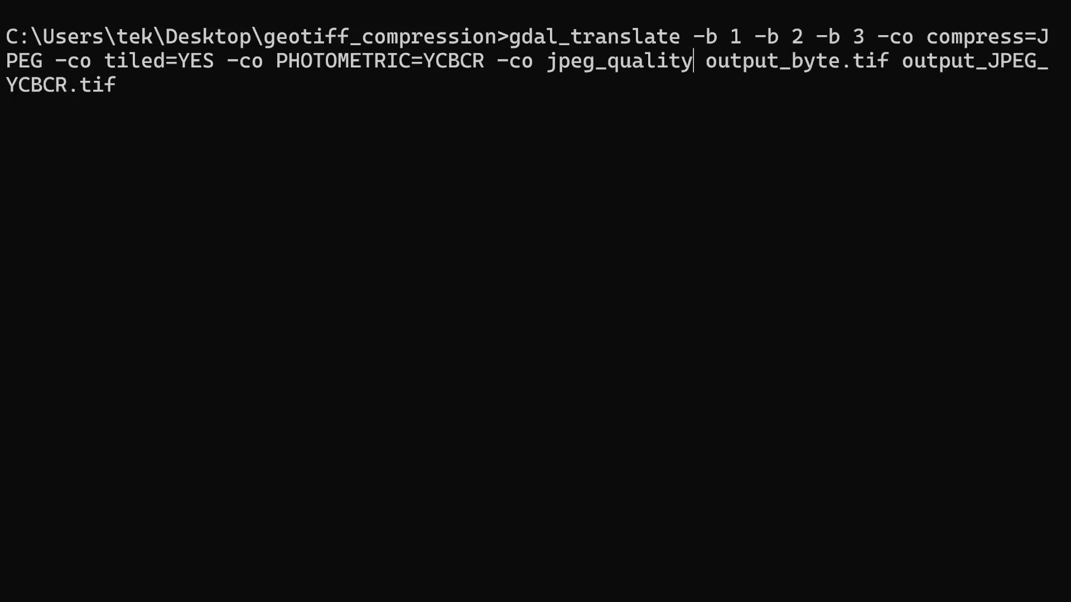
text(=5)
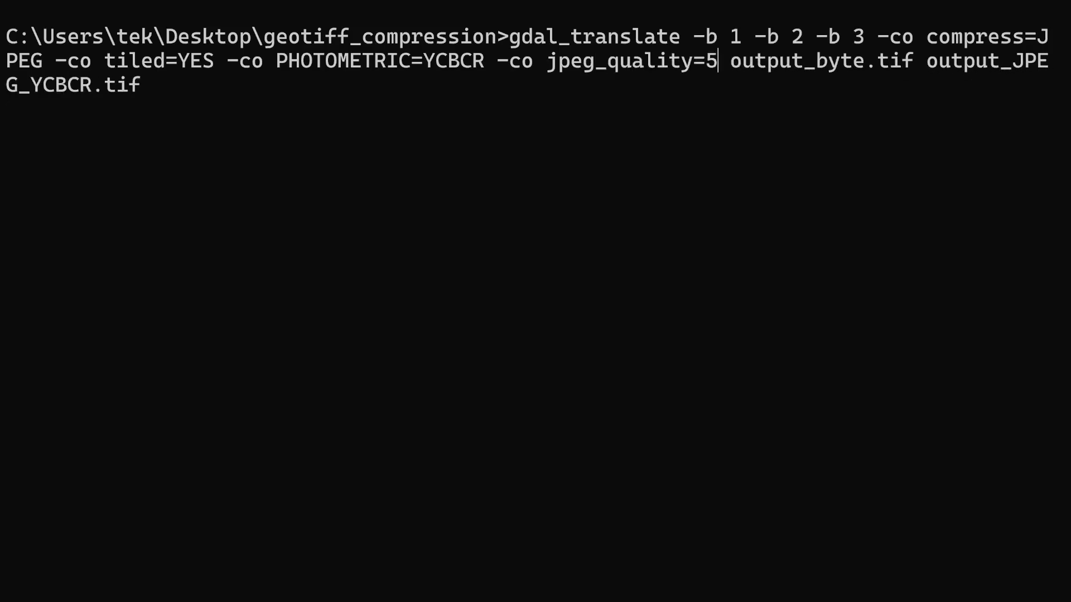
text(0)
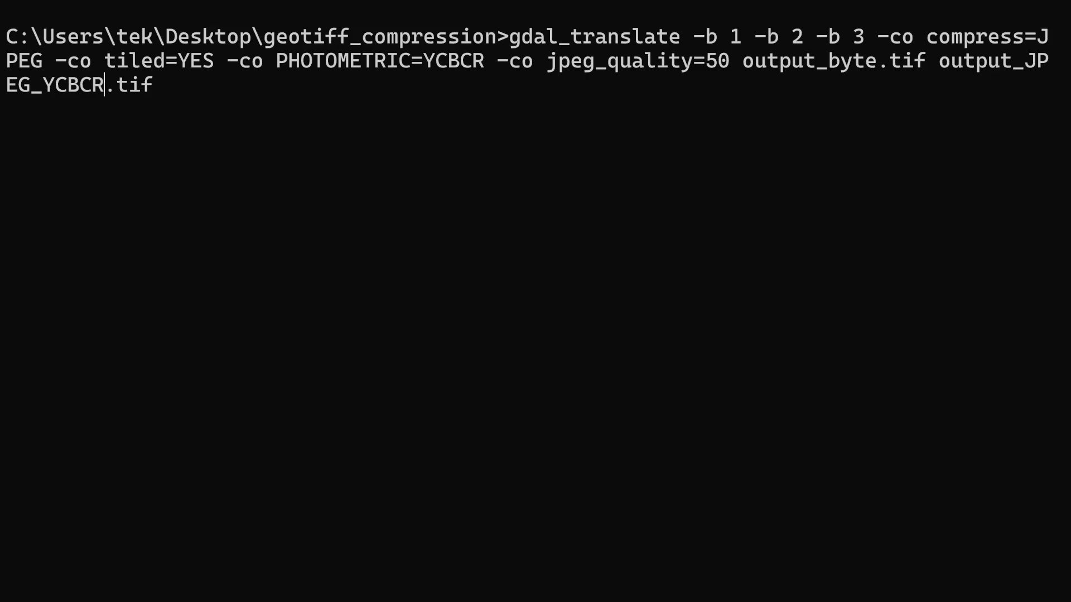
text(_50)
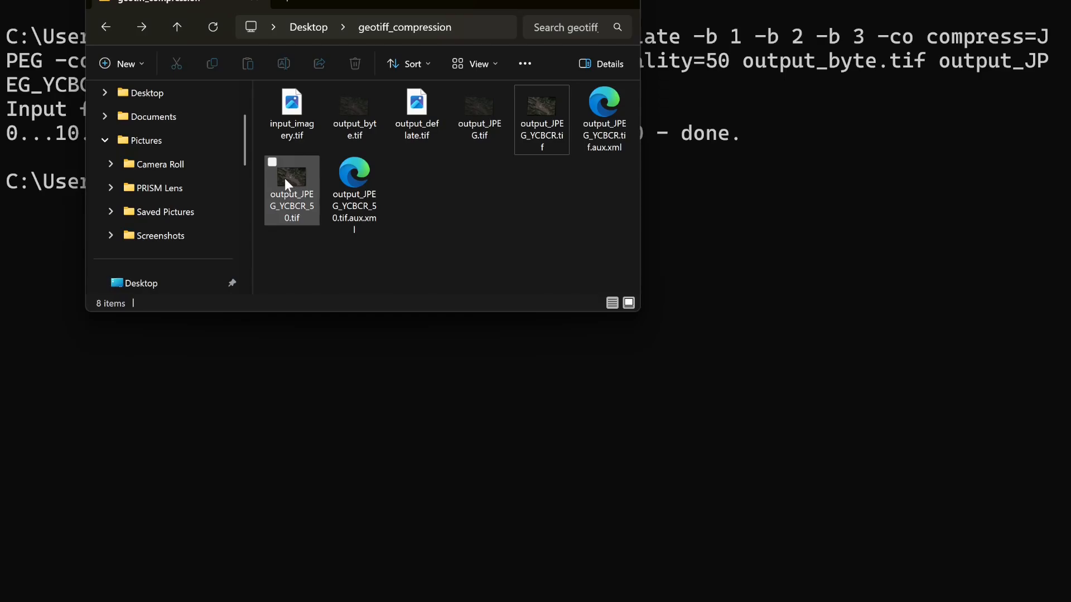
click(292, 190)
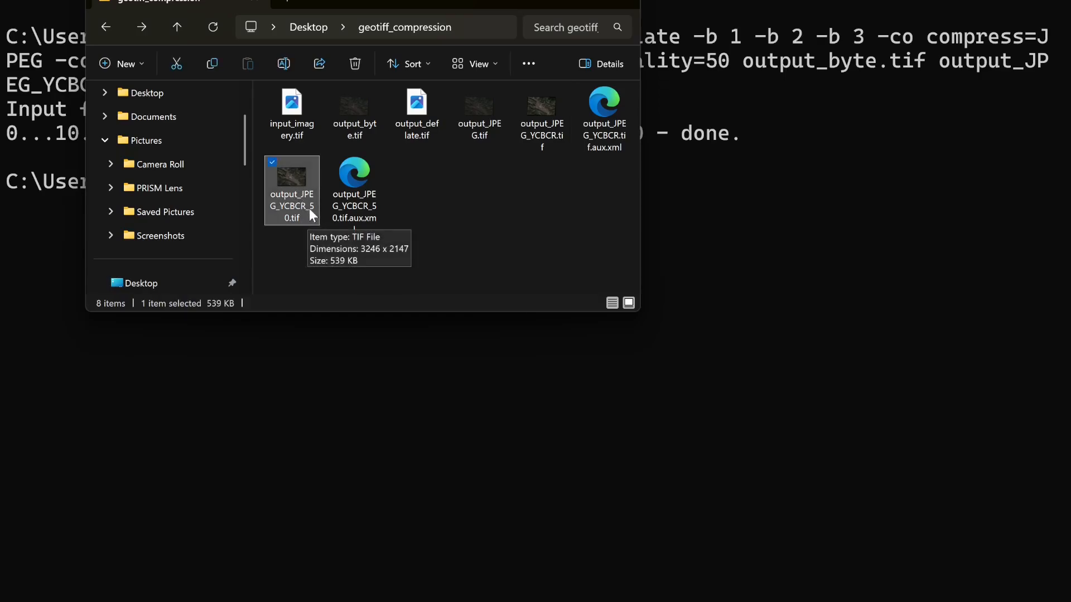
mouse_move(302, 218)
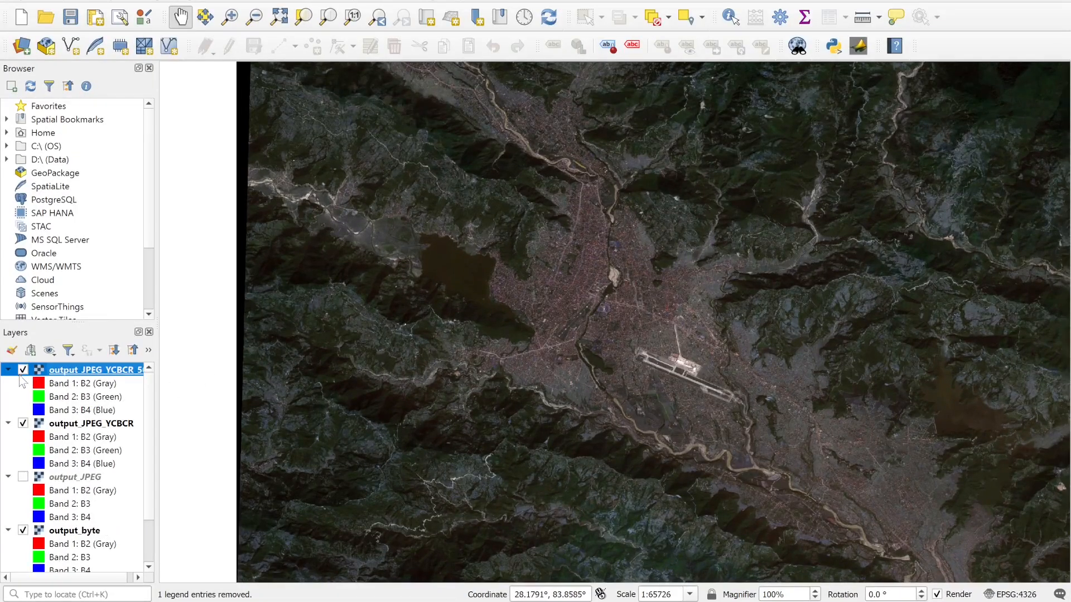
Toggle the quality-50 YCbCr layer, then view and close input_imagery's Layer Properties.
click(23, 423)
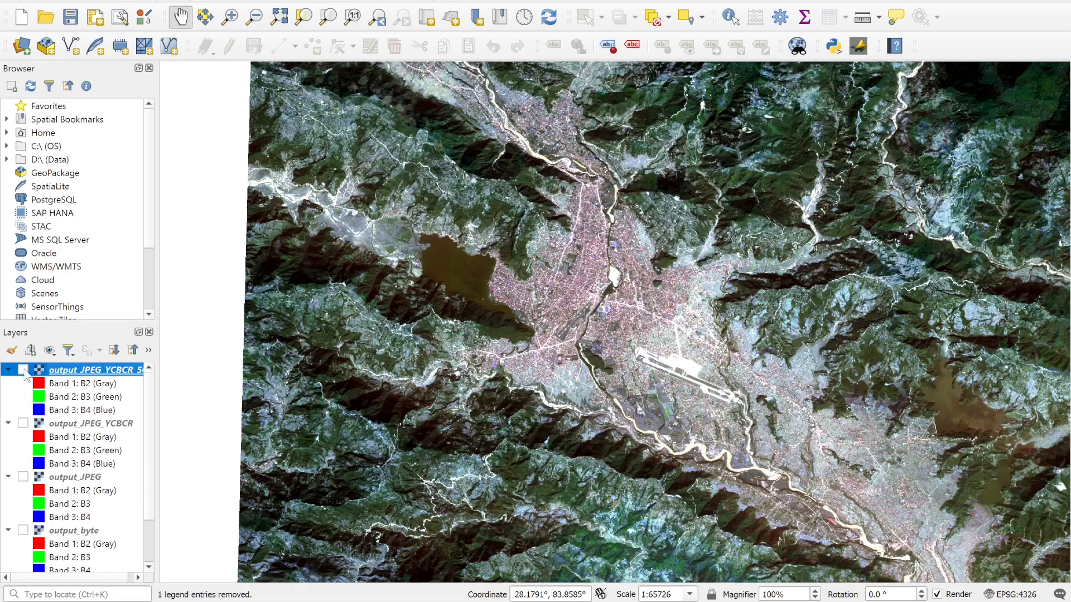
click(22, 369)
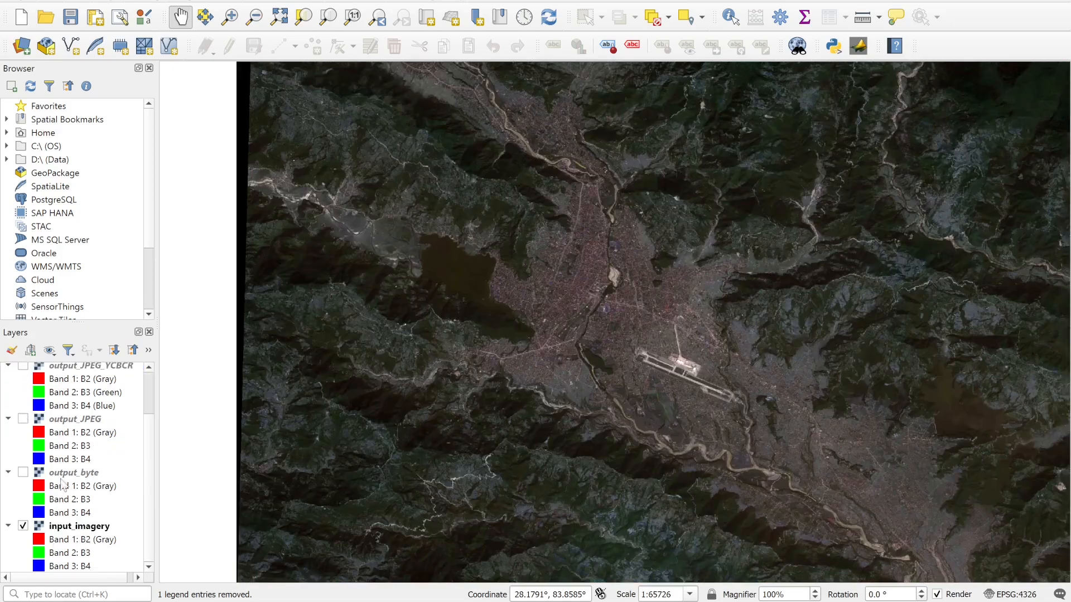
click(79, 526)
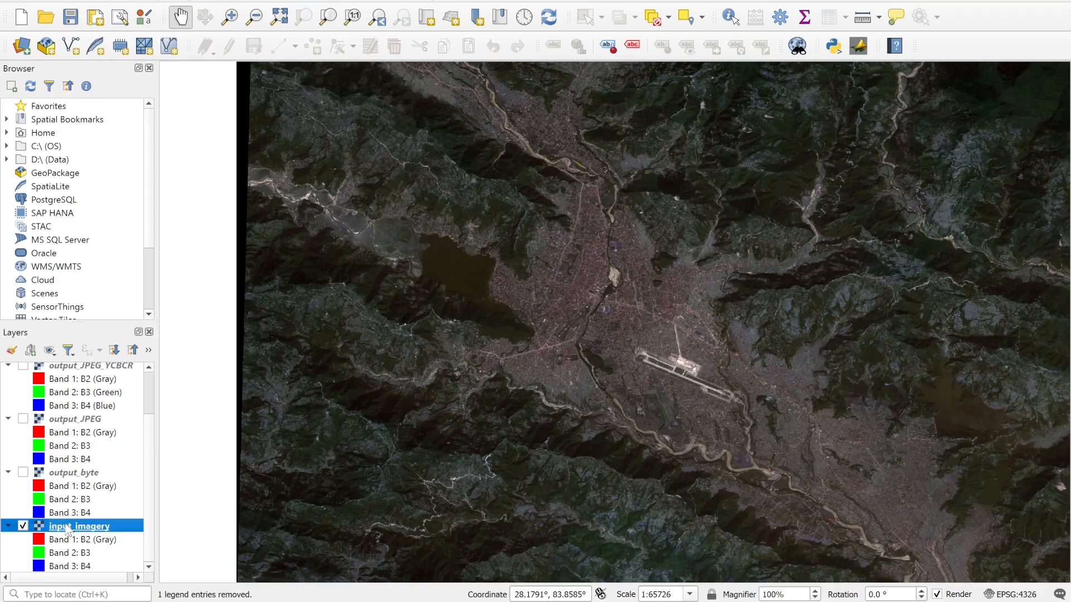
double_click(79, 526)
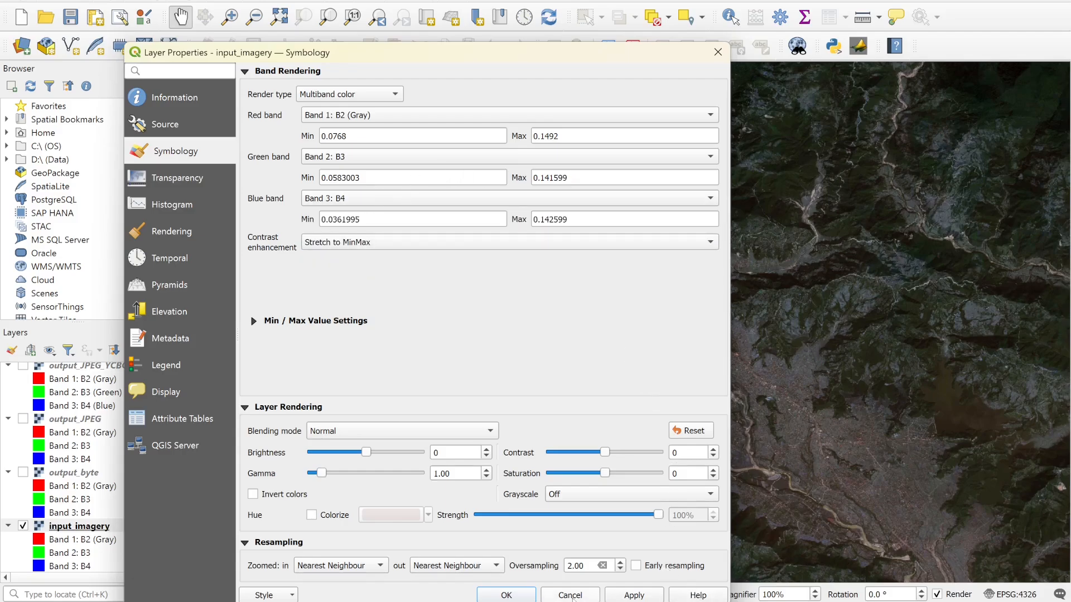
click(505, 596)
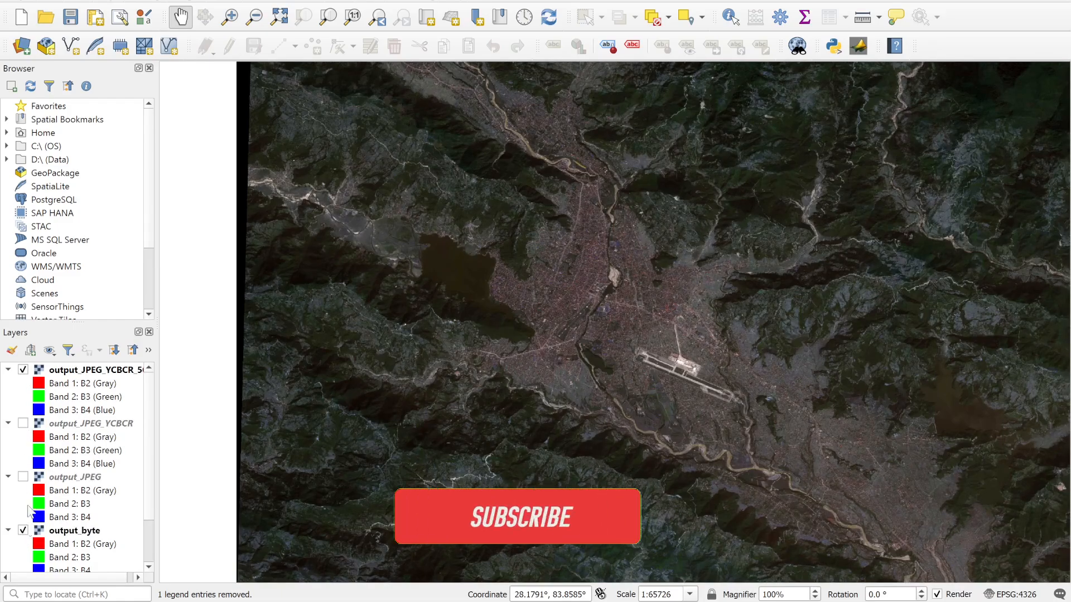
Toggle output_JPEG_YCBCR_50 again to compare it with the byte output.
click(517, 517)
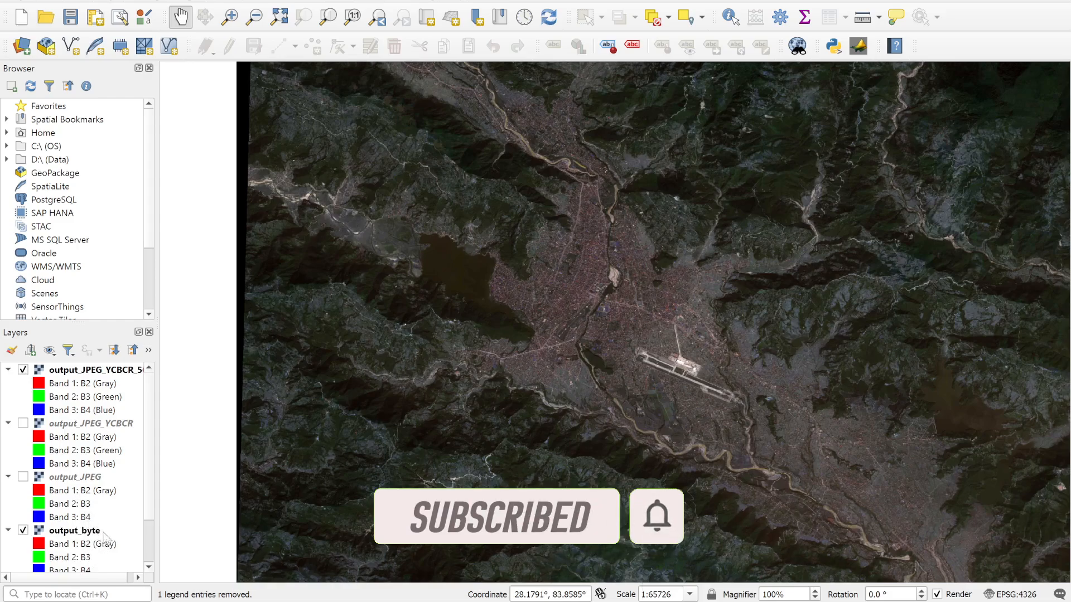
click(23, 370)
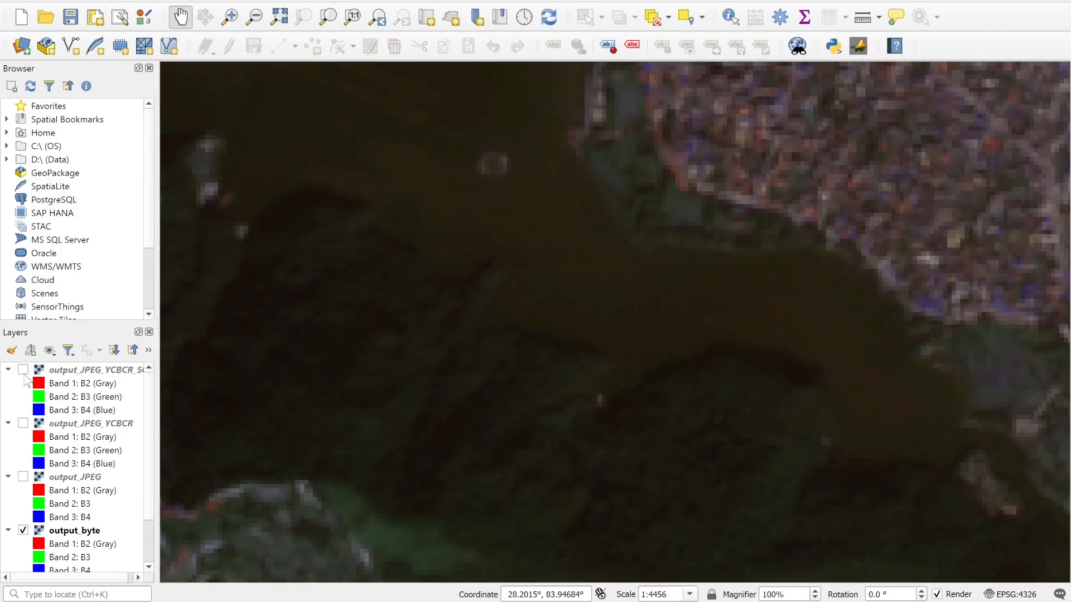
click(22, 370)
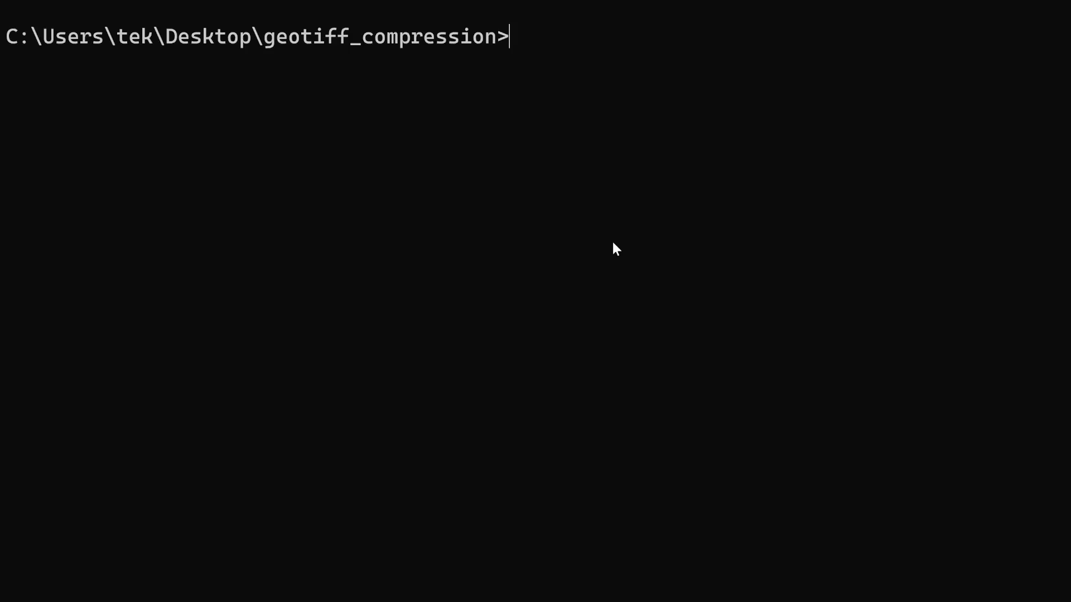
mouse_move(696, 229)
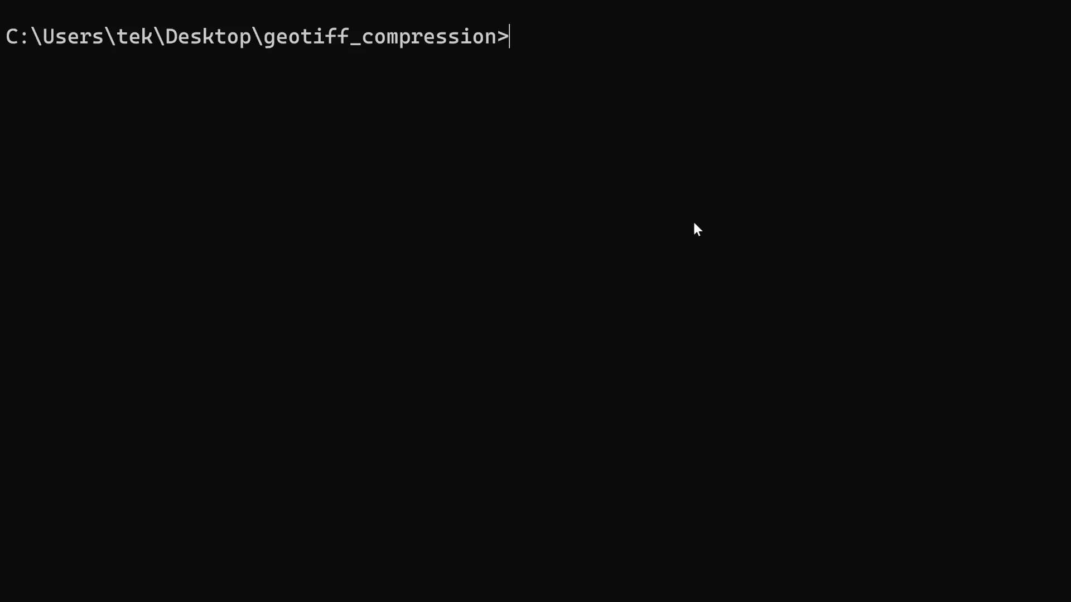
Clear the shell screen with cls.
text(cls)
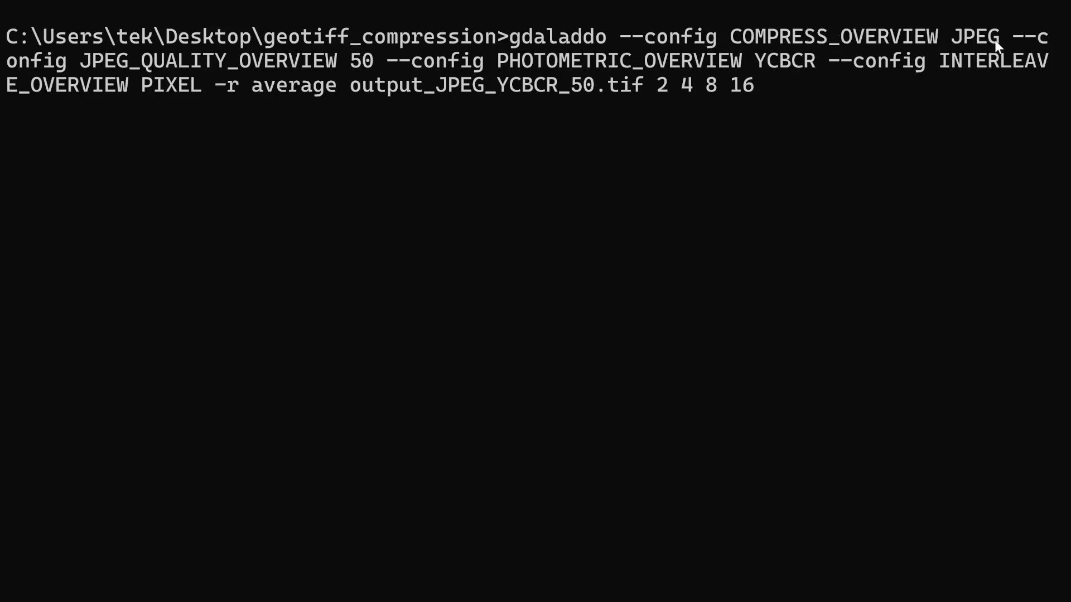
mouse_move(92, 68)
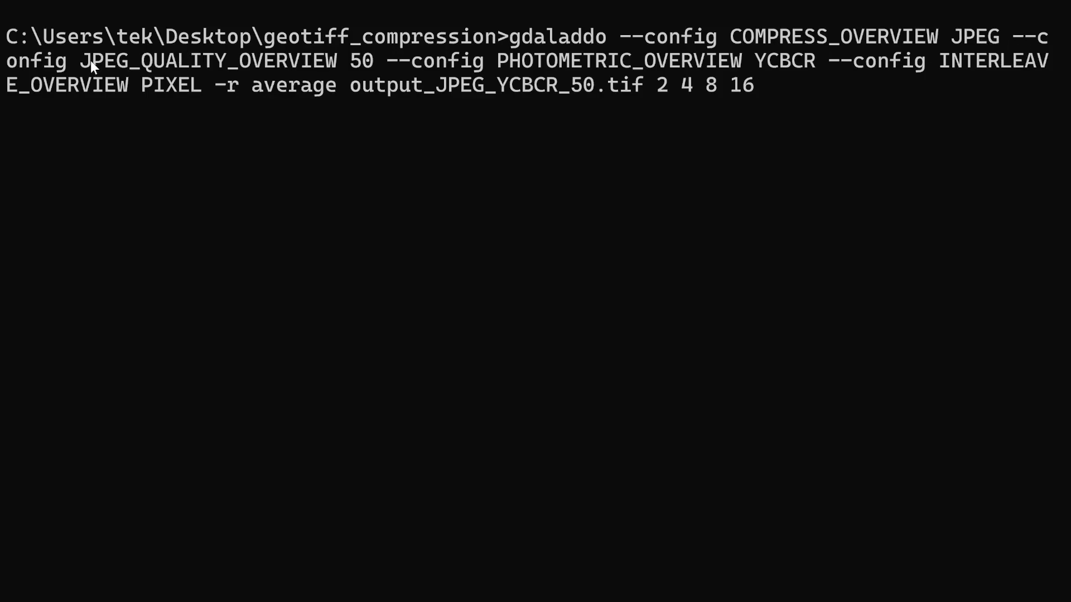
mouse_move(353, 63)
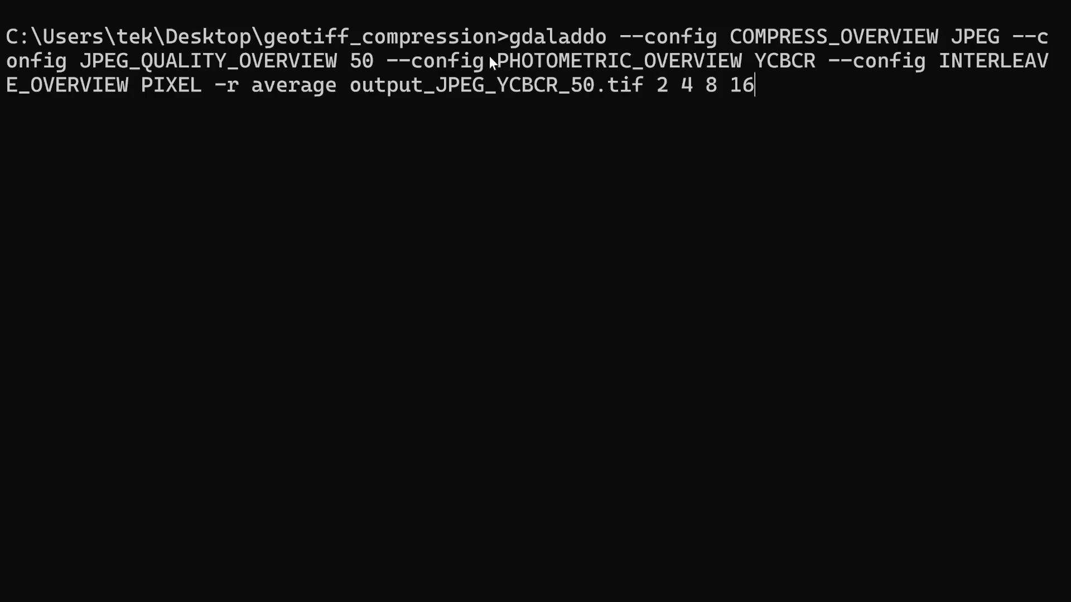
mouse_move(784, 64)
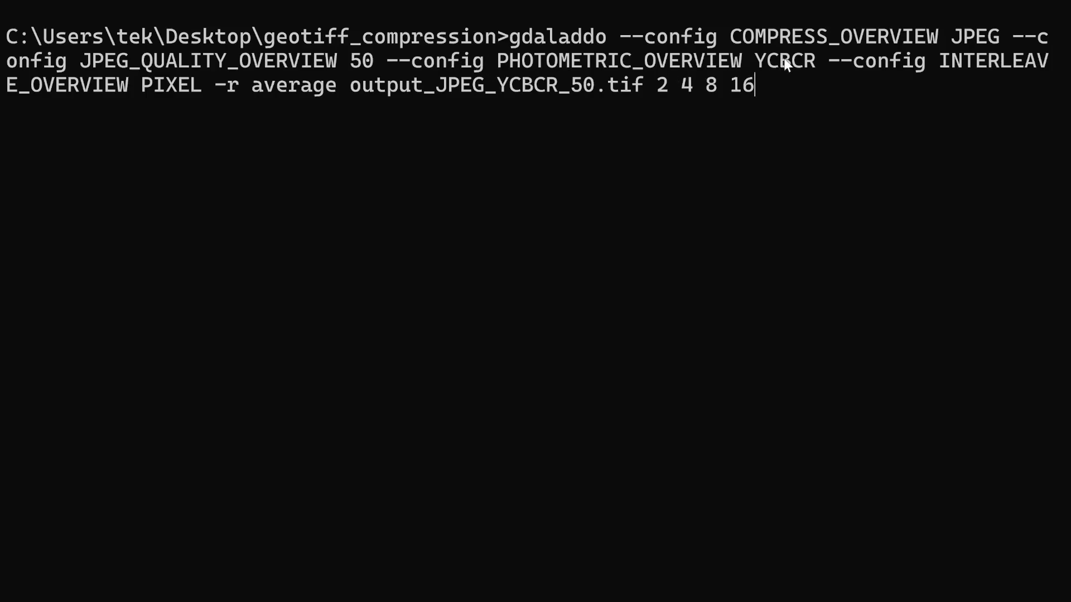
mouse_move(953, 68)
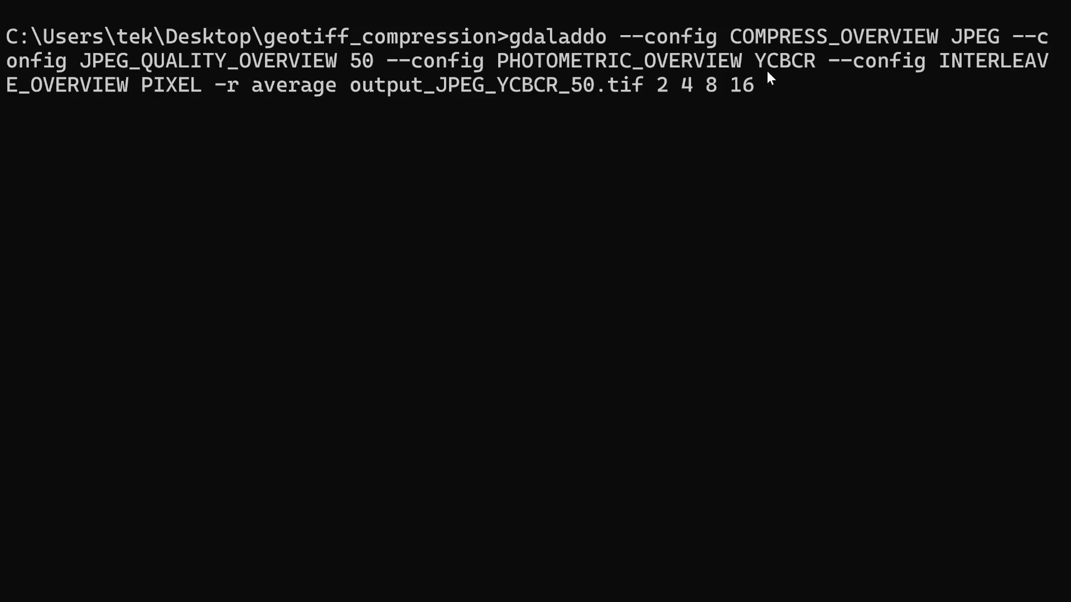
mouse_move(156, 95)
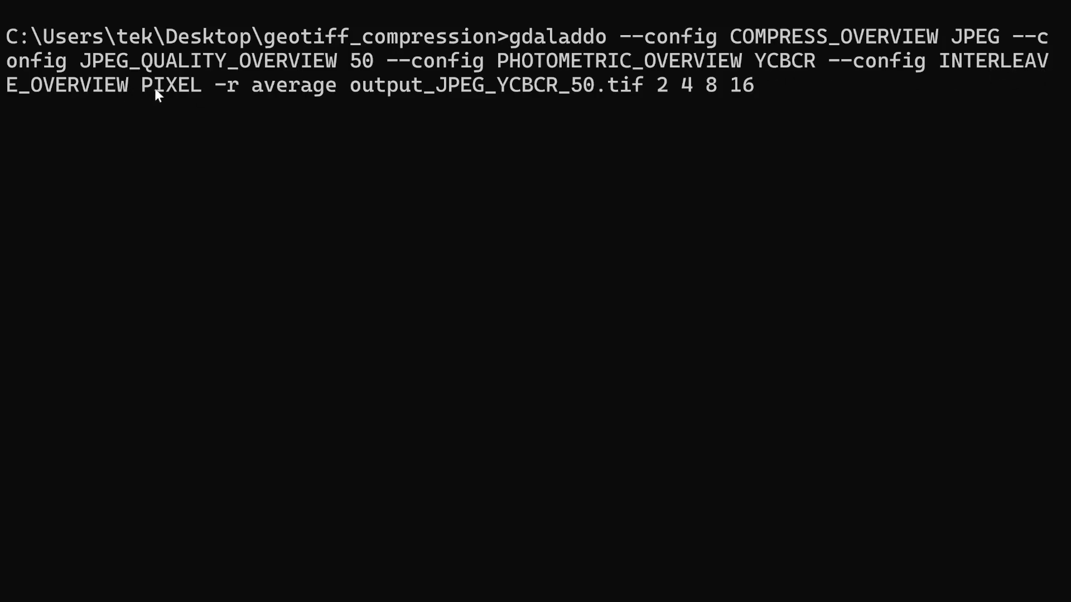
mouse_move(222, 106)
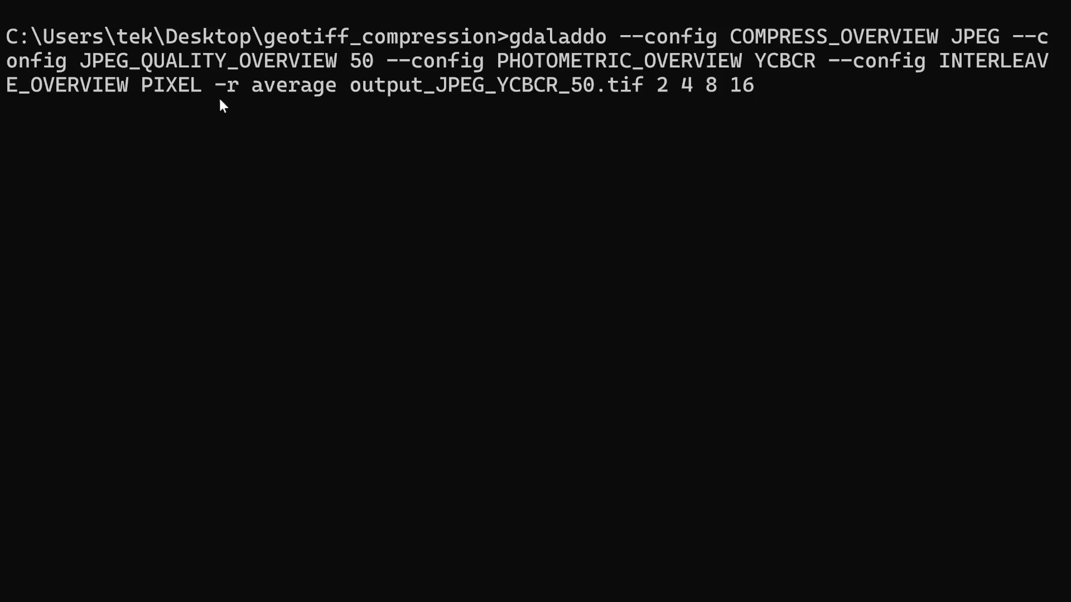
mouse_move(314, 97)
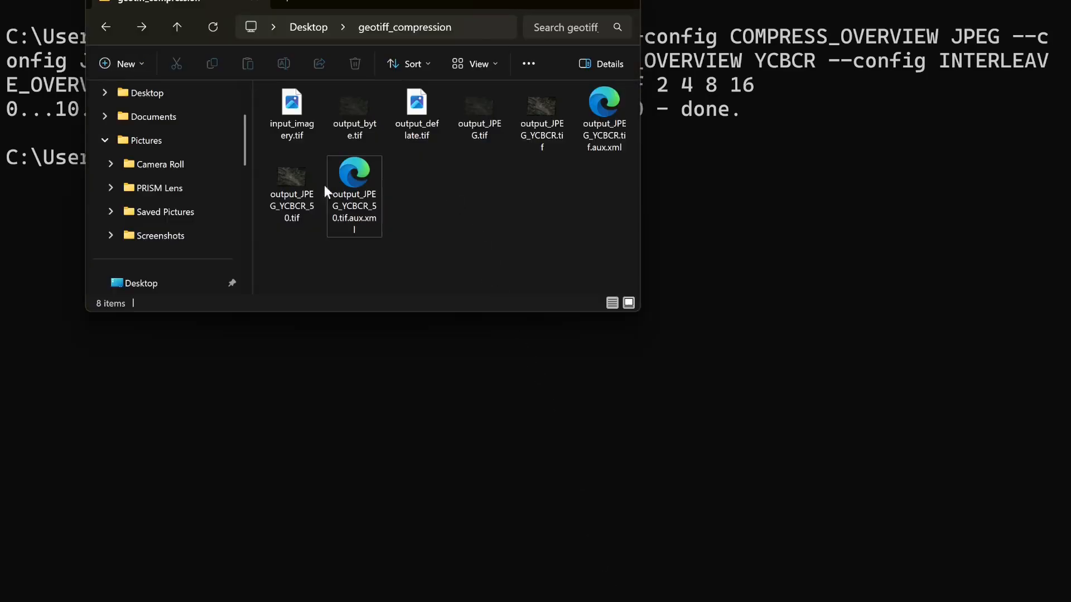
Close the geotiff_compression Explorer window after confirming output_JPEG_YCBCR_50.tif.aux.xml exists.
click(292, 185)
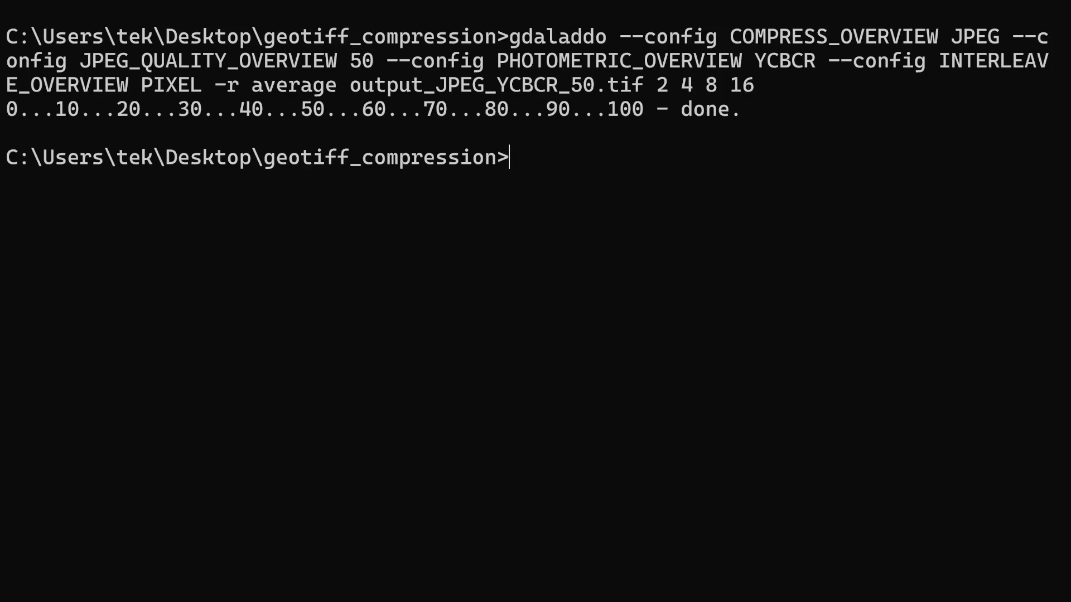
mouse_move(7, 225)
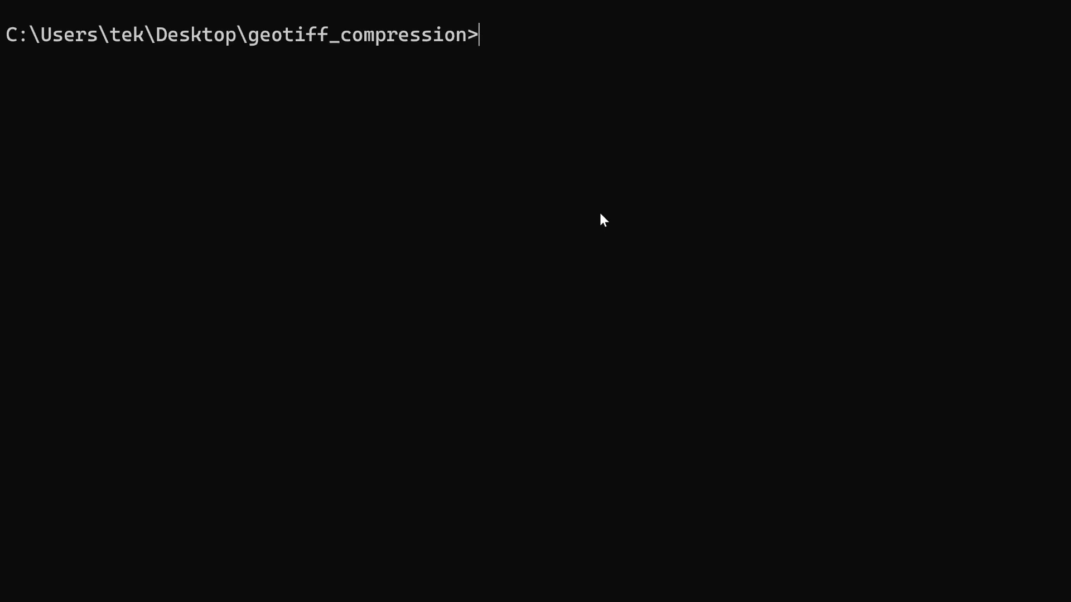
mouse_move(658, 208)
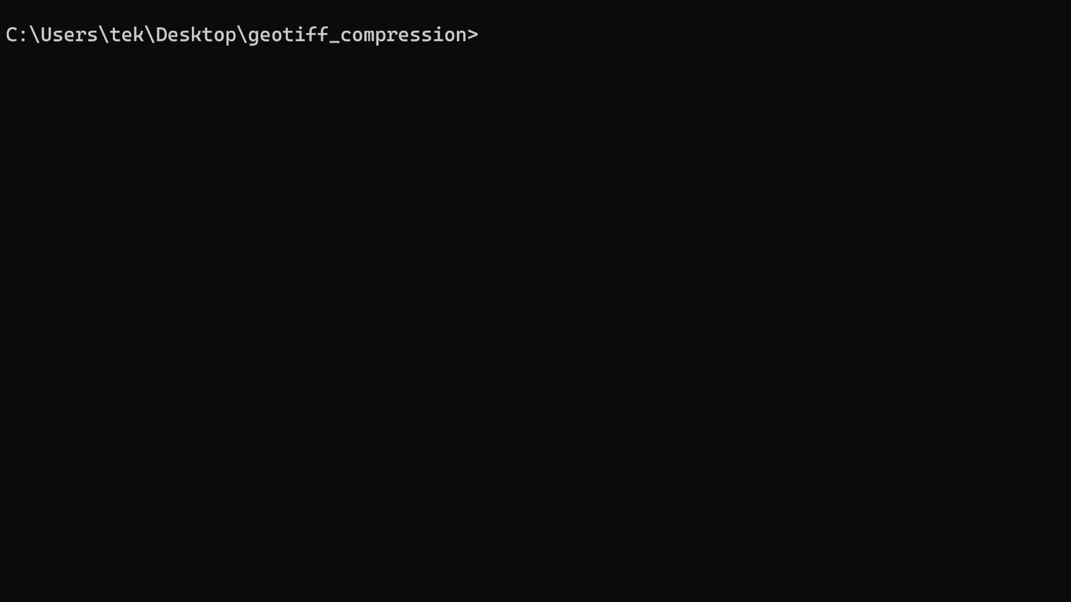
Export output_byte.tif as output_cog.tif, a JPEG quality-50 COG, via gdal_translate.
text(gdal_translate -of COG -co compress=JPEG -co quality=50 output_byte.tif output_cog.tif)
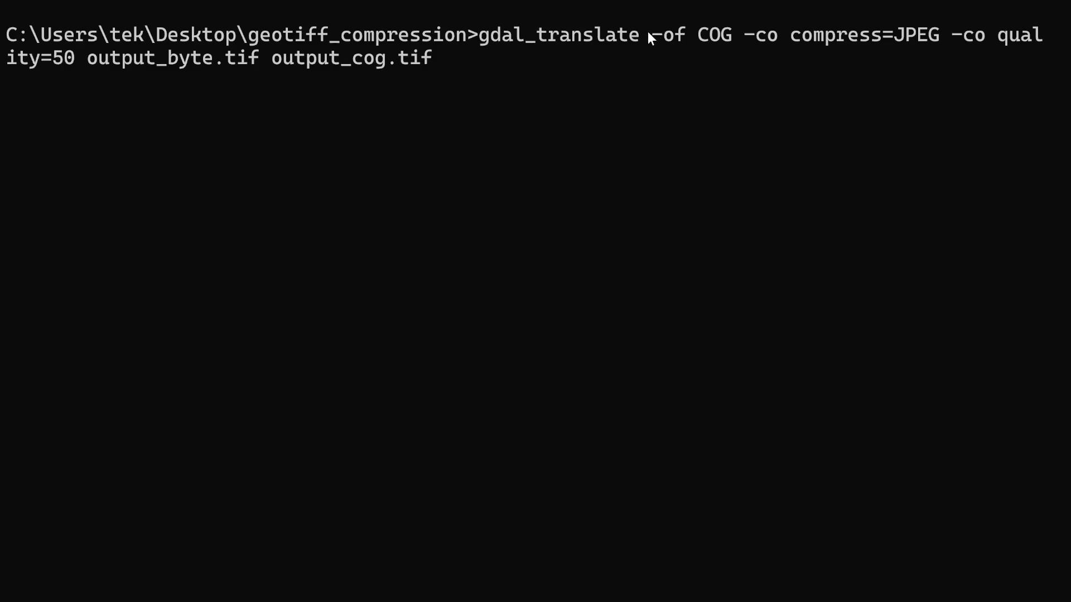
drag(645, 34, 731, 35)
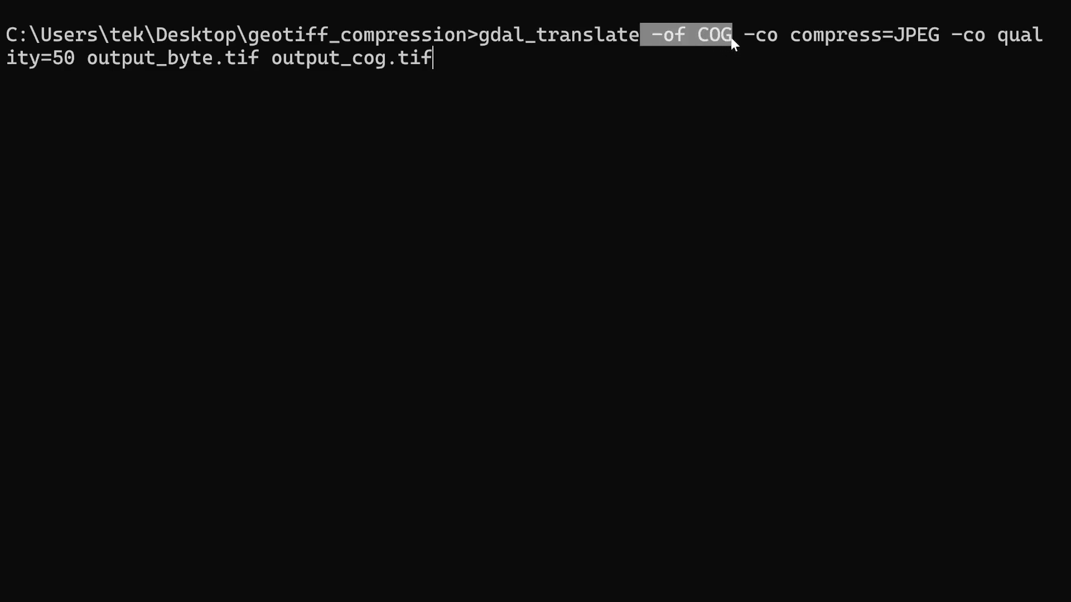
mouse_move(744, 41)
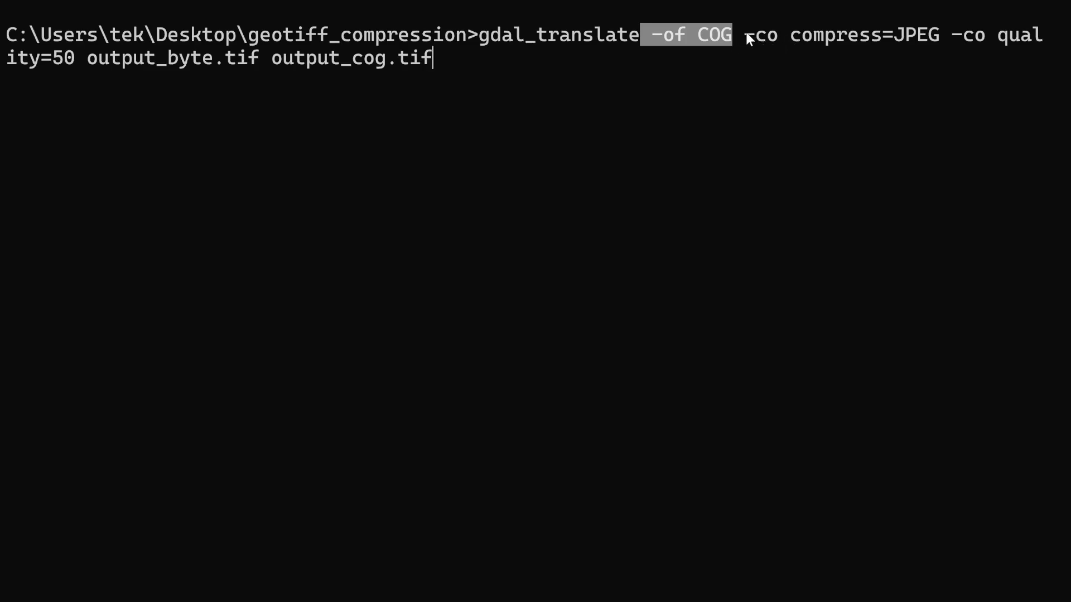
mouse_move(99, 66)
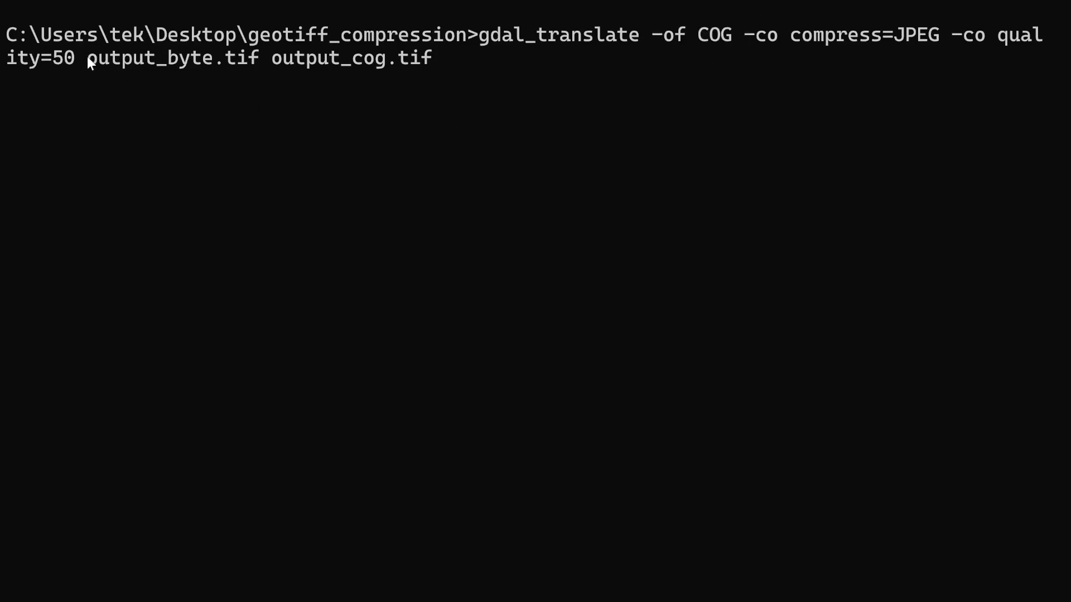
double_click(173, 58)
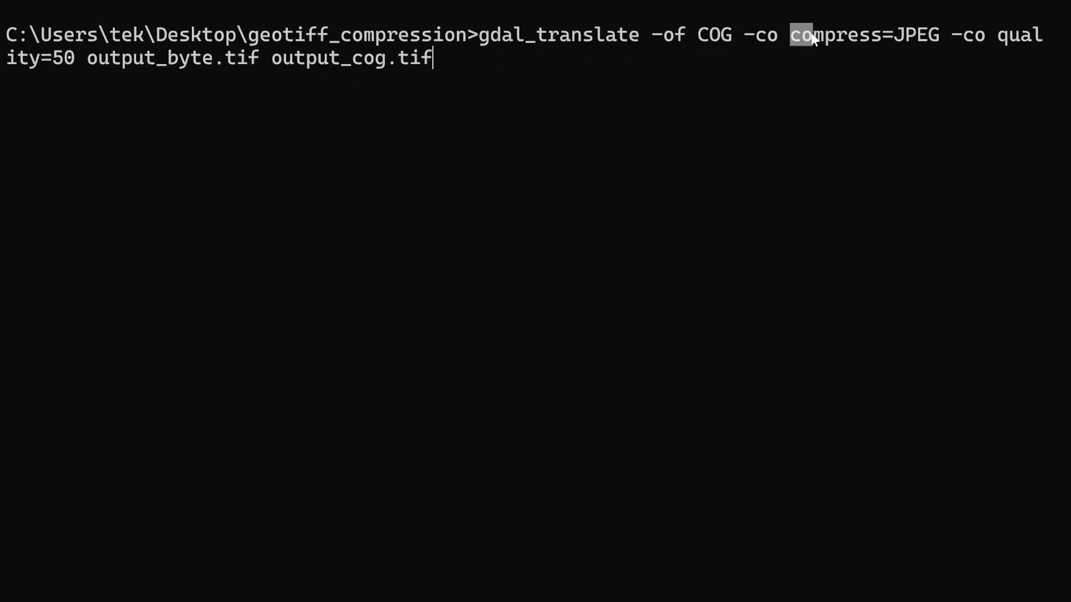
drag(792, 34, 1041, 34)
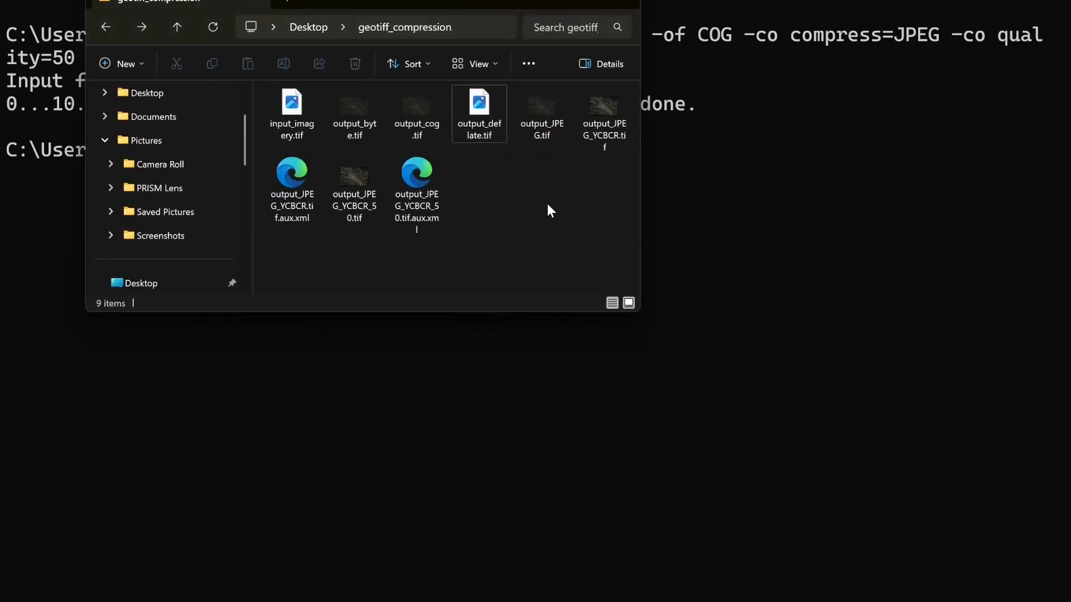
Bring output_cog.tif from the folder into QGIS as a layer.
click(416, 109)
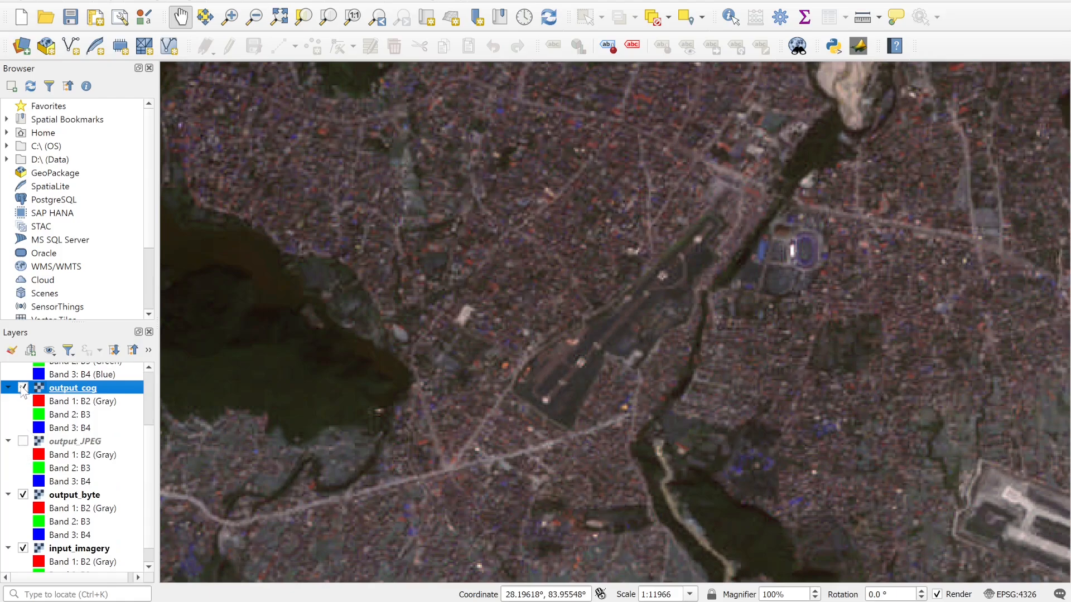
Toggle output_cog visibility off and on to compare, then open its layer context menu.
click(22, 388)
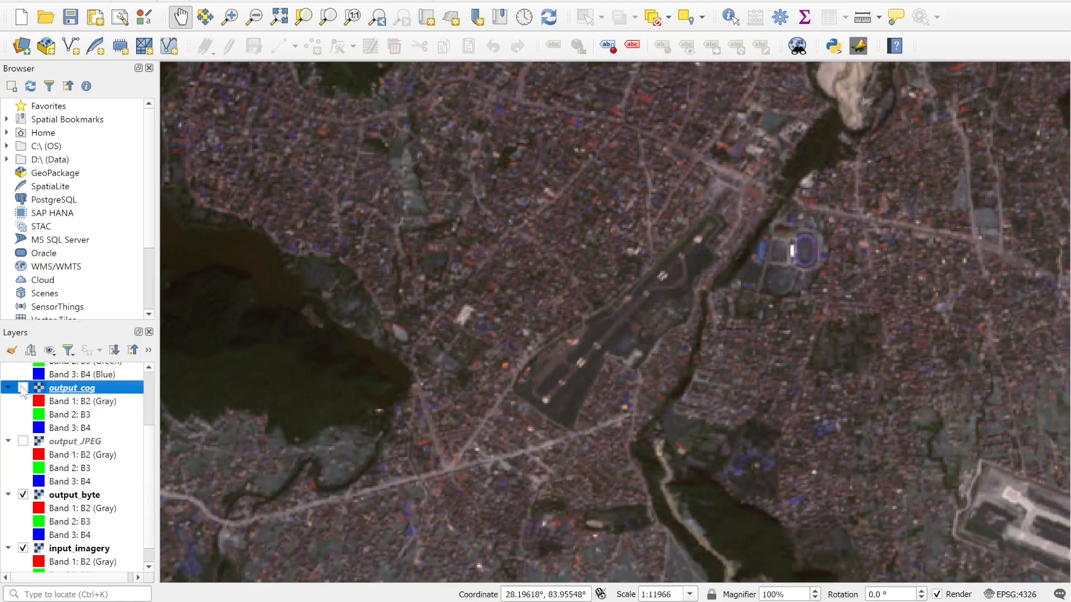
click(22, 387)
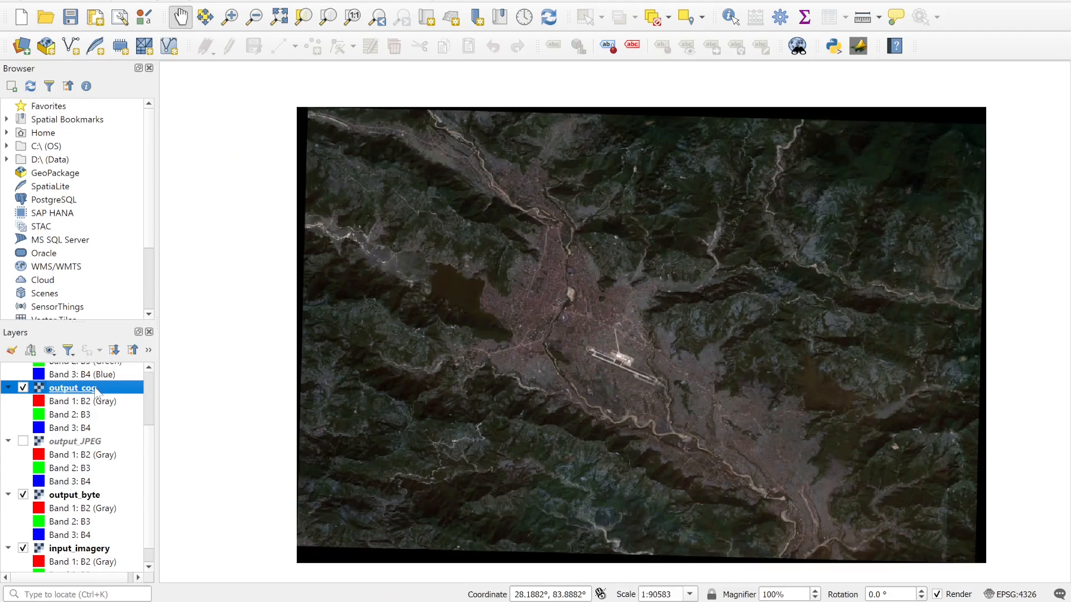
mouse_move(72, 389)
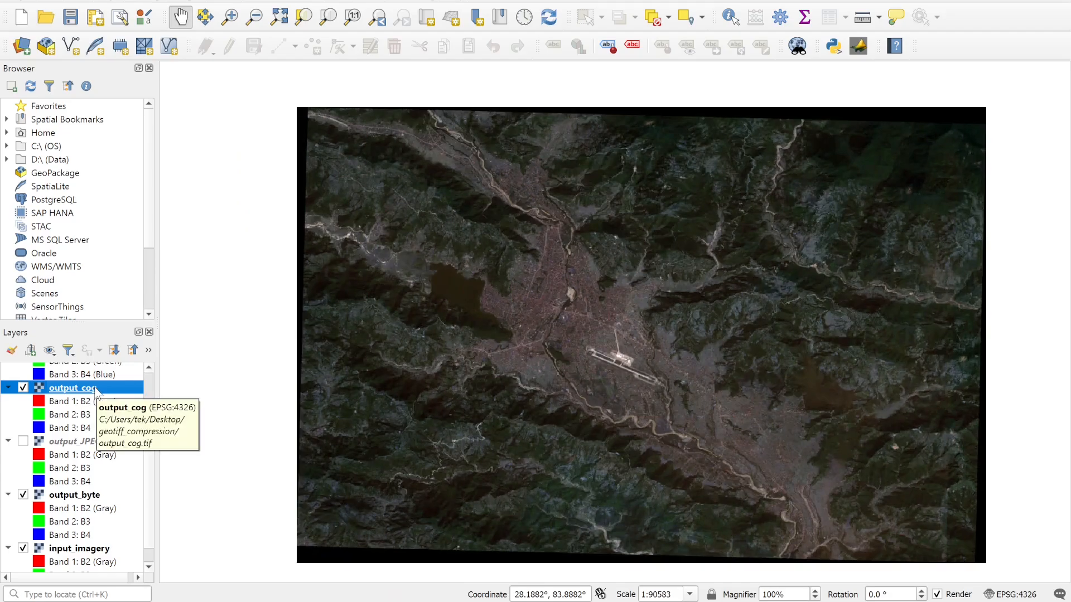
mouse_move(106, 396)
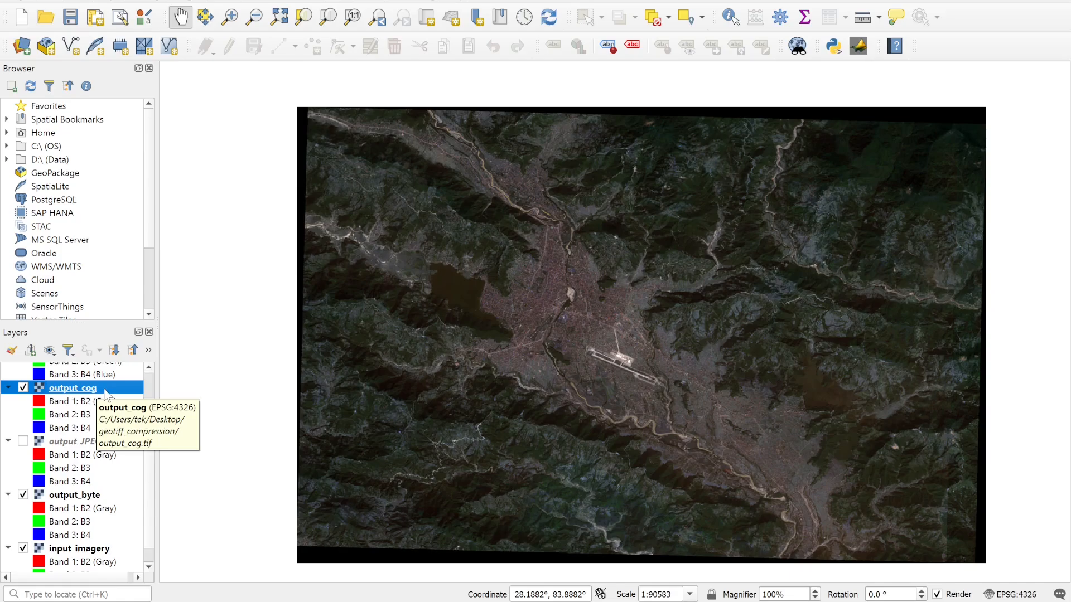
right_click(71, 389)
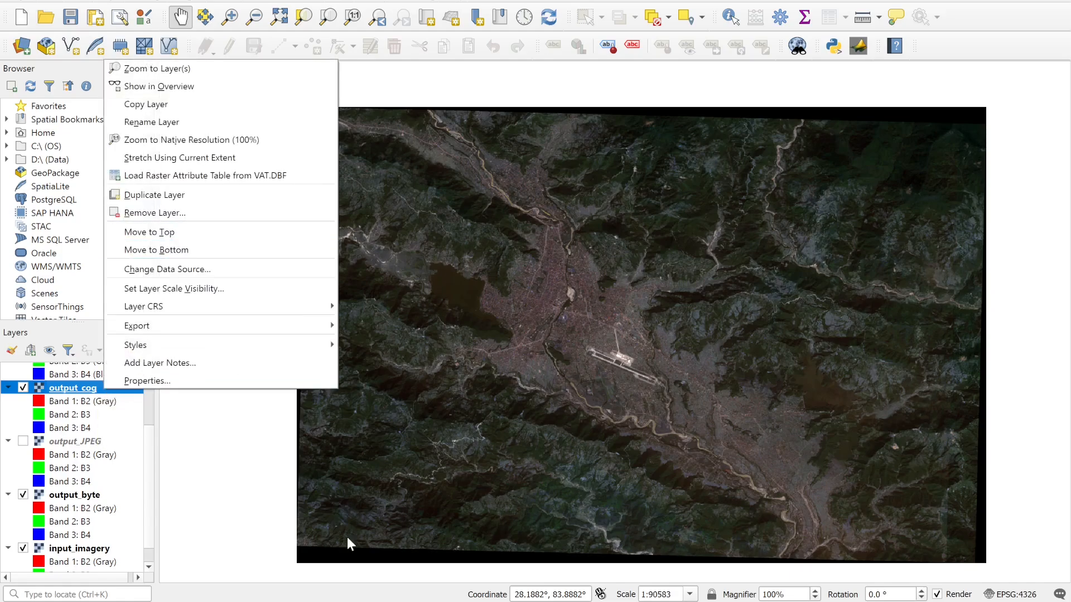